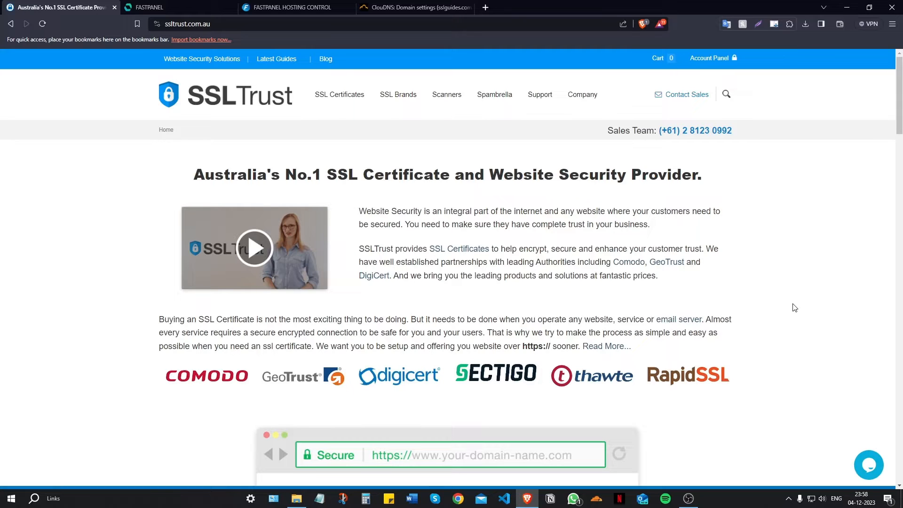
{"action": "mouse_move", "coordinate": [167, 8]}
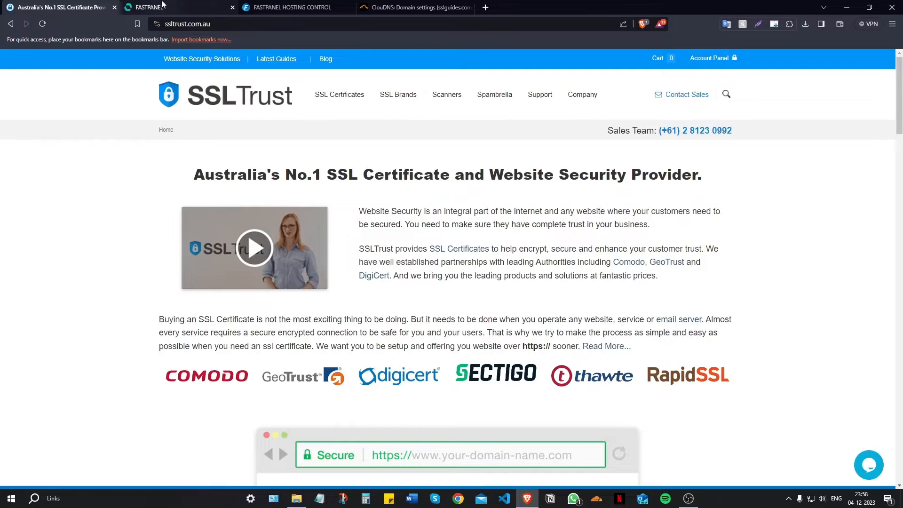
View sslguides.com.au in the browser, noting the 'Not secure' warning in the address bar
{"action": "left_click", "coordinate": [173, 7]}
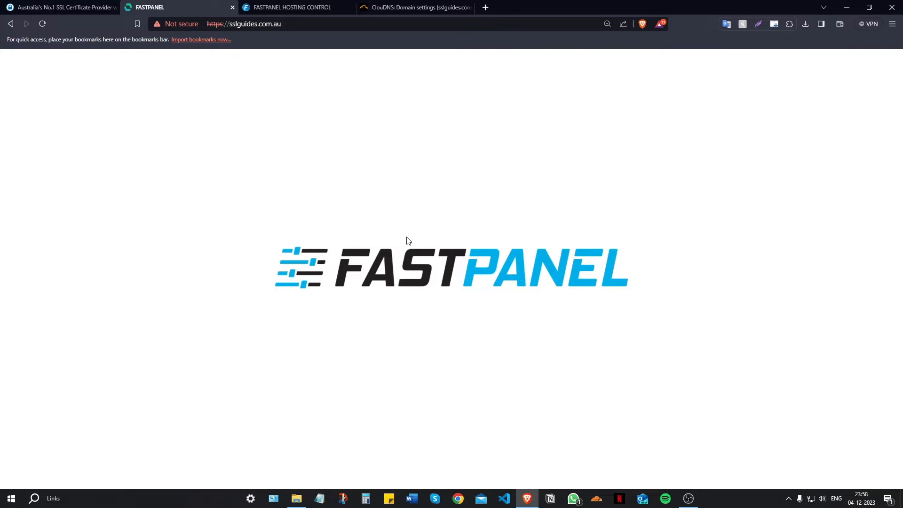
{"action": "left_click", "coordinate": [253, 24]}
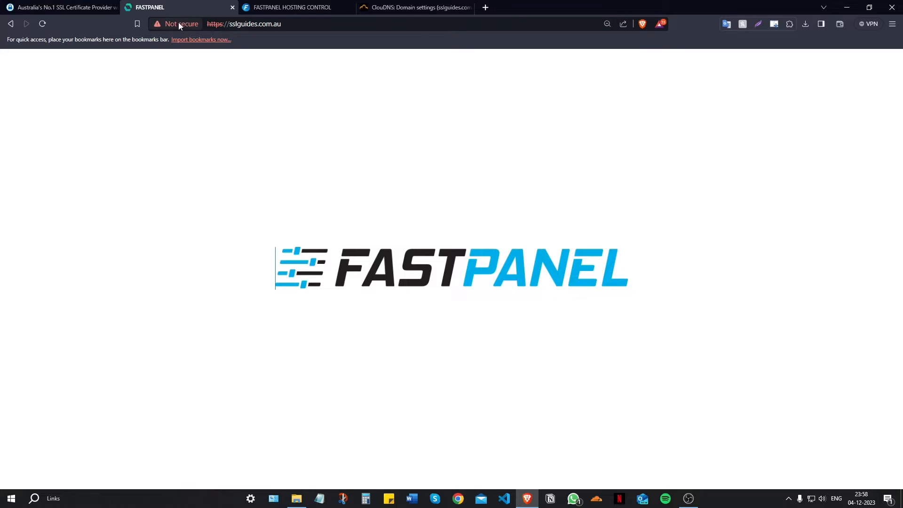
{"action": "mouse_move", "coordinate": [211, 192]}
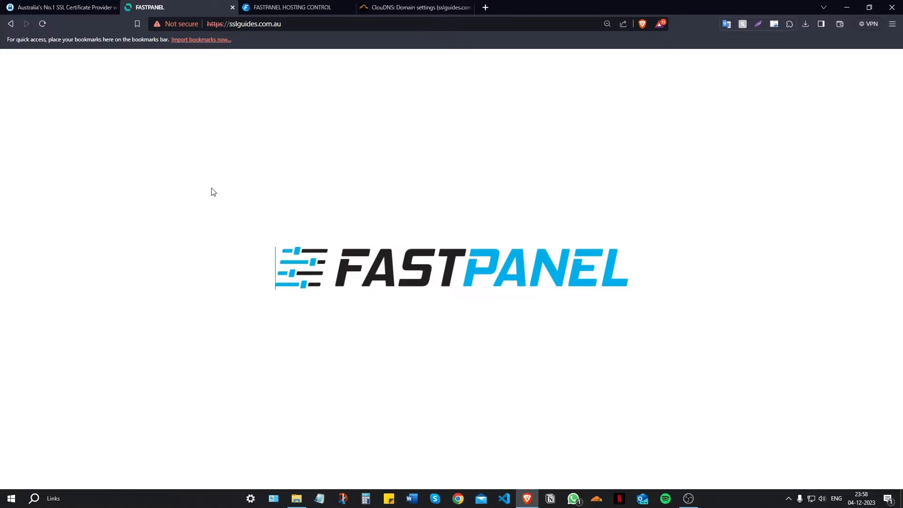
Open the sslguides.com.au site card in the FASTPANEL hosting control panel
{"action": "left_click", "coordinate": [290, 7]}
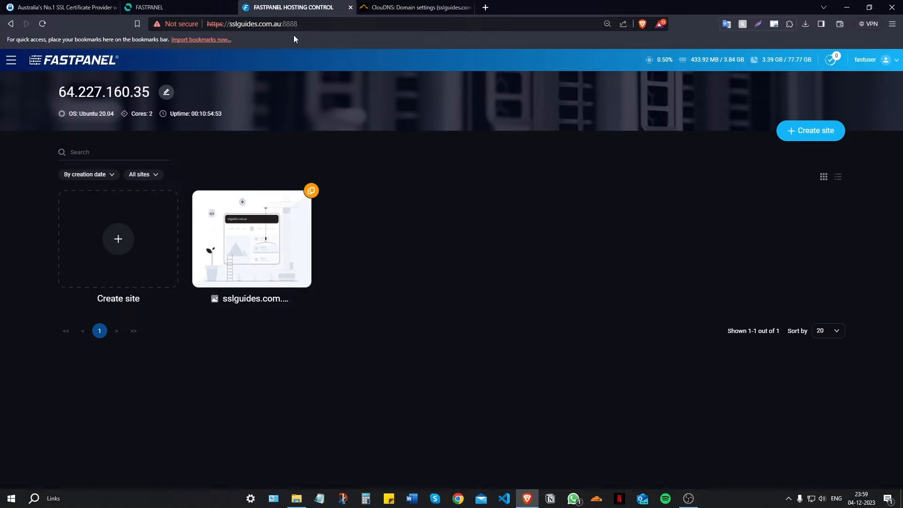
{"action": "mouse_move", "coordinate": [444, 210]}
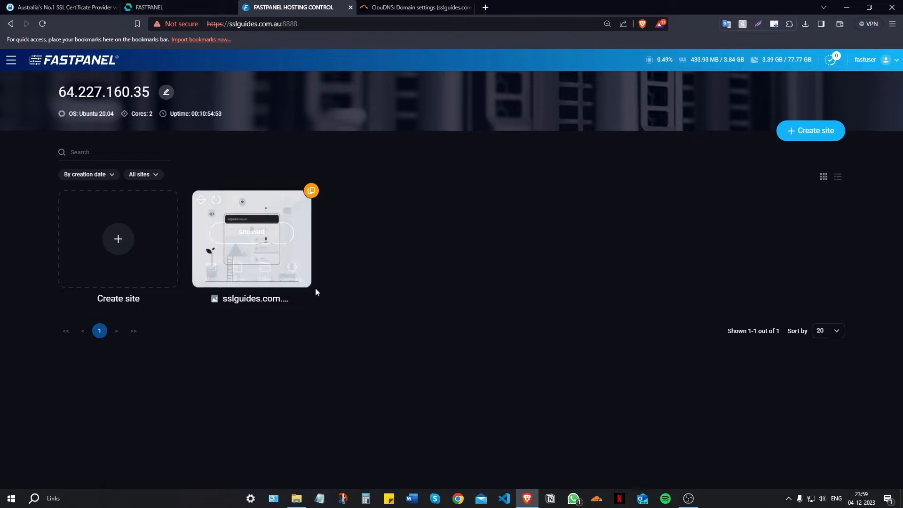
{"action": "mouse_move", "coordinate": [409, 240]}
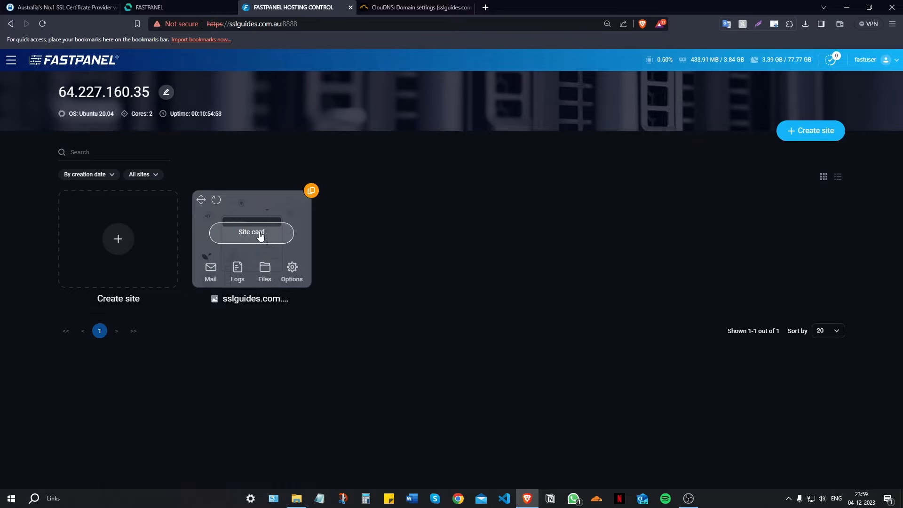
{"action": "left_click", "coordinate": [251, 232]}
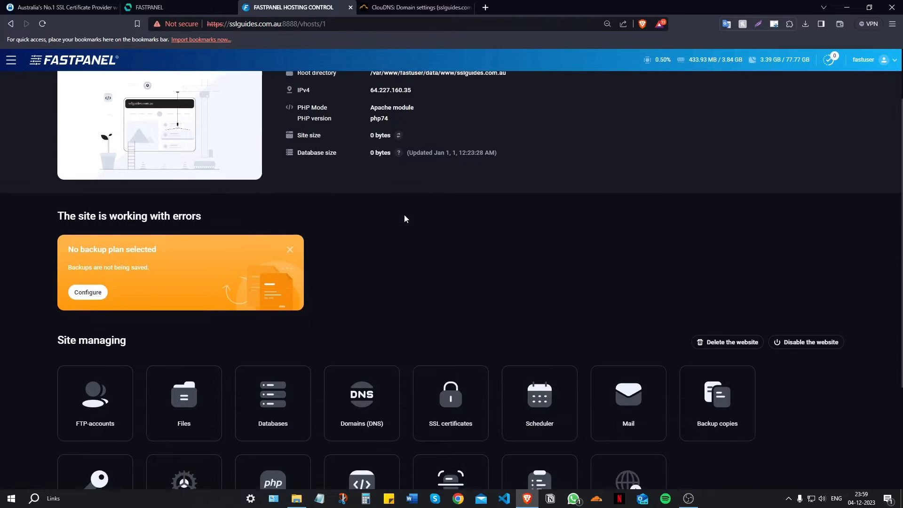
{"action": "scroll", "scroll_direction": "down", "scroll_amount": 3}
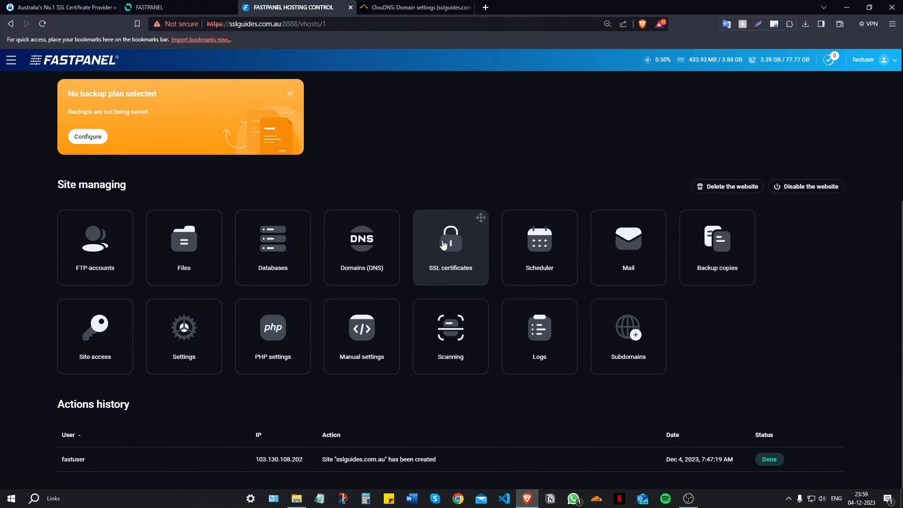
{"action": "mouse_move", "coordinate": [415, 225]}
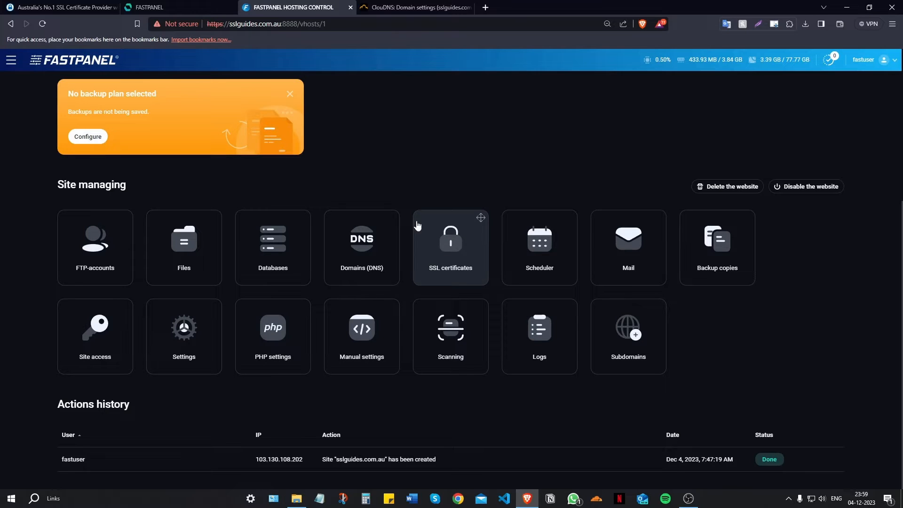
Start a new certificate from the site's empty SSL certificates list
{"action": "left_click", "coordinate": [450, 248]}
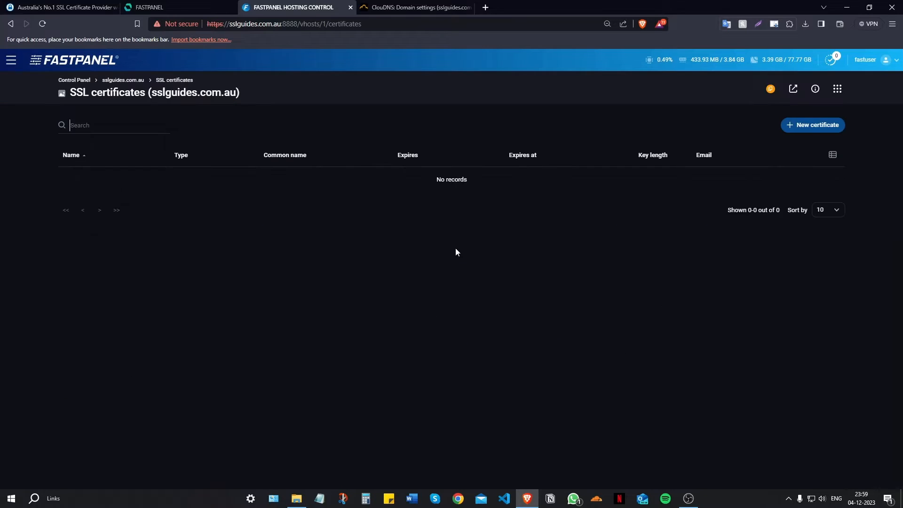
{"action": "mouse_move", "coordinate": [540, 238]}
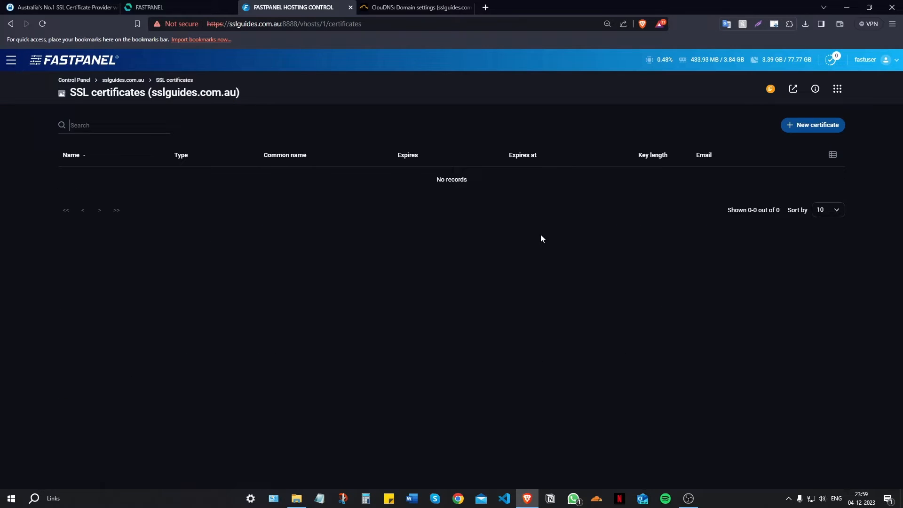
{"action": "mouse_move", "coordinate": [731, 161]}
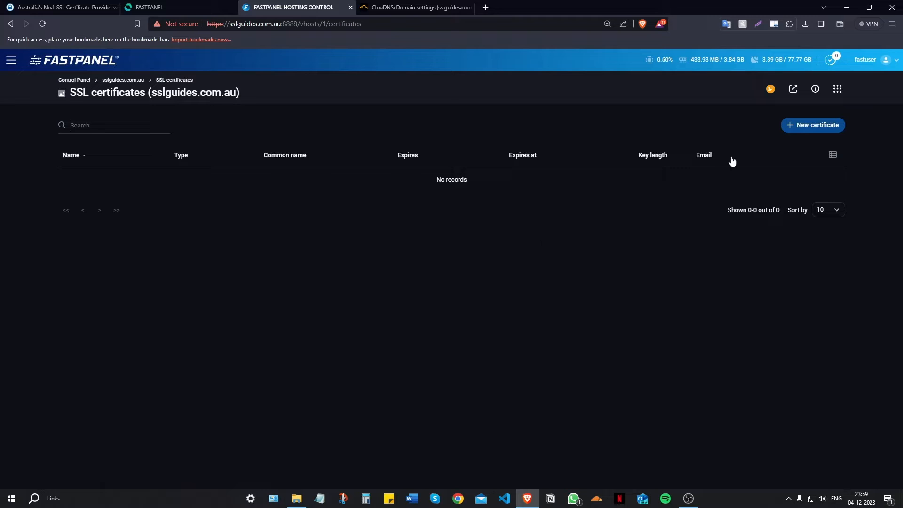
{"action": "mouse_move", "coordinate": [826, 129]}
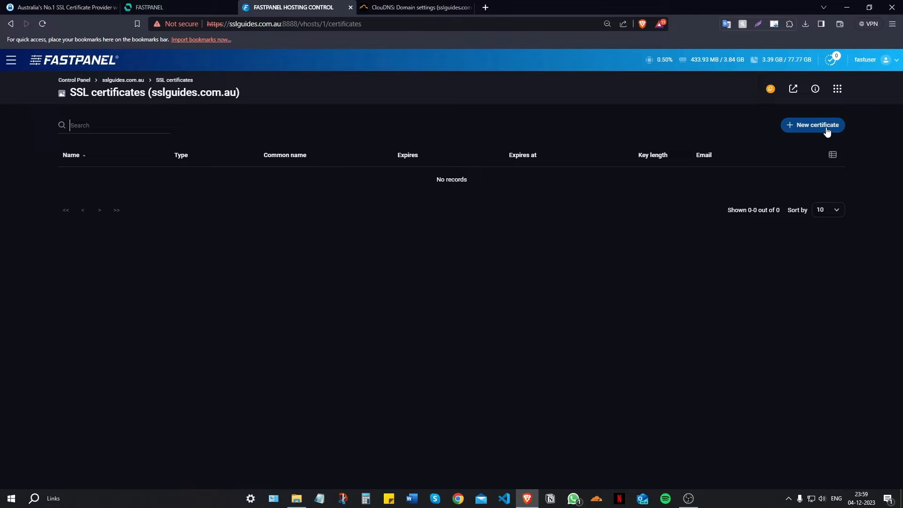
{"action": "left_click", "coordinate": [812, 125]}
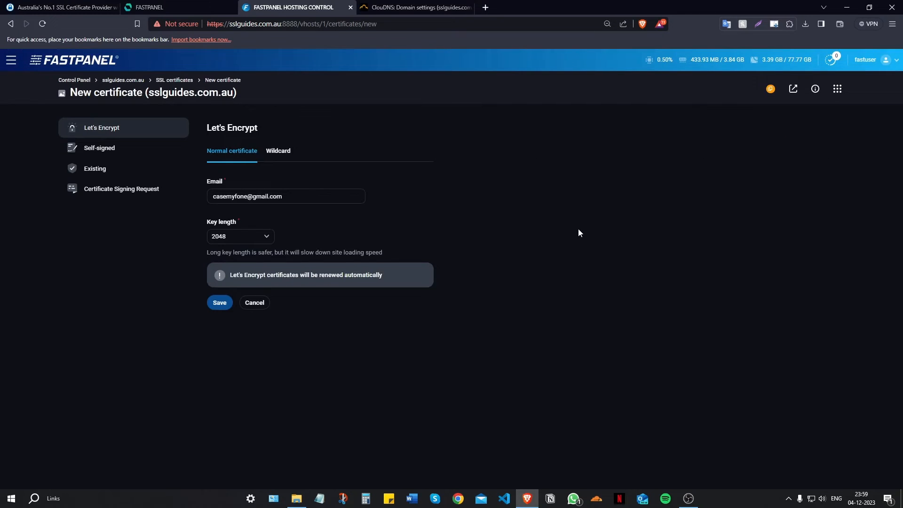
{"action": "mouse_move", "coordinate": [488, 247]}
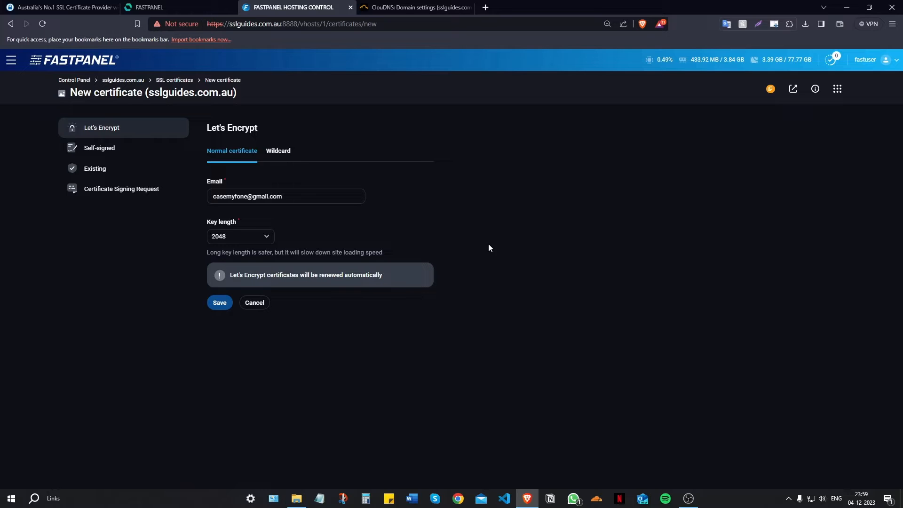
{"action": "mouse_move", "coordinate": [147, 186]}
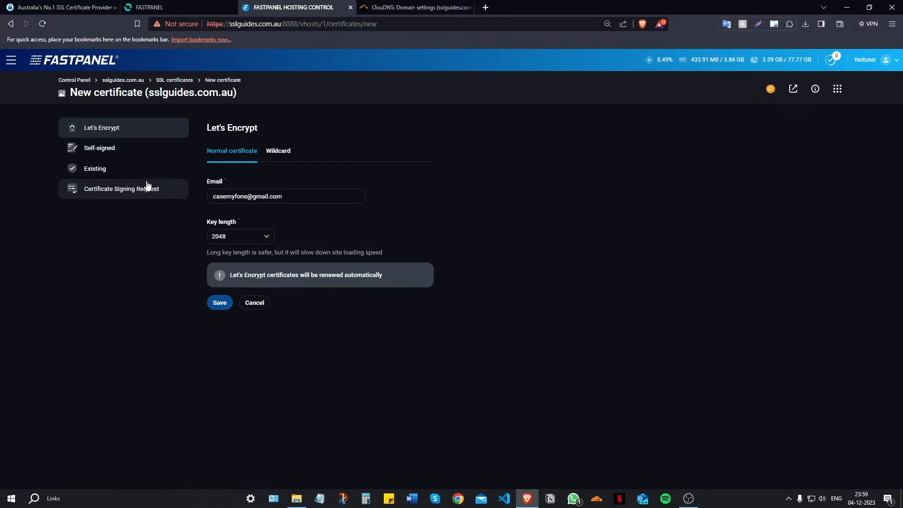
{"action": "mouse_move", "coordinate": [126, 196]}
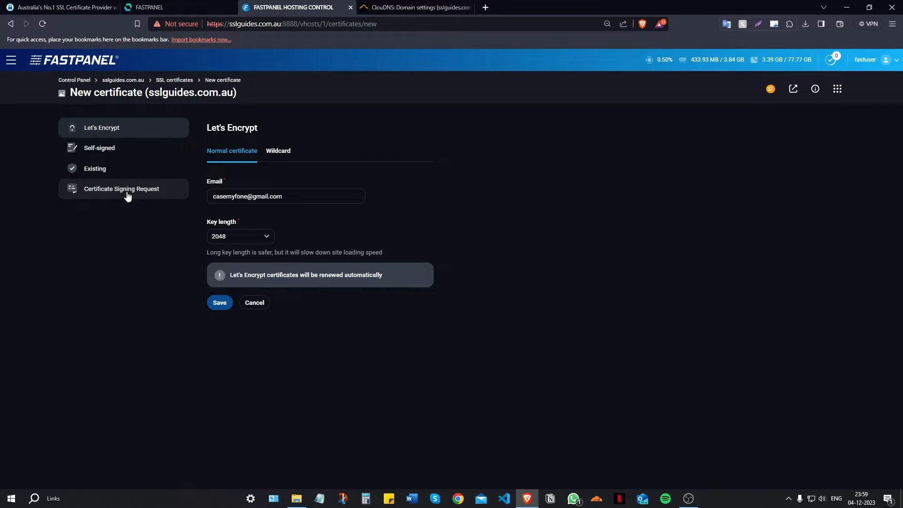
Switch the new certificate form to Certificate Signing Request mode
{"action": "left_click", "coordinate": [121, 188]}
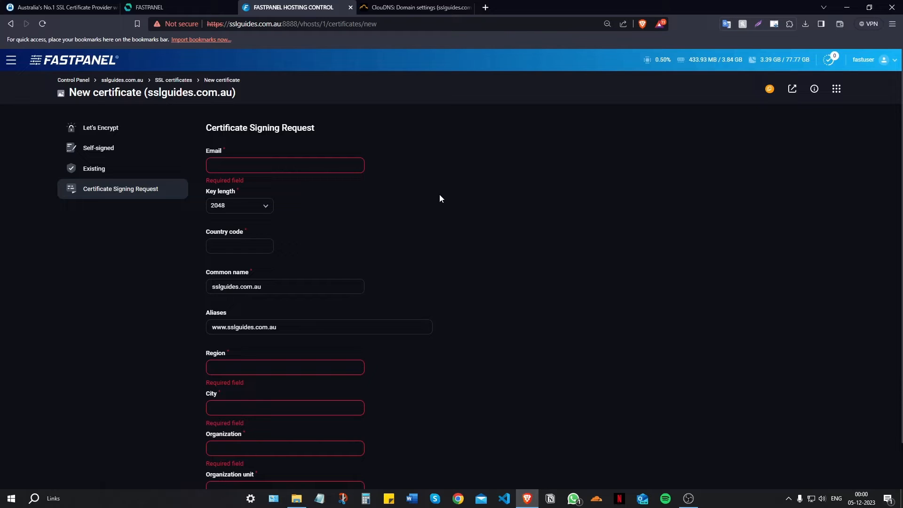
{"action": "mouse_move", "coordinate": [327, 180]}
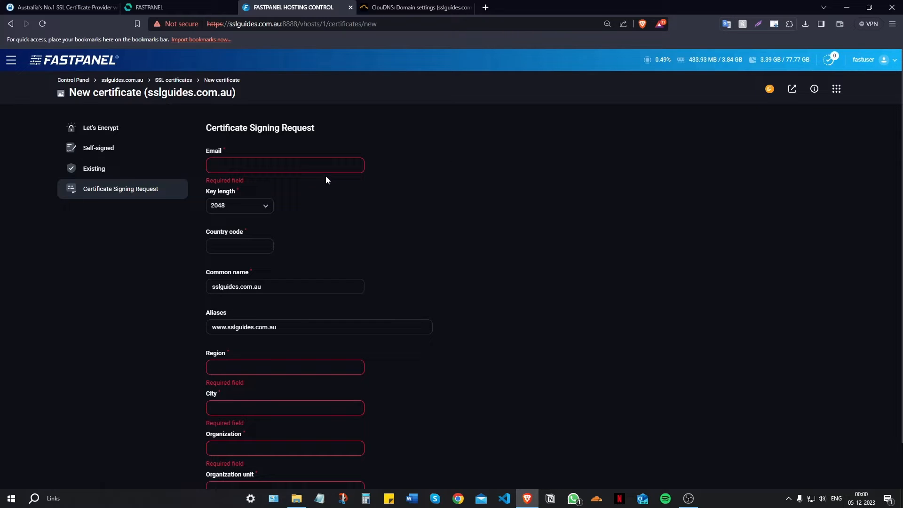
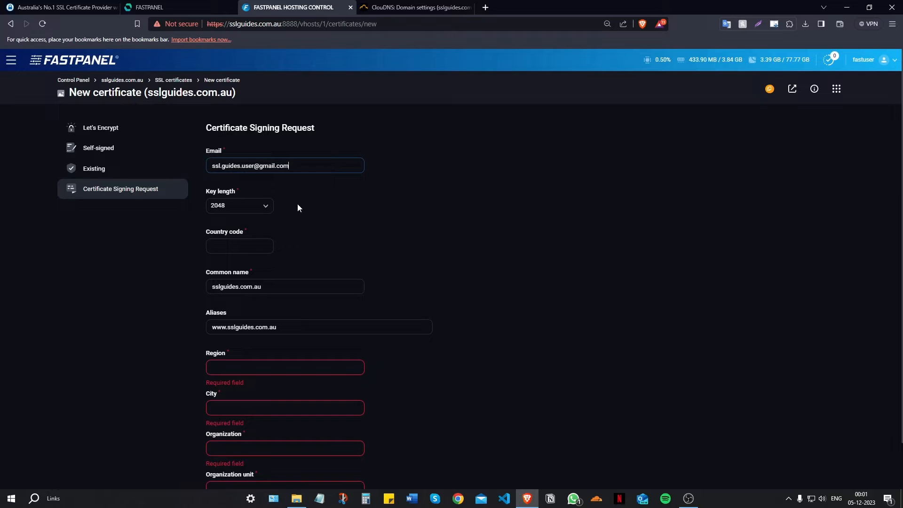
{"action": "left_click", "coordinate": [238, 205]}
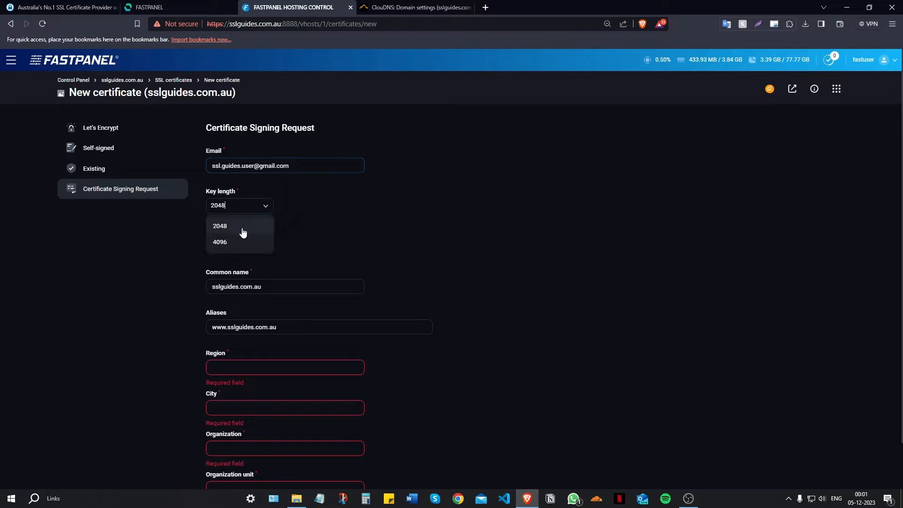
{"action": "left_click", "coordinate": [219, 226]}
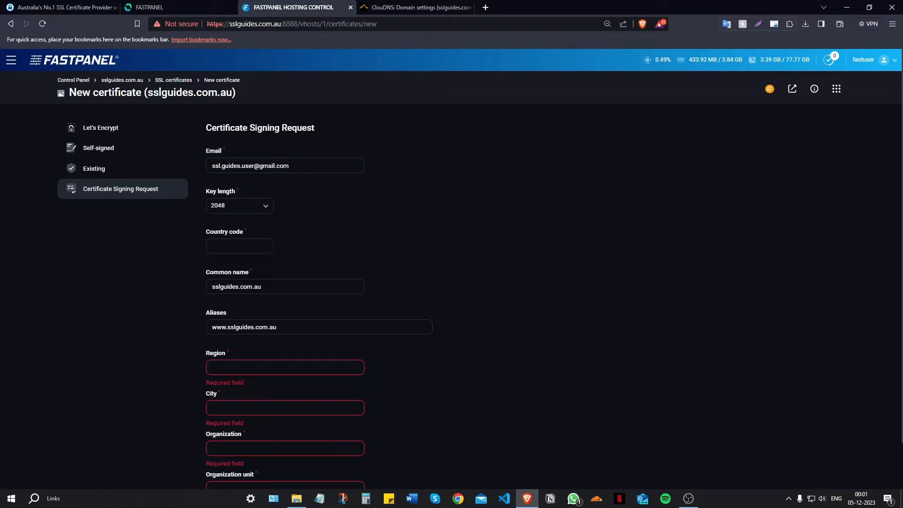
{"action": "type", "text": "AU"}
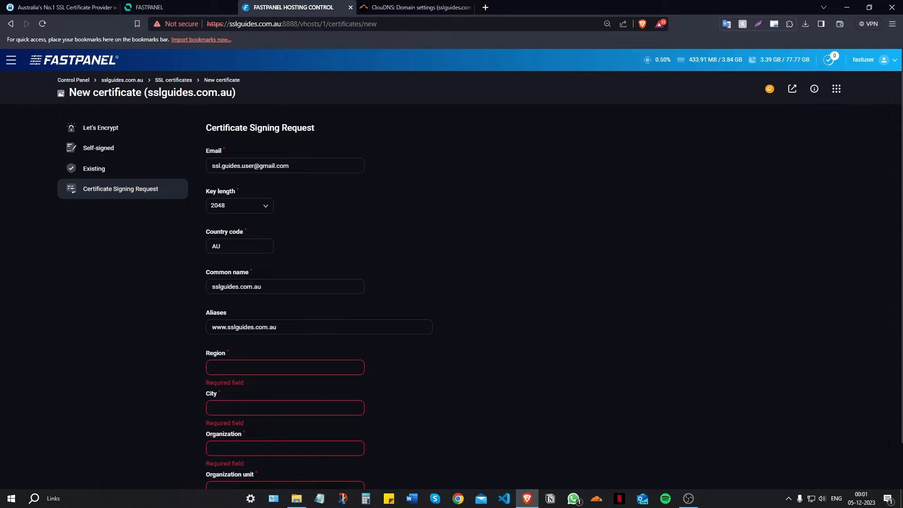
{"action": "scroll", "scroll_direction": "down", "scroll_amount": 3}
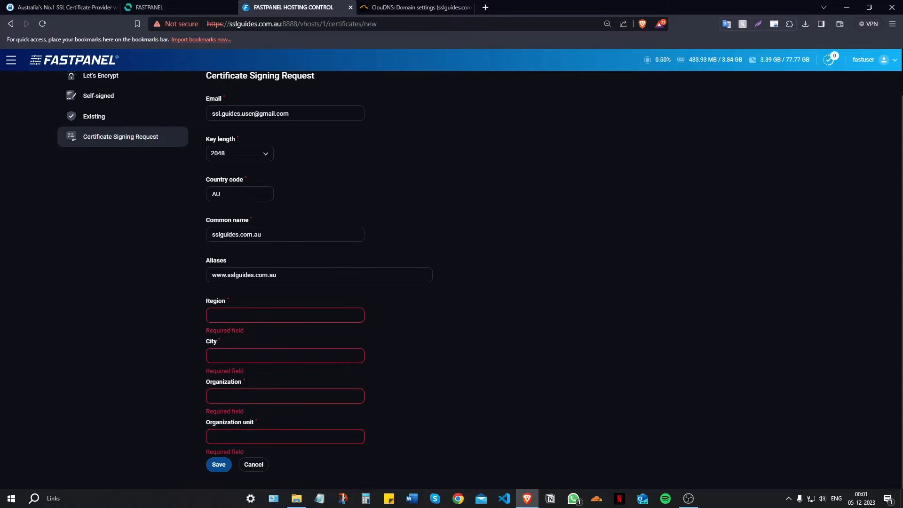
{"action": "mouse_move", "coordinate": [290, 262]}
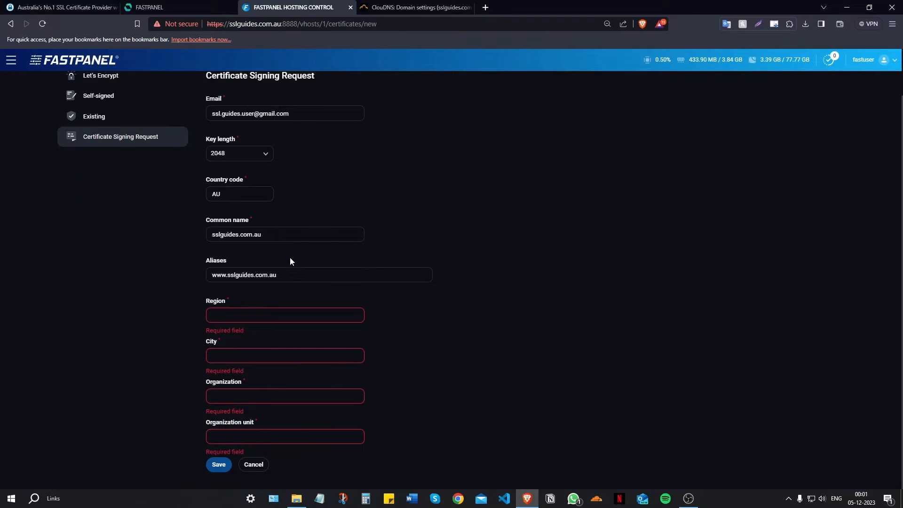
{"action": "mouse_move", "coordinate": [501, 313]}
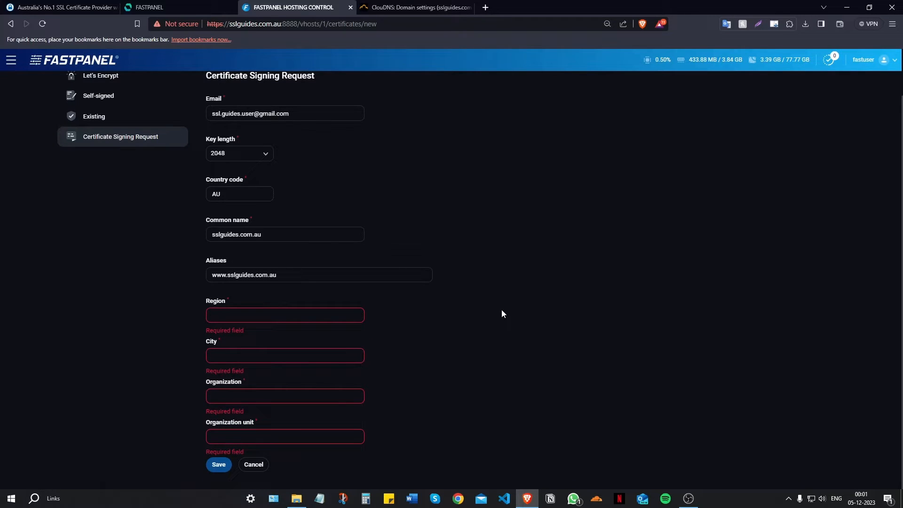
Set region NSW, city Sydney, organization SSLTrust and organization unit IT
{"action": "type", "text": "NS"}
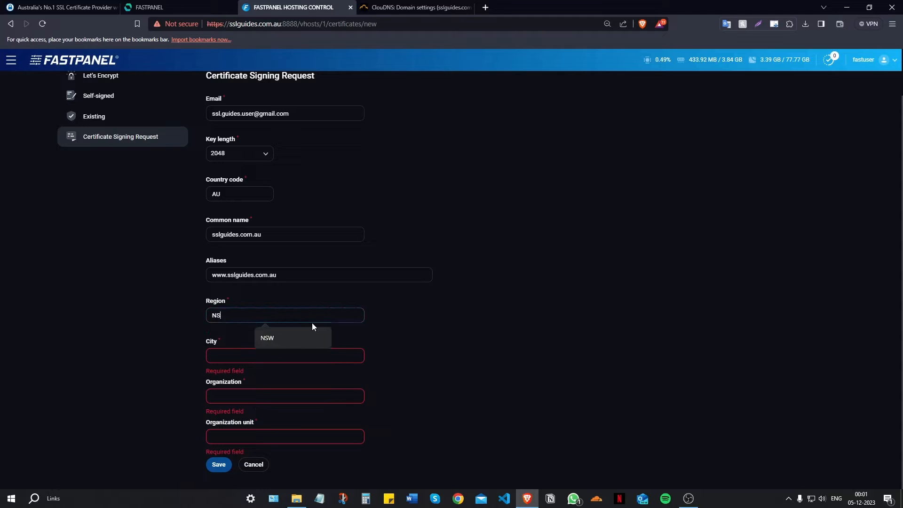
{"action": "left_click", "coordinate": [266, 337]}
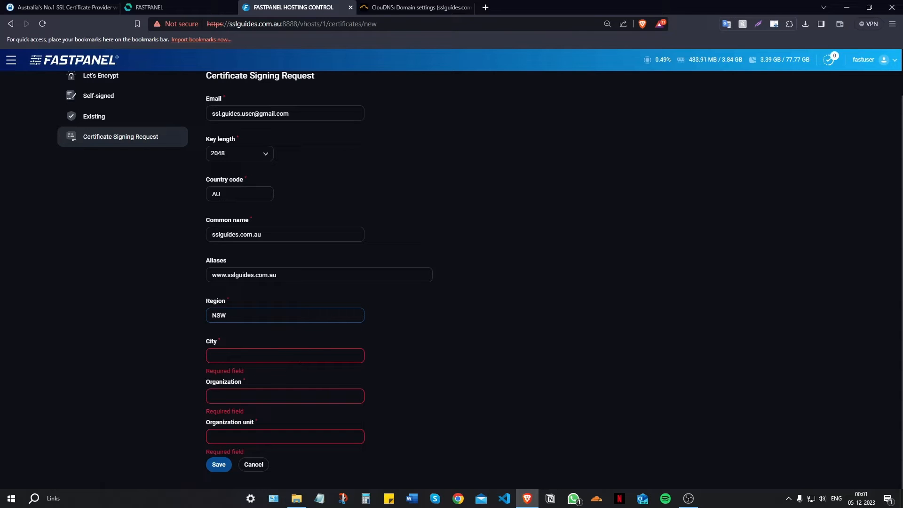
{"action": "type", "text": "Sydney"}
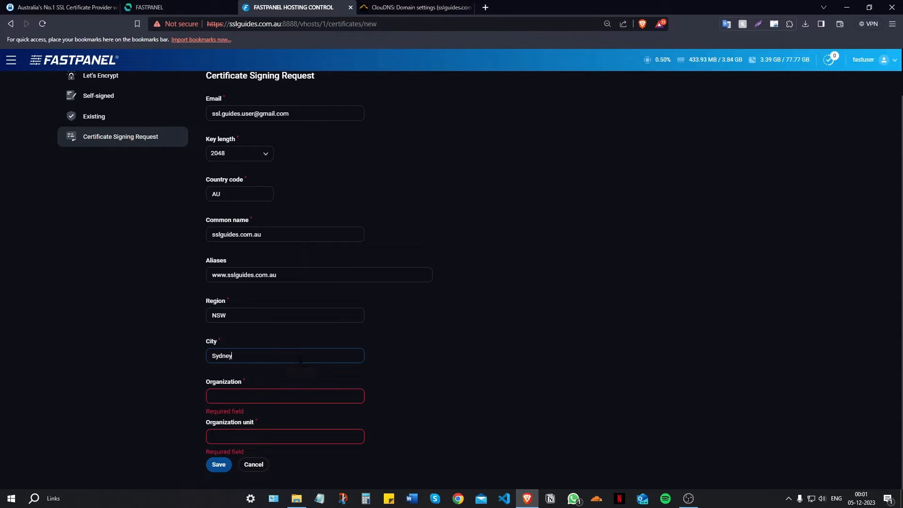
{"action": "left_click", "coordinate": [284, 396]}
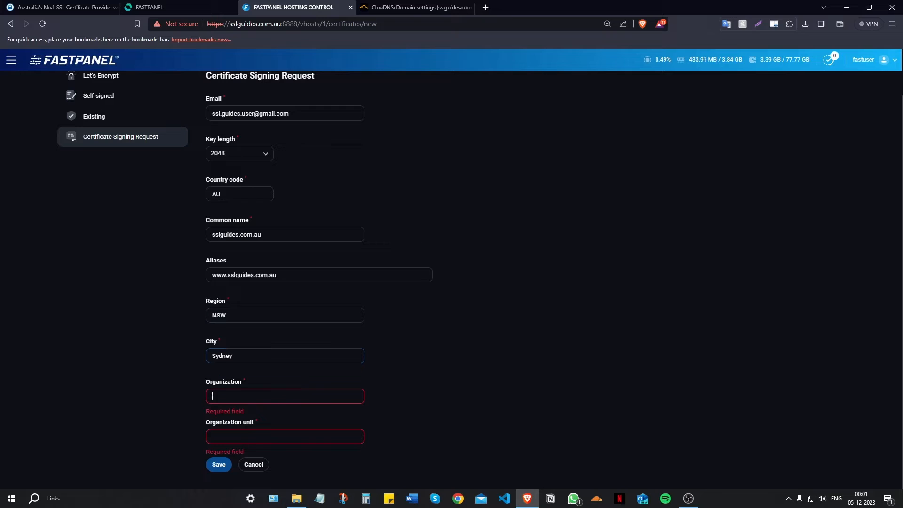
{"action": "type", "text": "SSLi"}
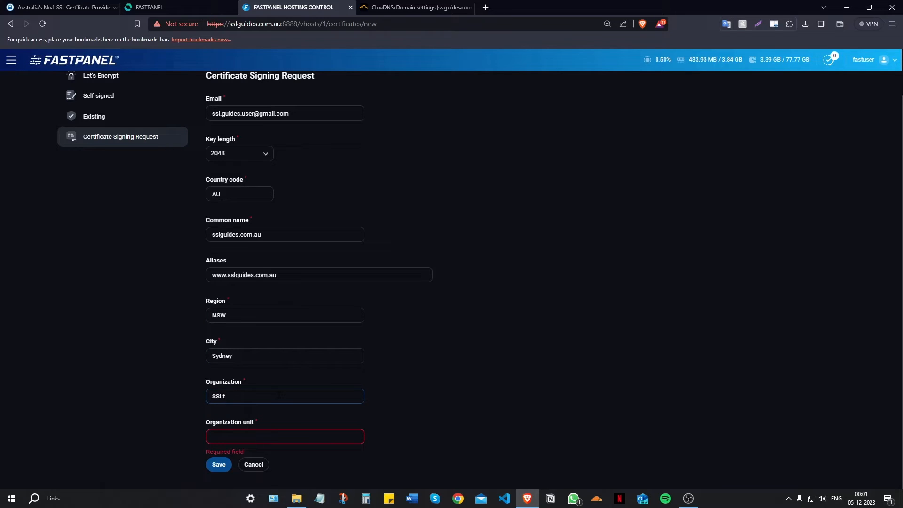
{"action": "type", "text": "rust"}
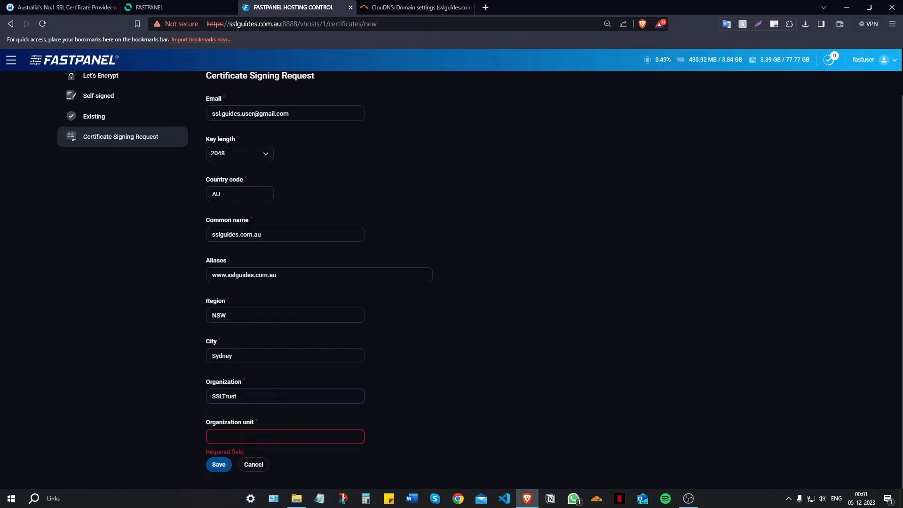
{"action": "left_click", "coordinate": [284, 436]}
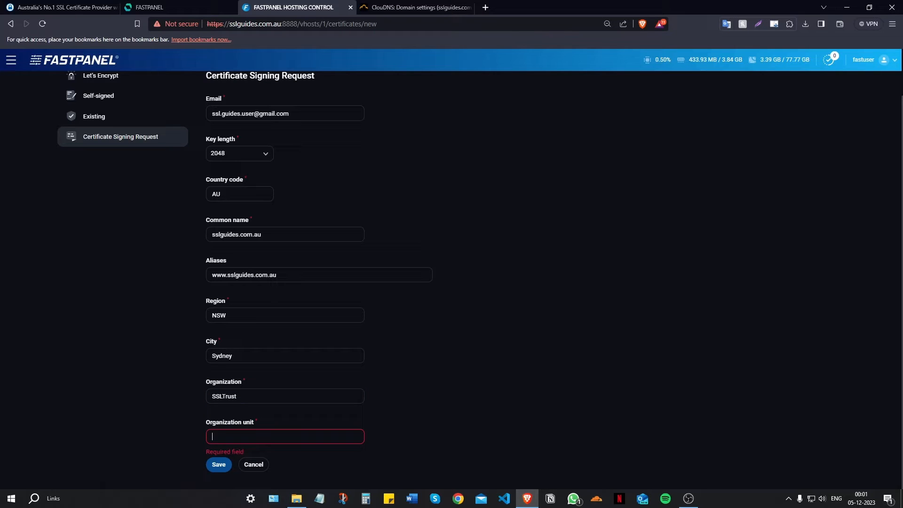
{"action": "type", "text": "IT"}
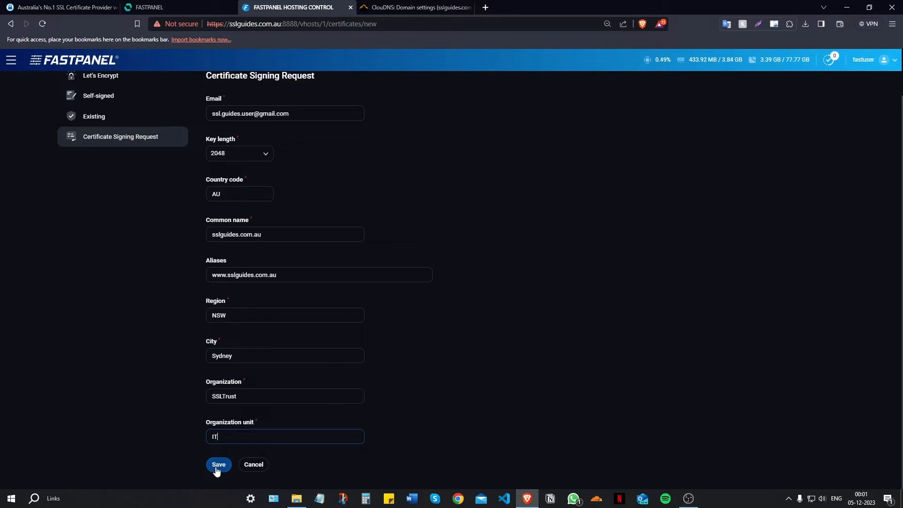
Save the signing request and view its generated CSR text
{"action": "left_click", "coordinate": [218, 464]}
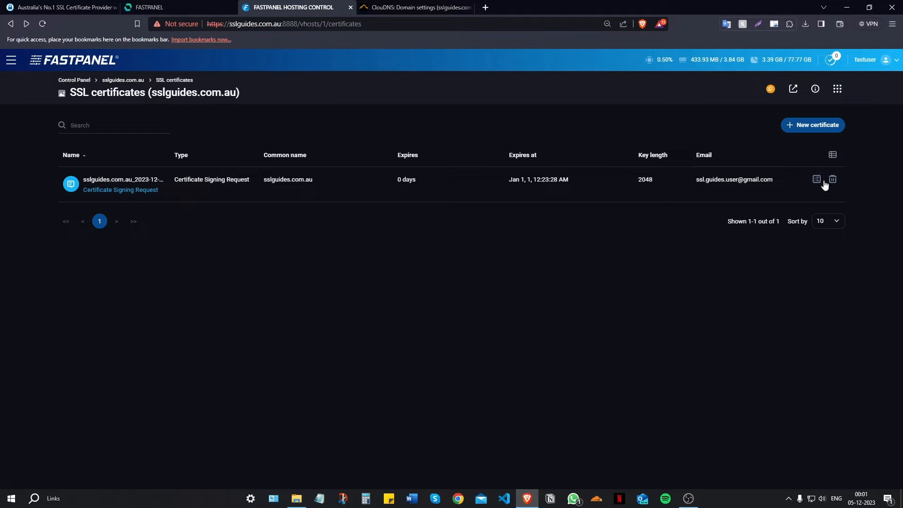
{"action": "left_click", "coordinate": [816, 179]}
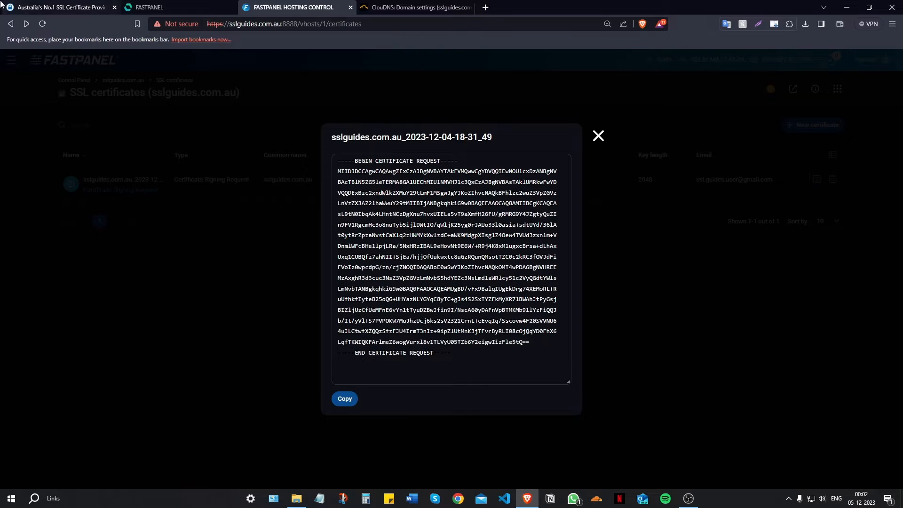
Browse the SSLTrust home page's certificate types and starting prices, from Standard SSL at $5.20
{"action": "left_click", "coordinate": [58, 7]}
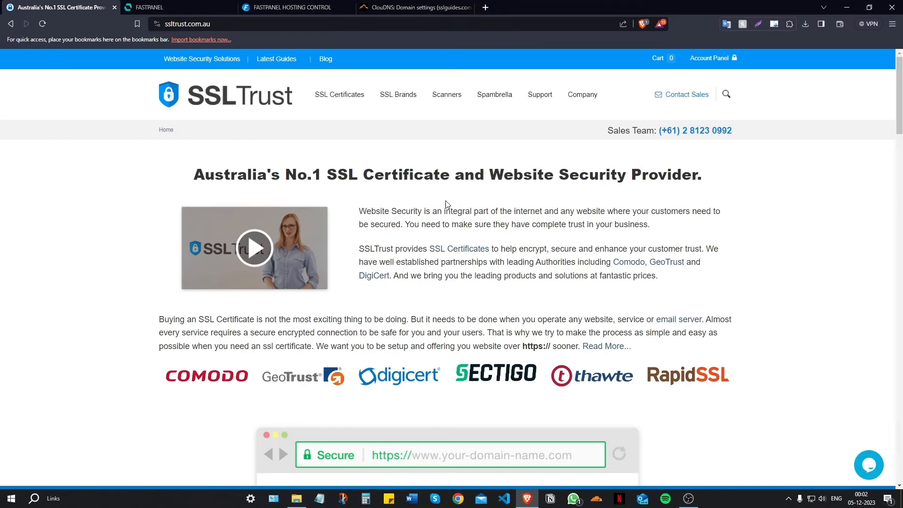
{"action": "mouse_move", "coordinate": [46, 370]}
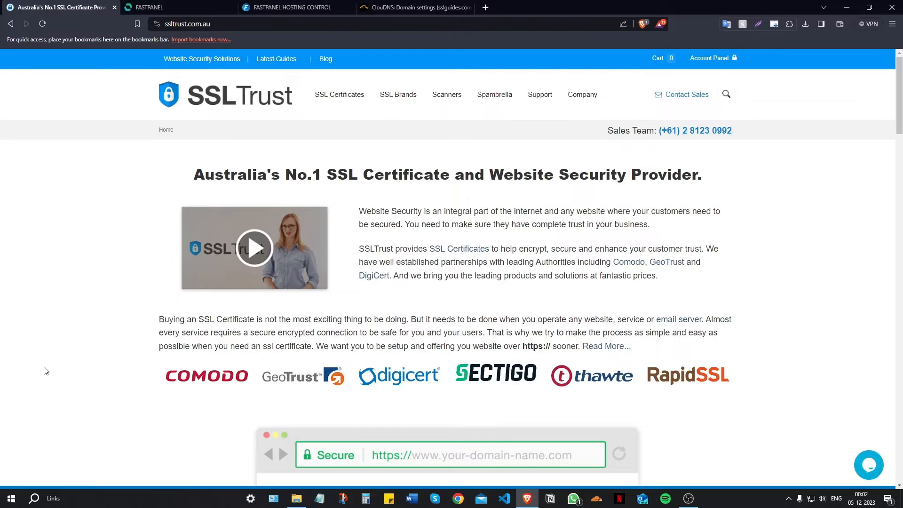
{"action": "mouse_move", "coordinate": [182, 430]}
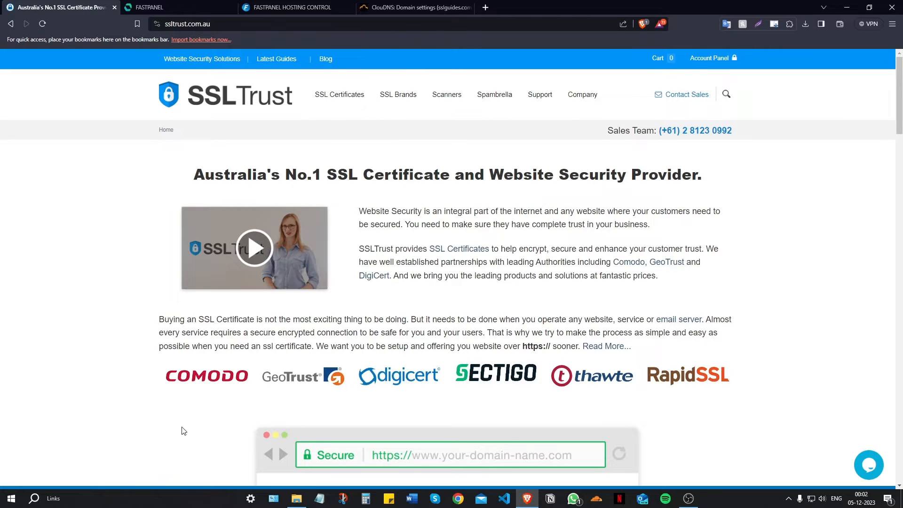
{"action": "mouse_move", "coordinate": [309, 401]}
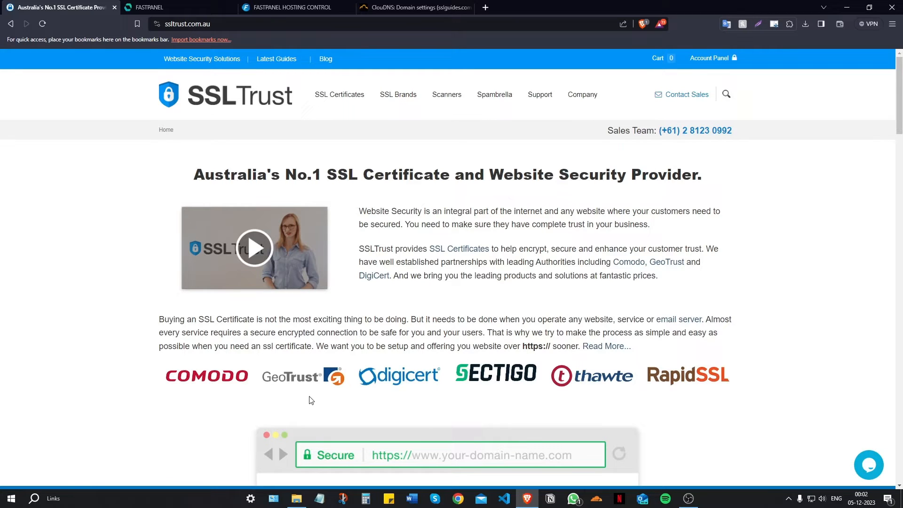
{"action": "mouse_move", "coordinate": [425, 404]}
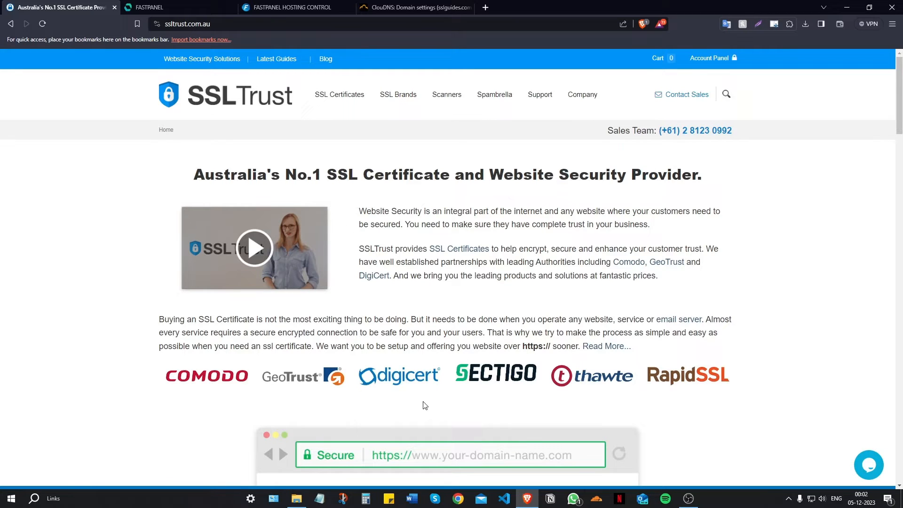
{"action": "mouse_move", "coordinate": [687, 400]}
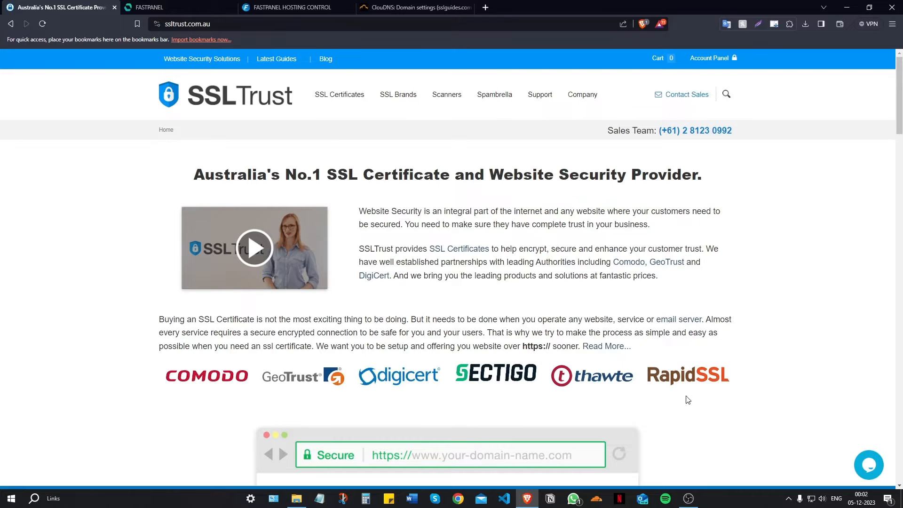
{"action": "scroll", "scroll_direction": "down", "scroll_amount": 3}
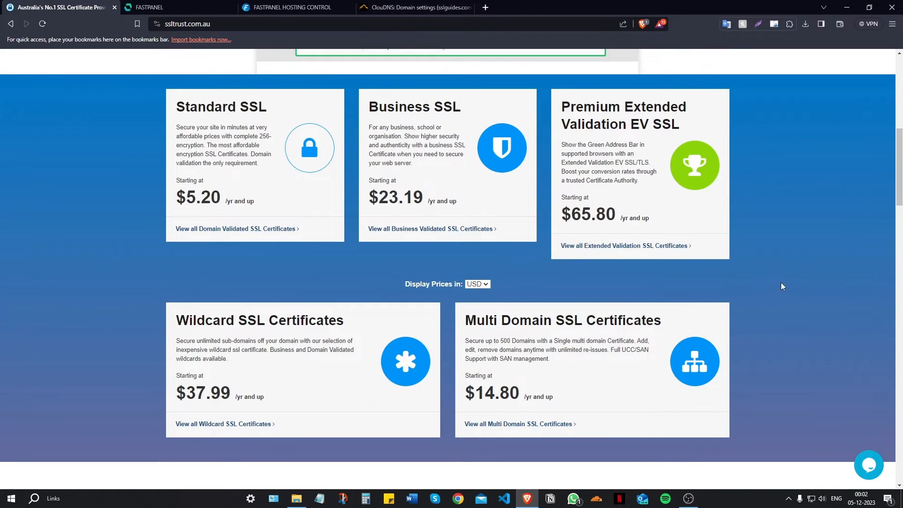
{"action": "mouse_move", "coordinate": [805, 284]}
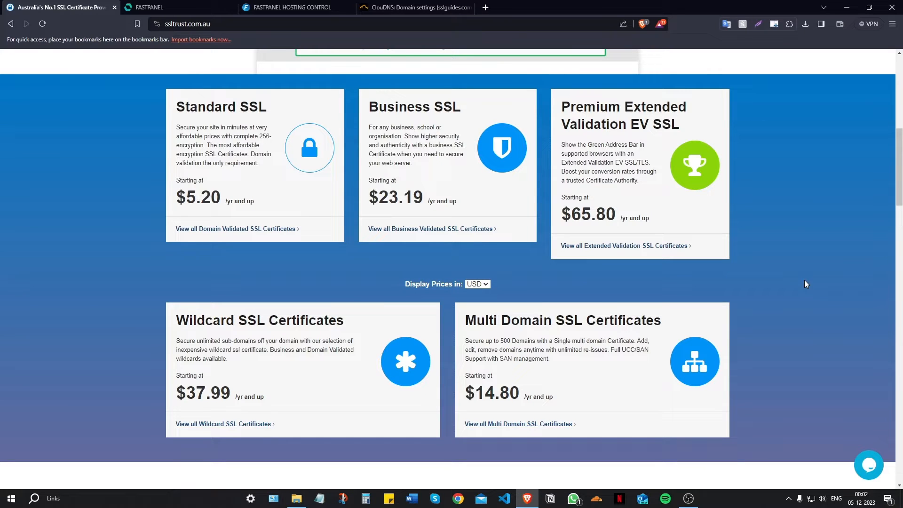
{"action": "mouse_move", "coordinate": [255, 177]}
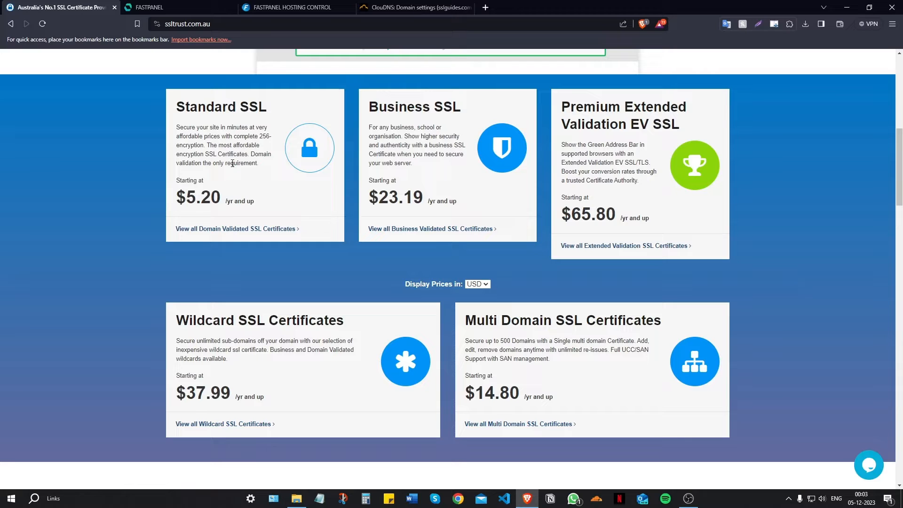
{"action": "mouse_move", "coordinate": [266, 167]}
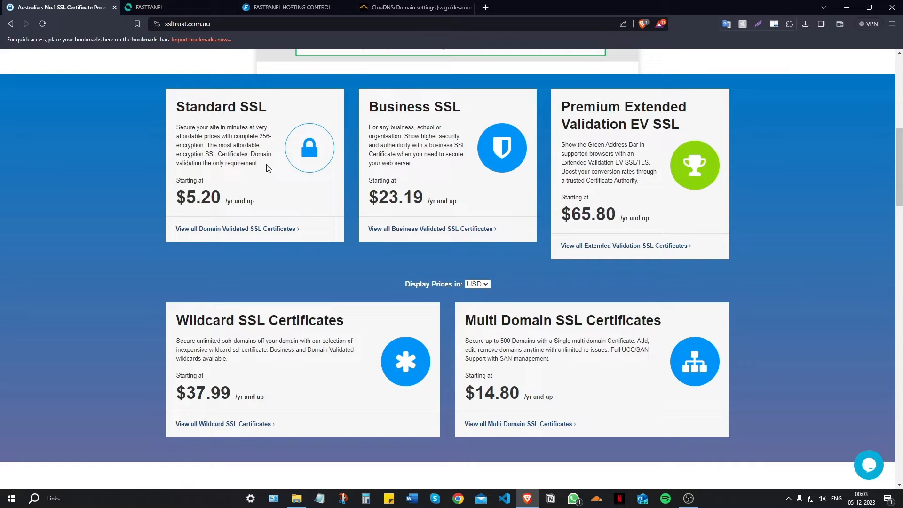
{"action": "mouse_move", "coordinate": [435, 167]}
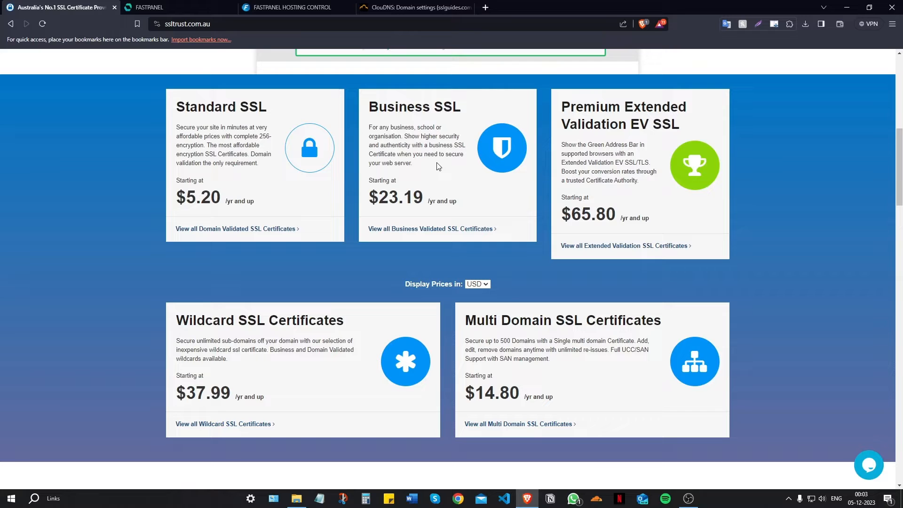
{"action": "mouse_move", "coordinate": [446, 155]}
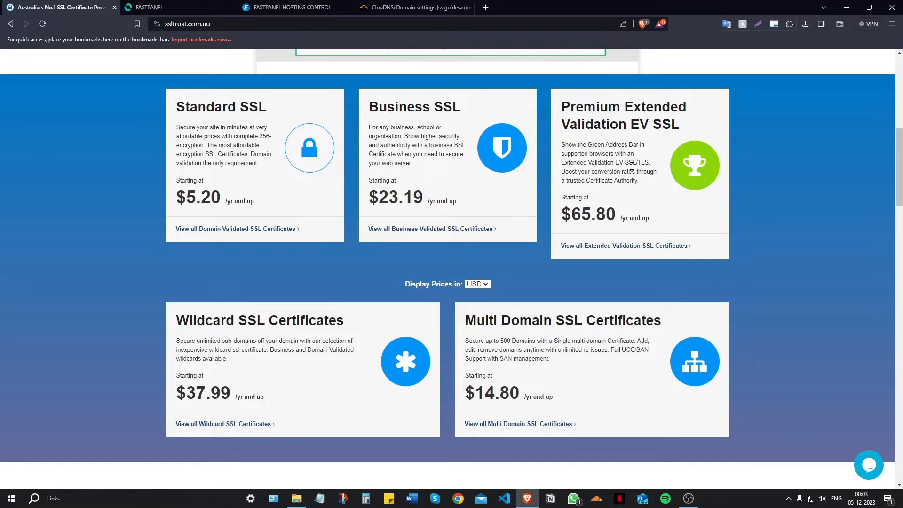
{"action": "mouse_move", "coordinate": [653, 206]}
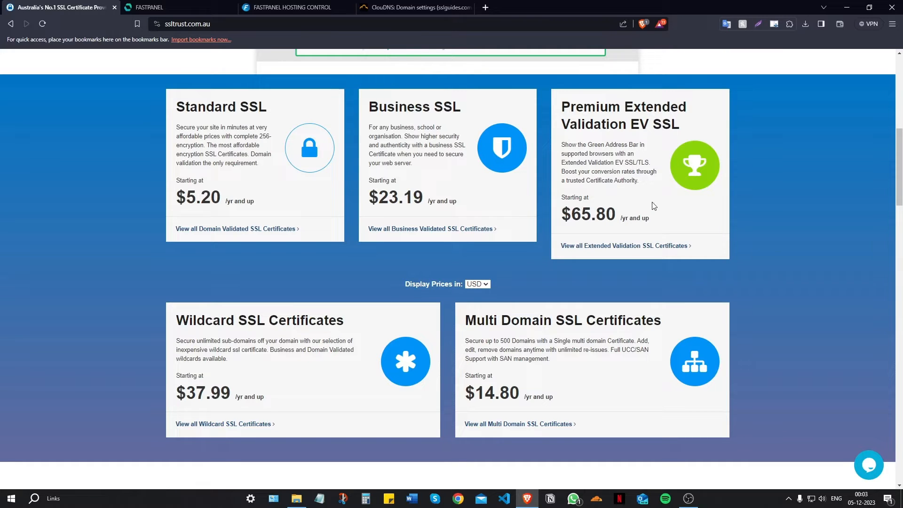
{"action": "mouse_move", "coordinate": [637, 185]}
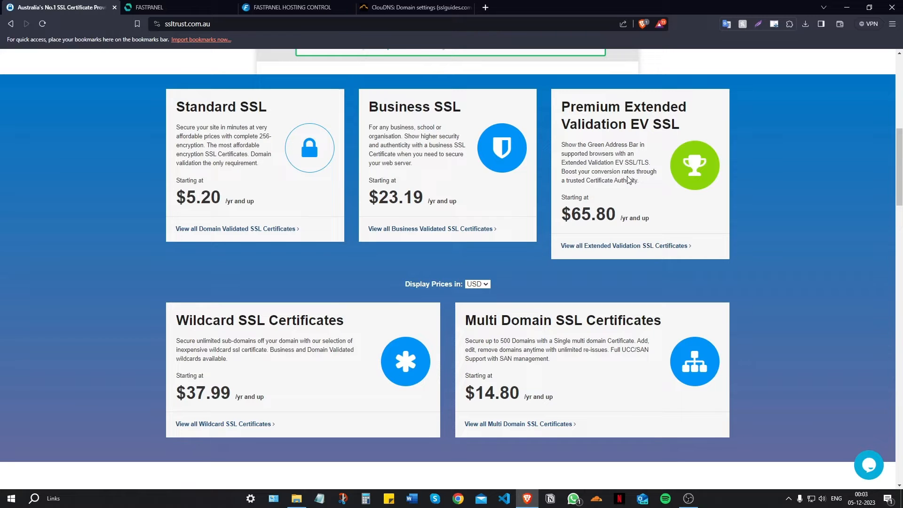
{"action": "scroll", "scroll_direction": "down", "scroll_amount": 3}
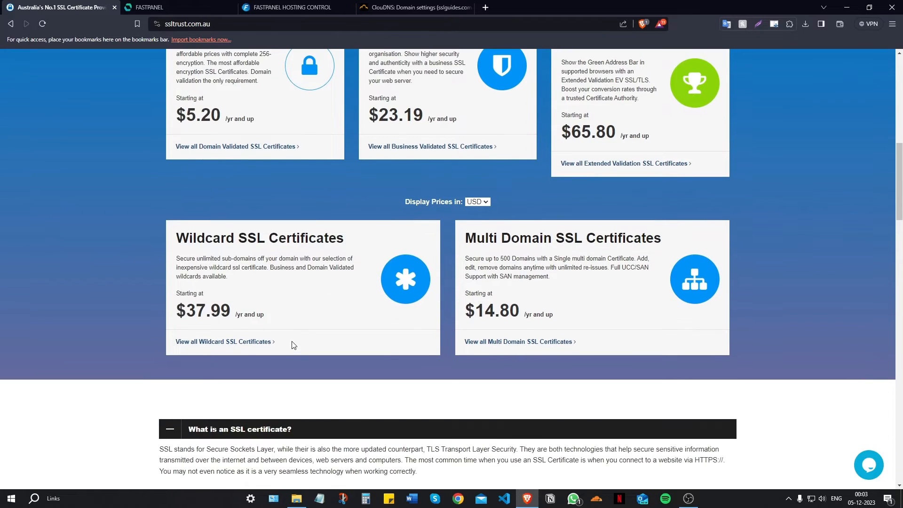
{"action": "mouse_move", "coordinate": [274, 284]}
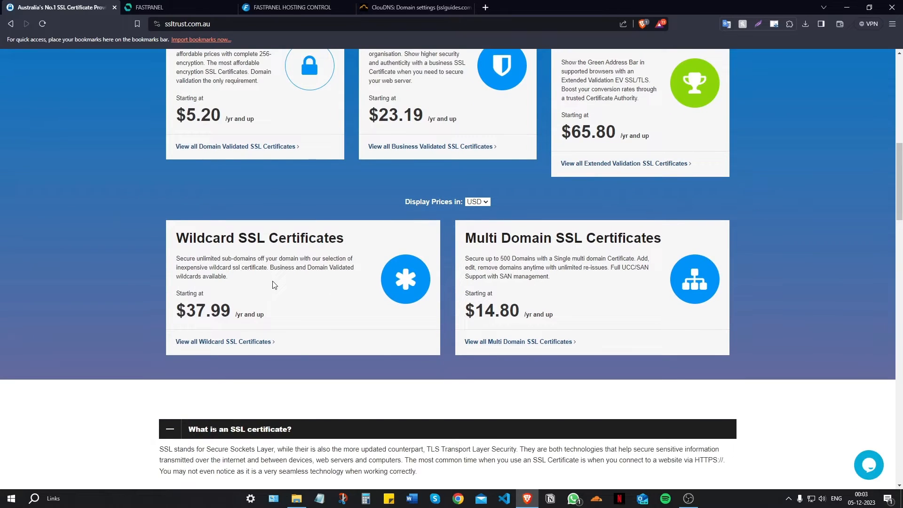
{"action": "mouse_move", "coordinate": [555, 305]}
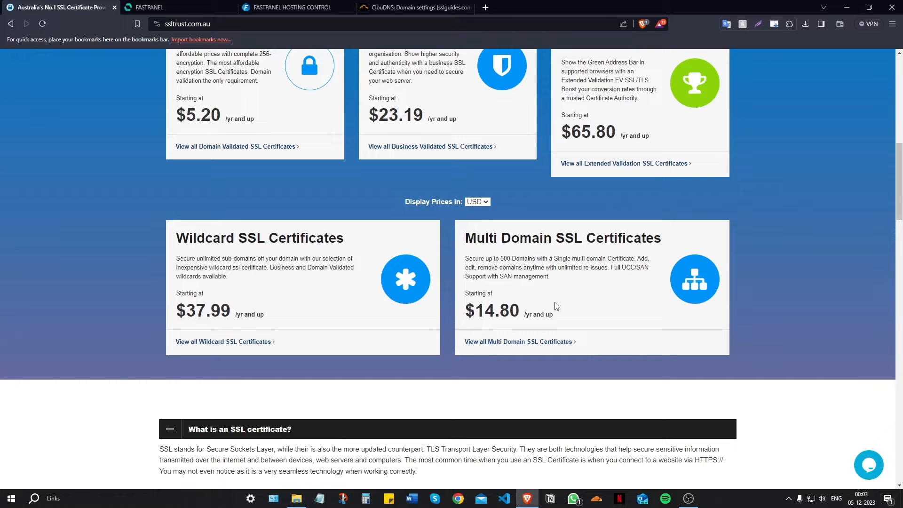
{"action": "mouse_move", "coordinate": [601, 287]}
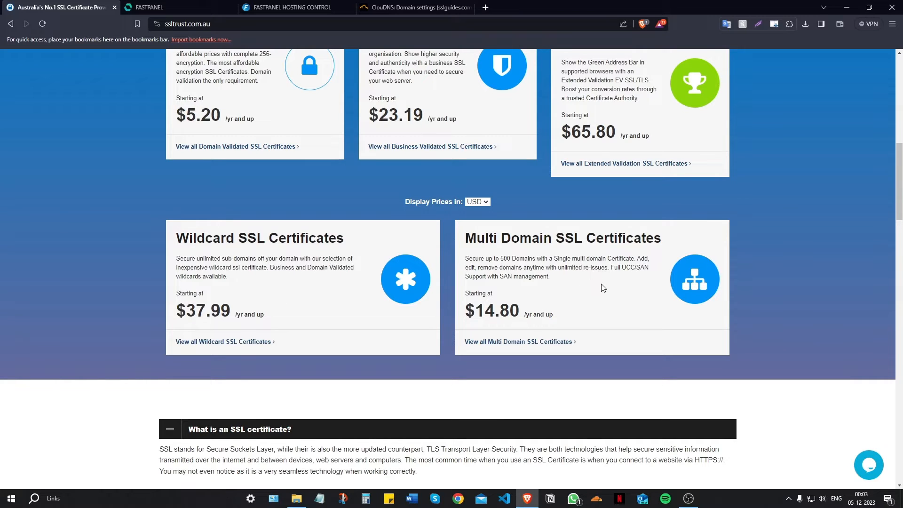
{"action": "mouse_move", "coordinate": [594, 287]}
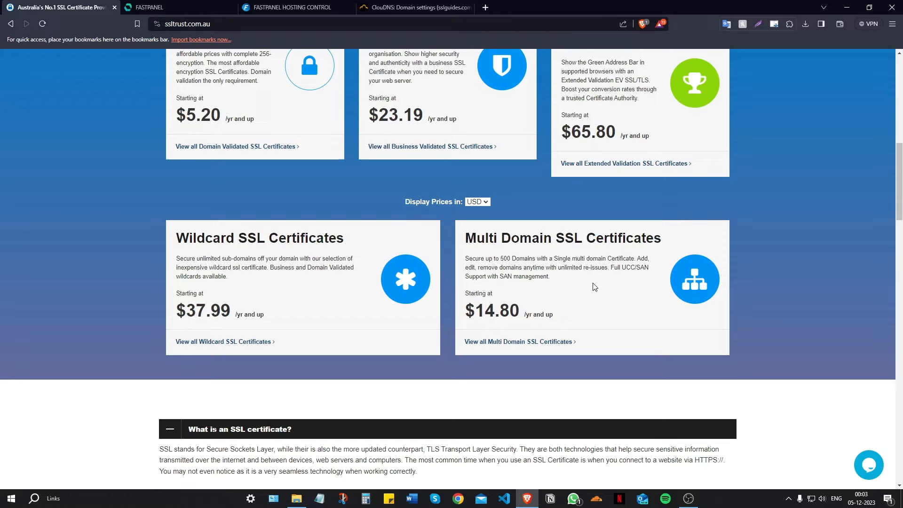
{"action": "scroll", "scroll_direction": "up", "scroll_amount": 3}
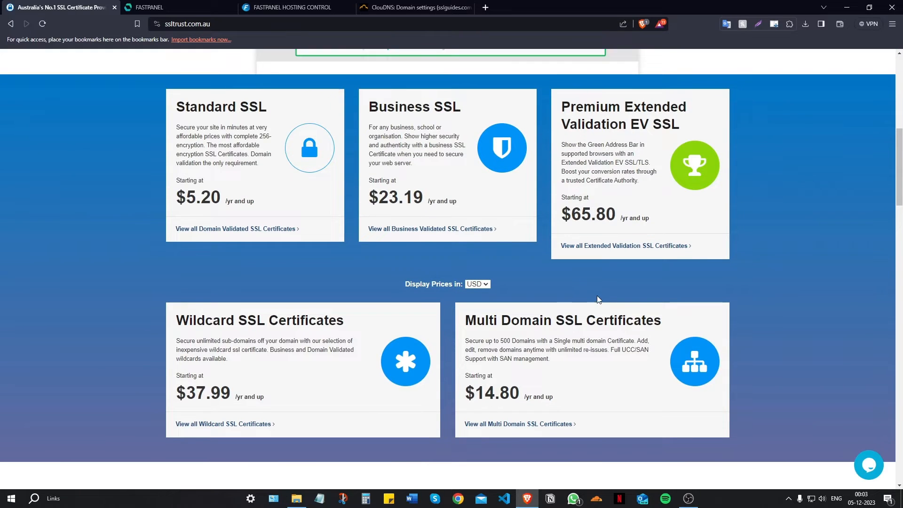
{"action": "mouse_move", "coordinate": [848, 300]}
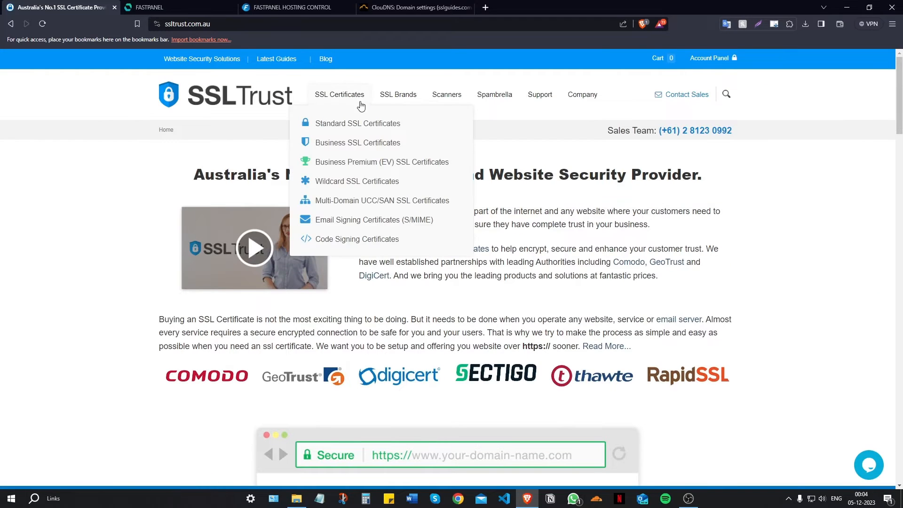
Choose the one-year Comodo PositiveSSL from the Standard SSL listing and proceed to checkout
{"action": "left_click", "coordinate": [357, 123]}
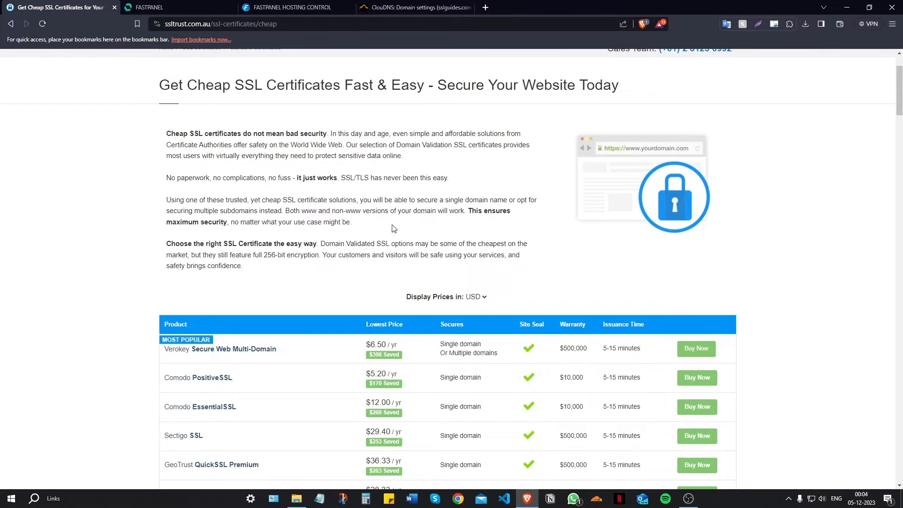
{"action": "scroll", "scroll_direction": "down", "scroll_amount": 3}
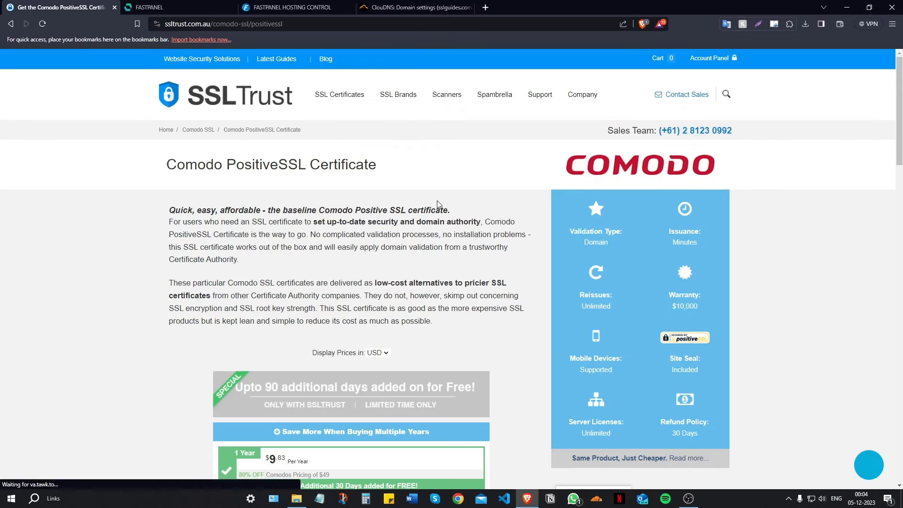
{"action": "scroll", "scroll_direction": "down", "scroll_amount": 3}
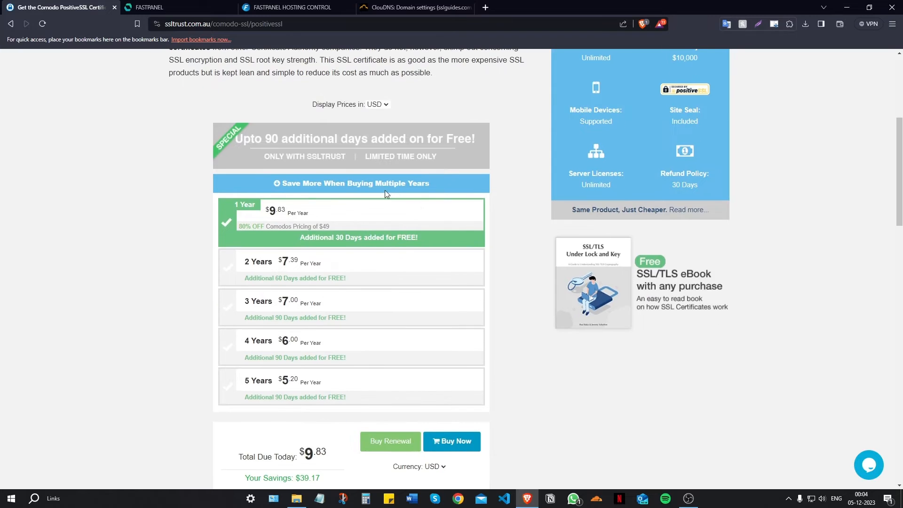
{"action": "scroll", "scroll_direction": "down", "scroll_amount": 3}
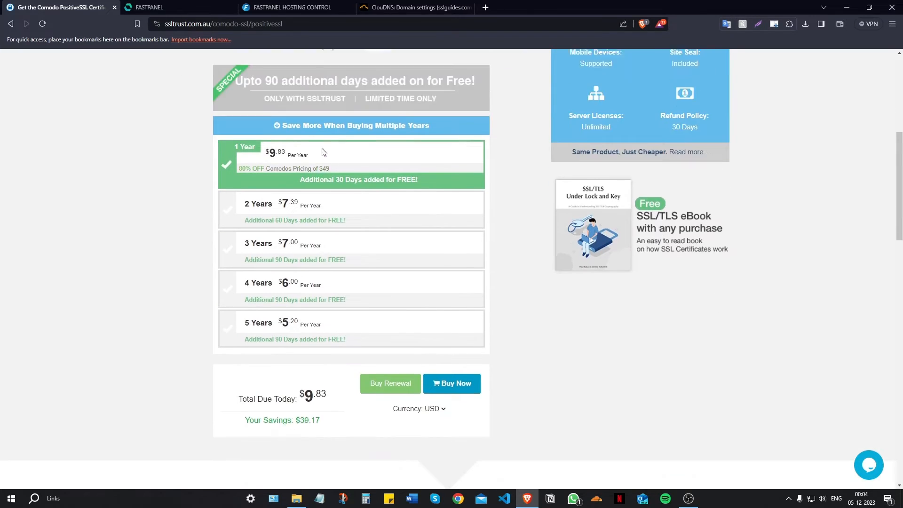
{"action": "scroll", "scroll_direction": "down", "scroll_amount": 3}
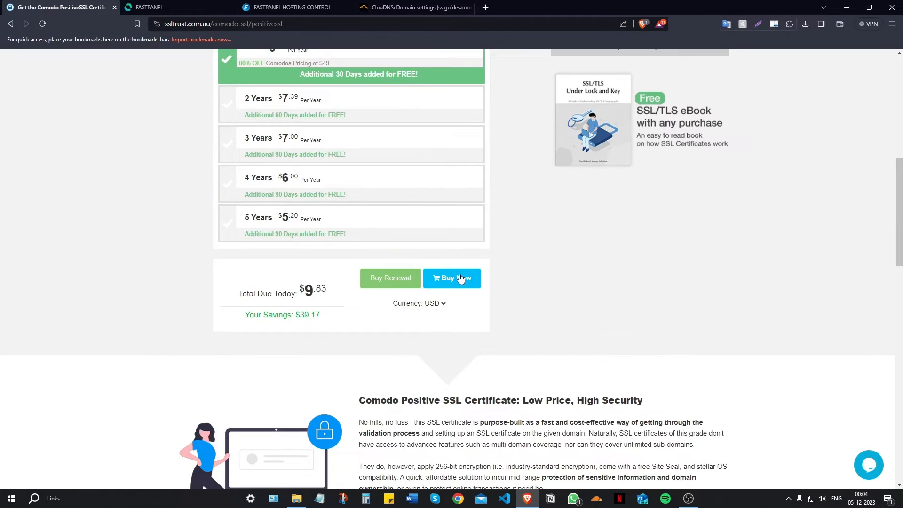
{"action": "left_click", "coordinate": [451, 277]}
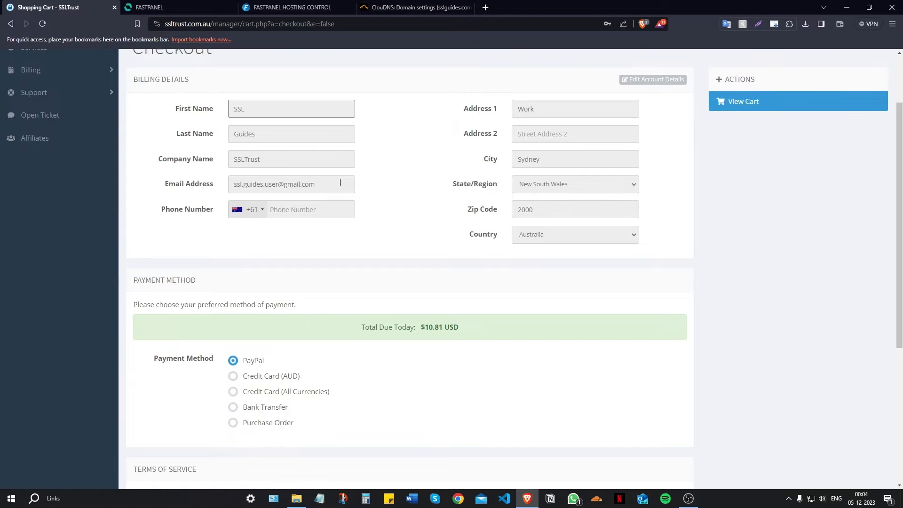
Complete the order for the $10.81 USD total
{"action": "scroll", "scroll_direction": "down", "scroll_amount": 3}
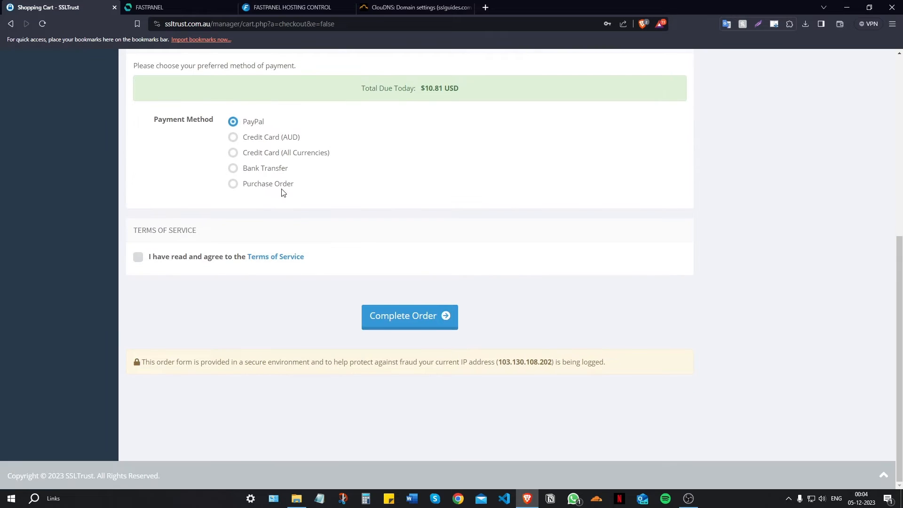
{"action": "mouse_move", "coordinate": [411, 295]}
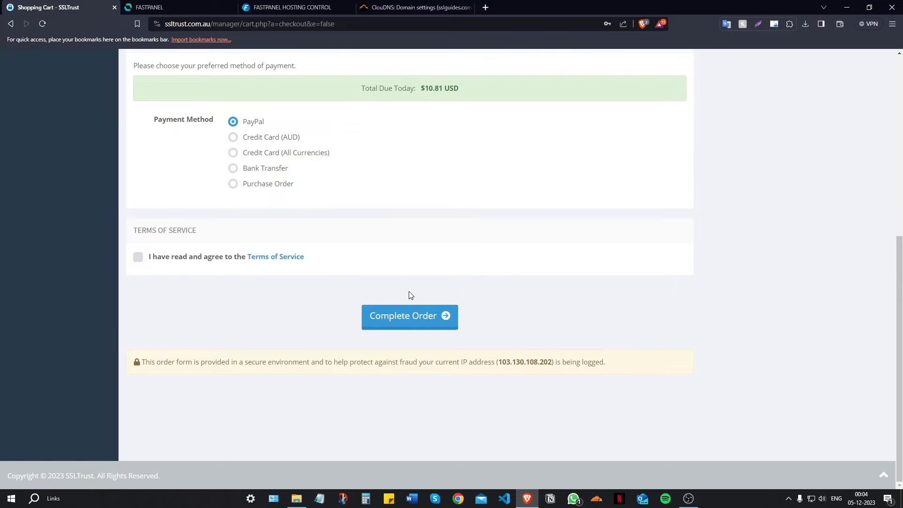
{"action": "mouse_move", "coordinate": [475, 304]}
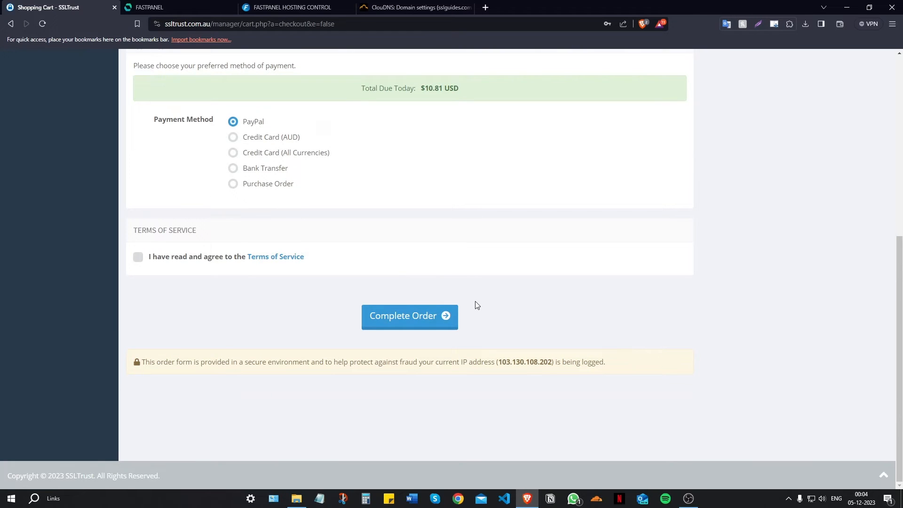
{"action": "left_click", "coordinate": [409, 316]}
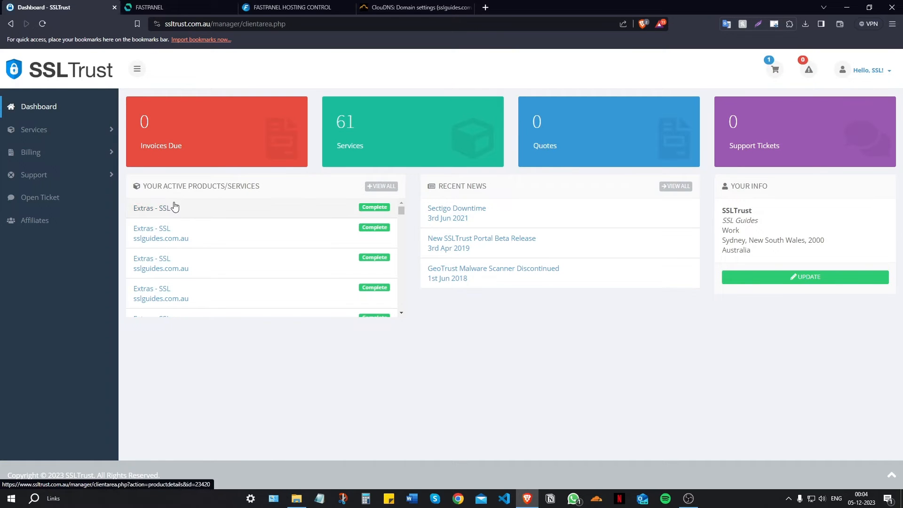
{"action": "mouse_move", "coordinate": [87, 119]}
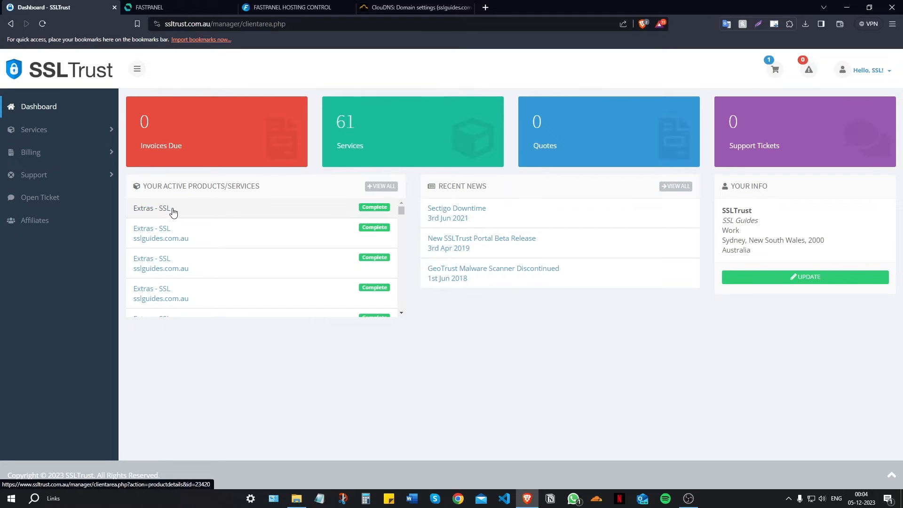
Open the new Extras - SSL product and start its certificate configuration
{"action": "left_click", "coordinate": [152, 208]}
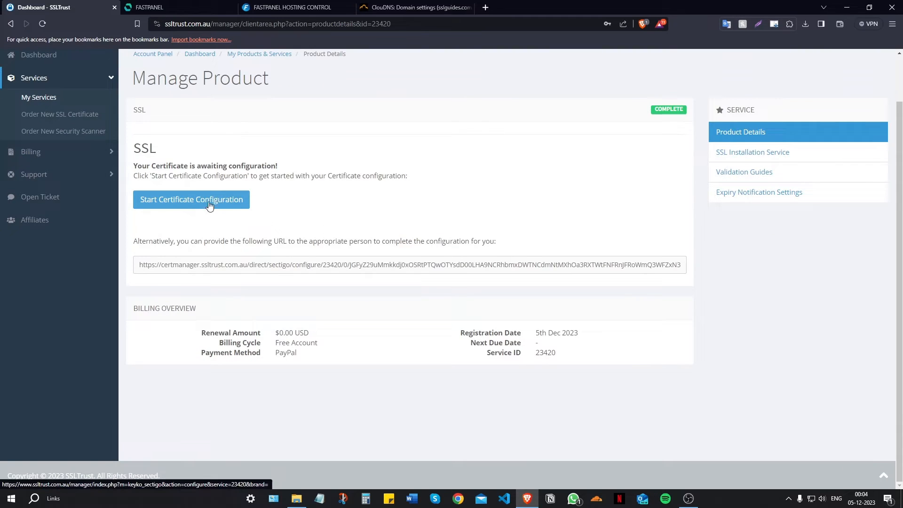
{"action": "mouse_move", "coordinate": [239, 241]}
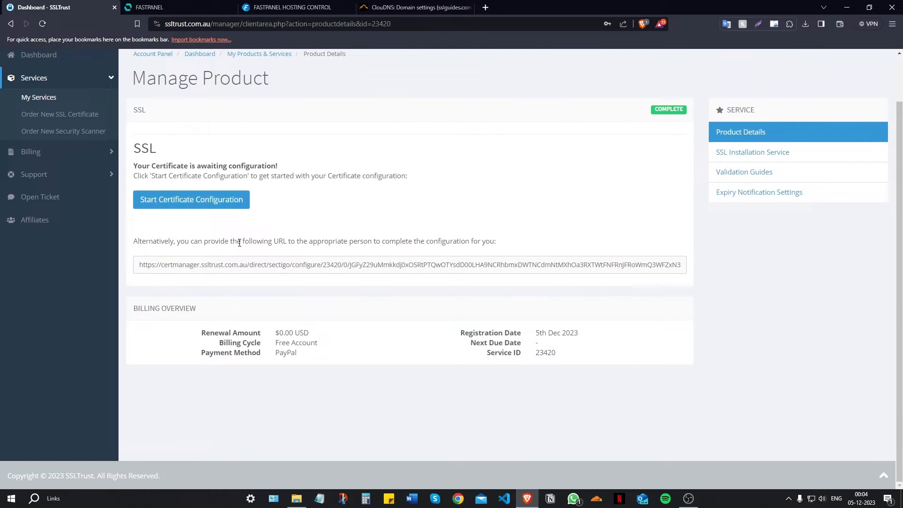
{"action": "mouse_move", "coordinate": [348, 260]}
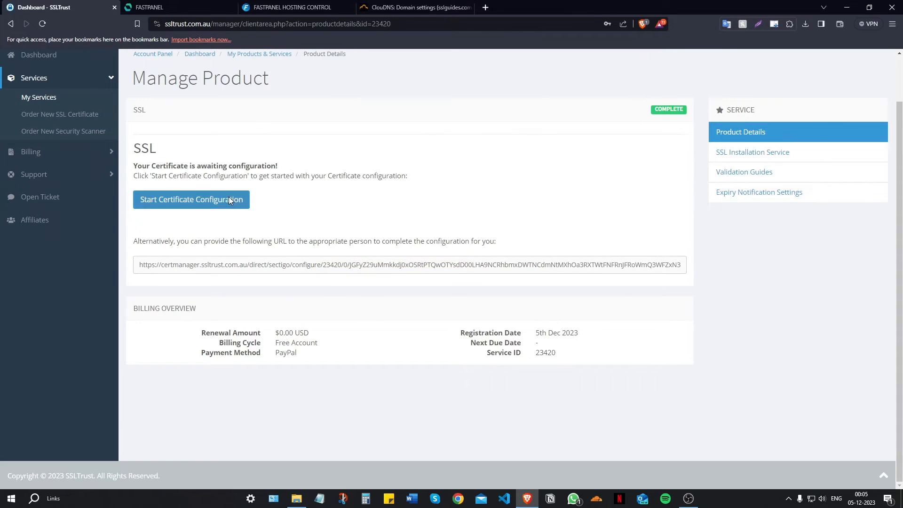
{"action": "left_click", "coordinate": [191, 199]}
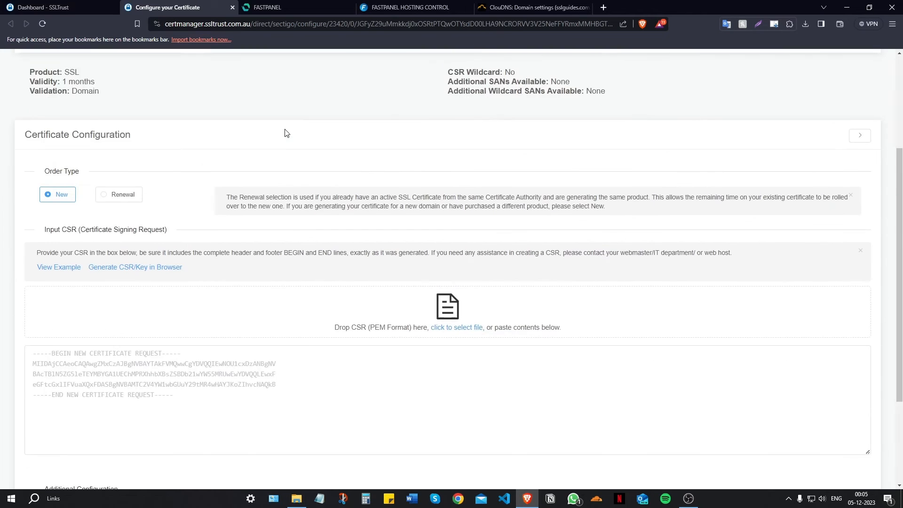
Copy the sslguides.com.au CSR from FASTPANEL and paste it into SSLTrust's CSR field
{"action": "left_click", "coordinate": [412, 6]}
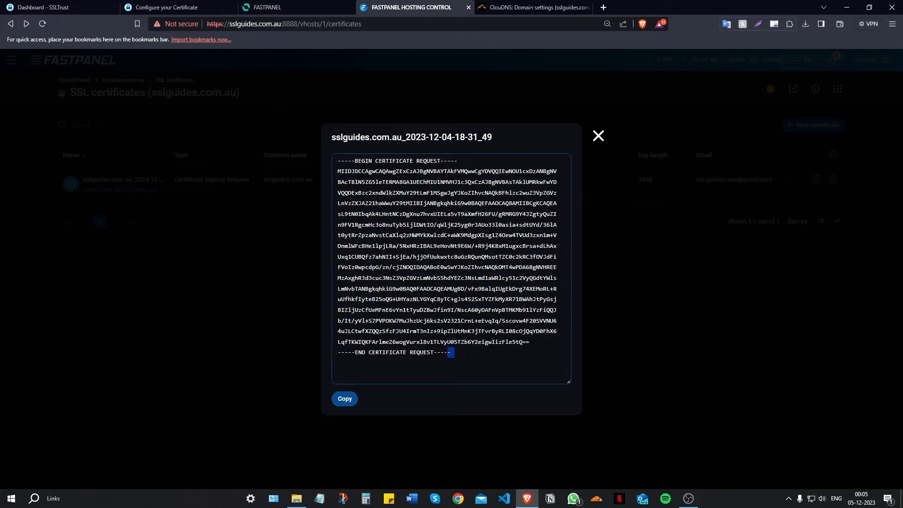
{"action": "left_click", "coordinate": [344, 399]}
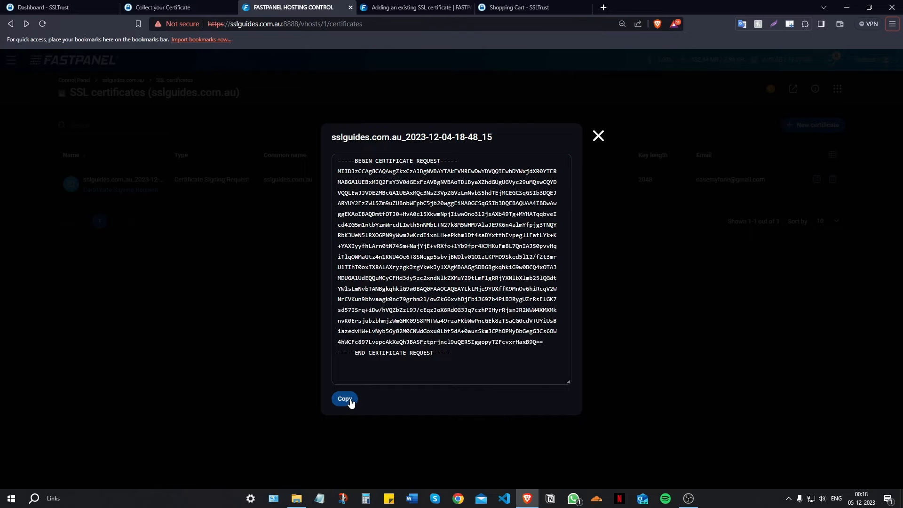
{"action": "left_click", "coordinate": [344, 399]}
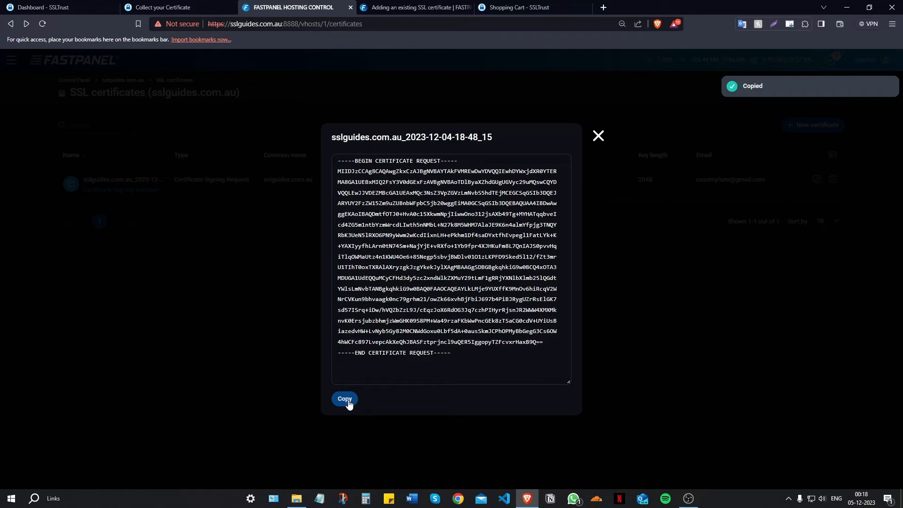
{"action": "left_click", "coordinate": [170, 7]}
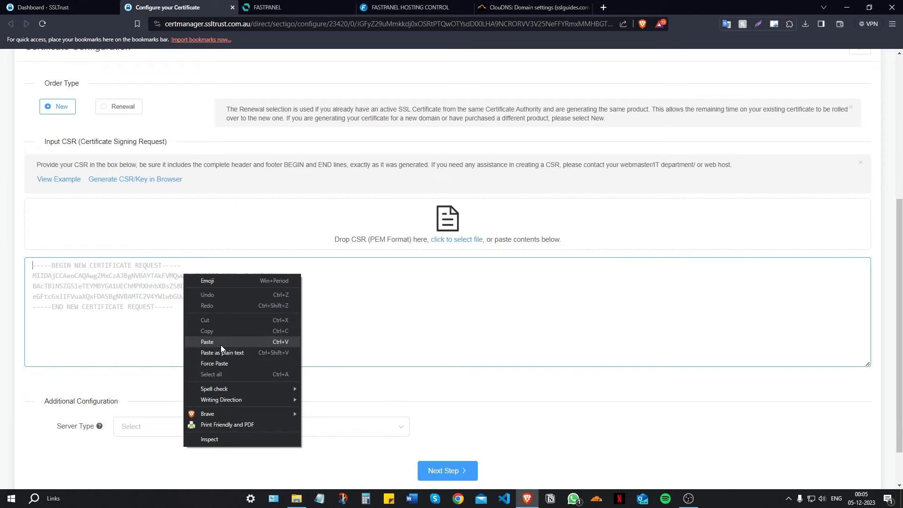
{"action": "left_click", "coordinate": [207, 341]}
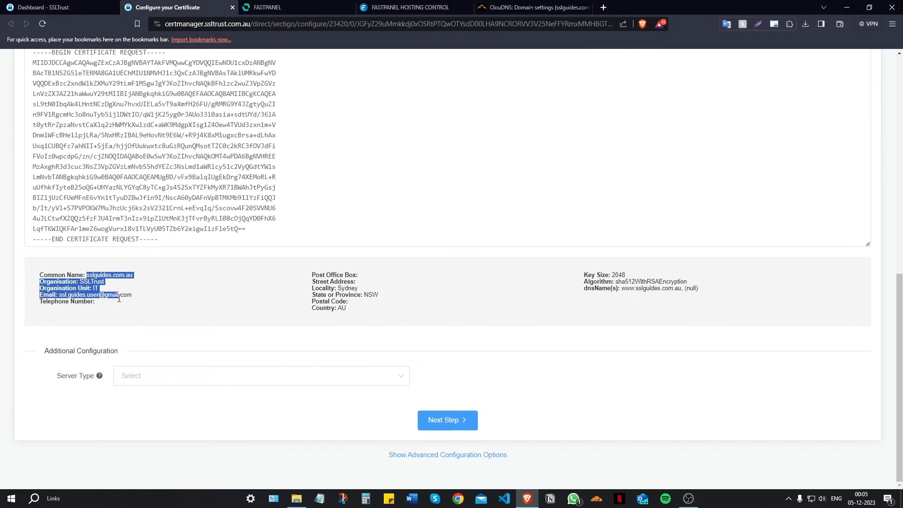
Set the server type to Apache and continue to the contact details step
{"action": "left_click", "coordinate": [534, 63]}
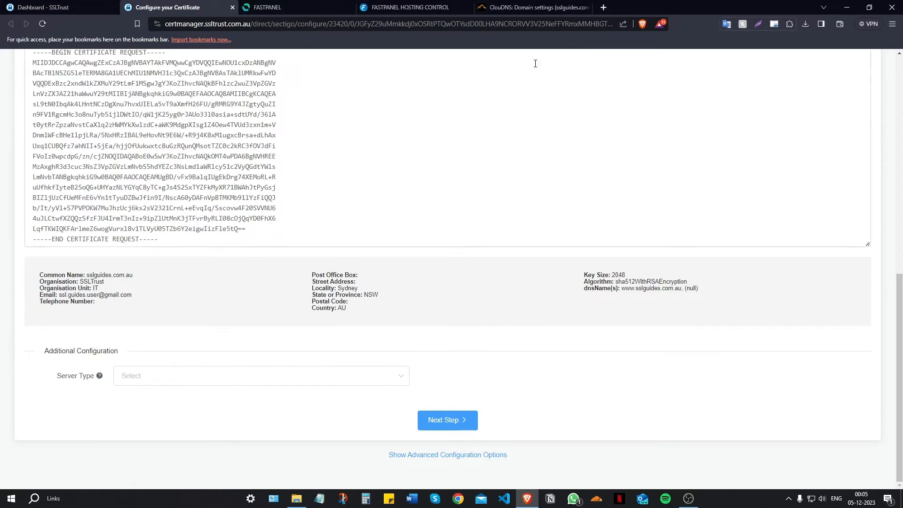
{"action": "mouse_move", "coordinate": [337, 316]}
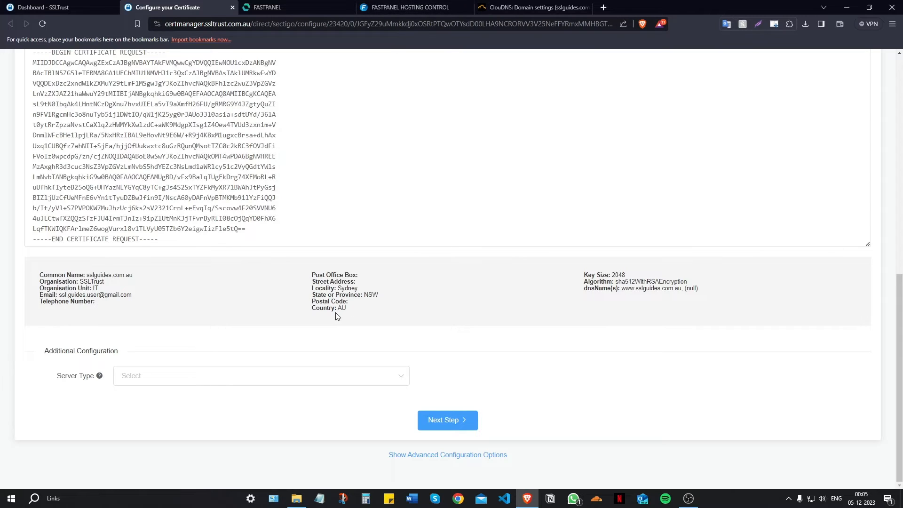
{"action": "mouse_move", "coordinate": [209, 352]}
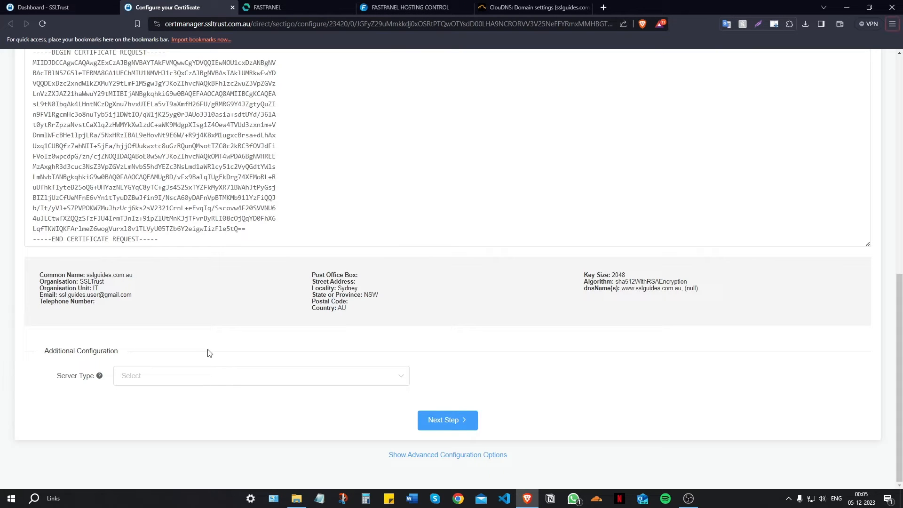
{"action": "left_click", "coordinate": [261, 375]}
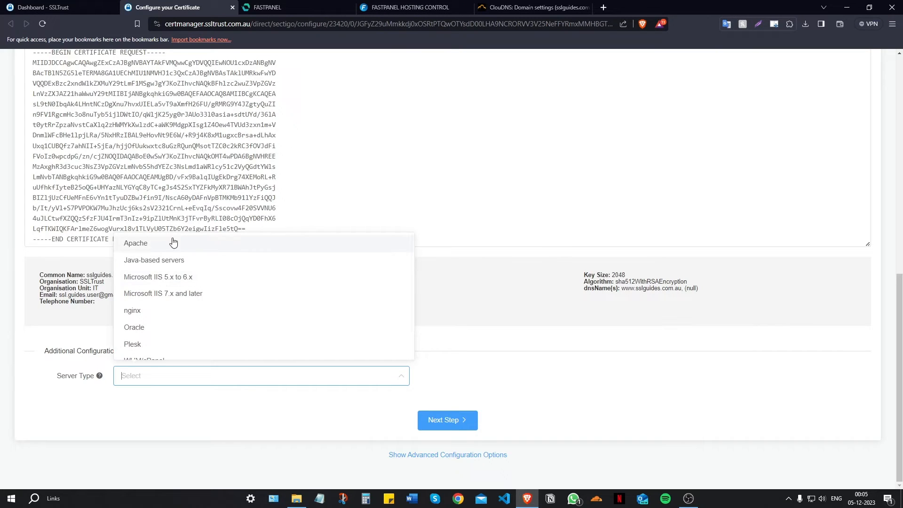
{"action": "mouse_move", "coordinate": [179, 255]}
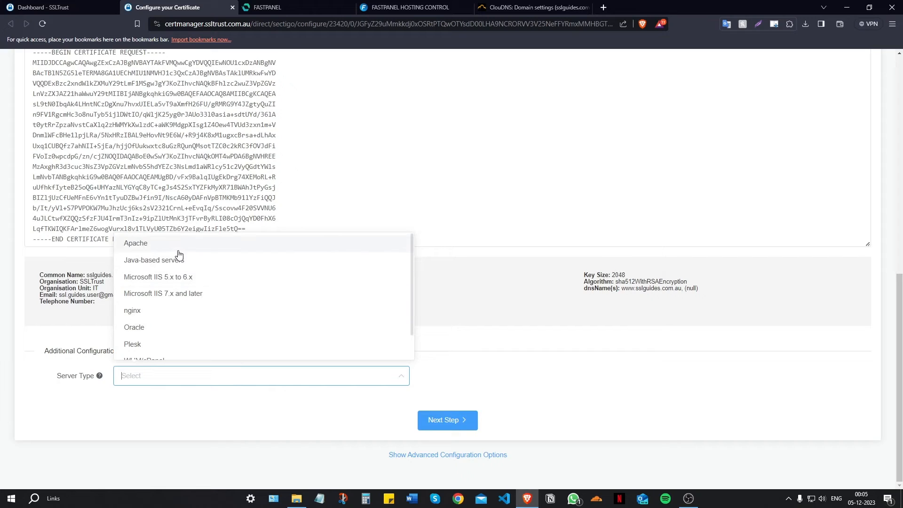
{"action": "mouse_move", "coordinate": [171, 278]}
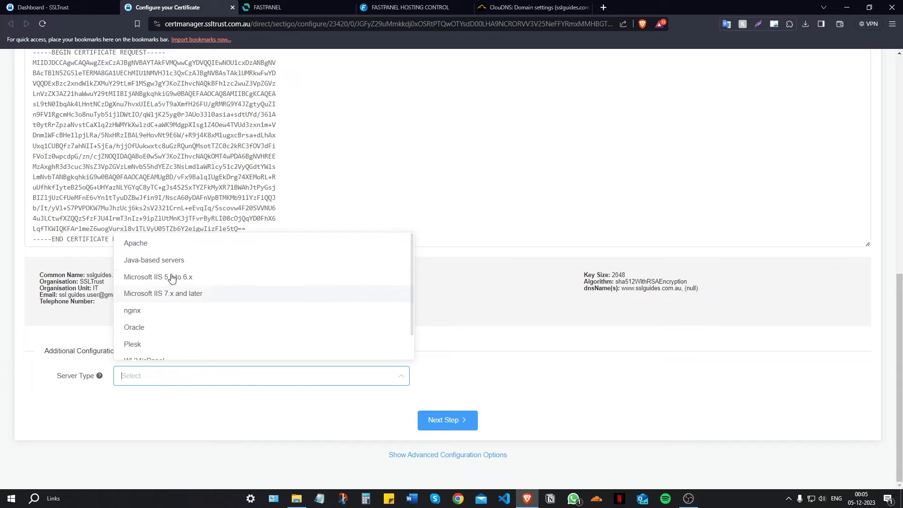
{"action": "left_click", "coordinate": [135, 242]}
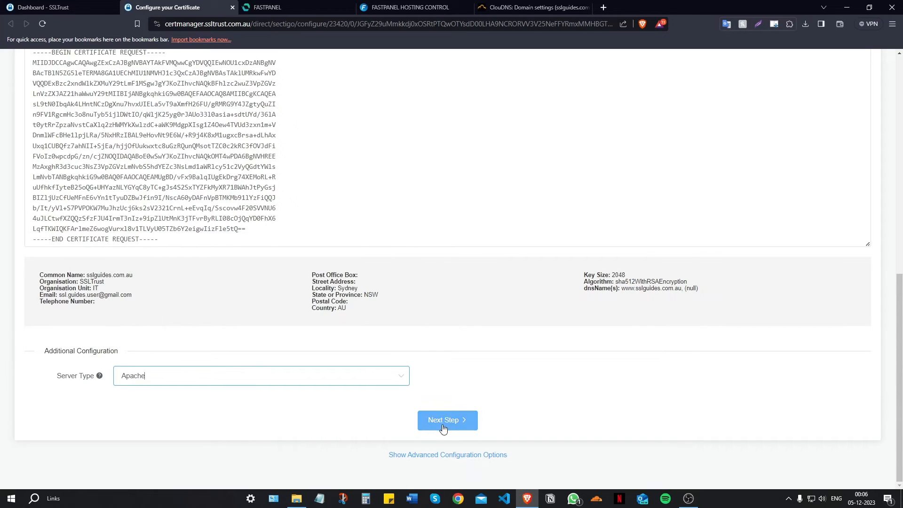
{"action": "left_click", "coordinate": [447, 419]}
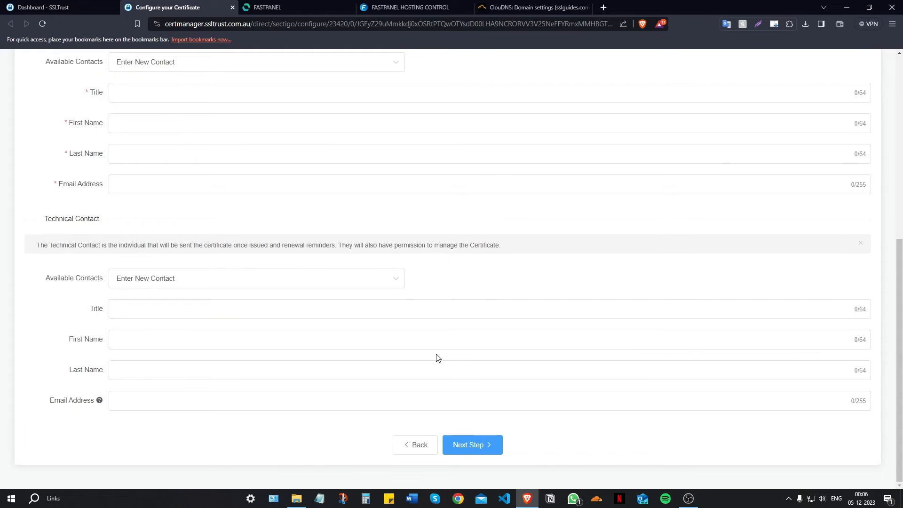
{"action": "scroll", "scroll_direction": "up", "scroll_amount": 3}
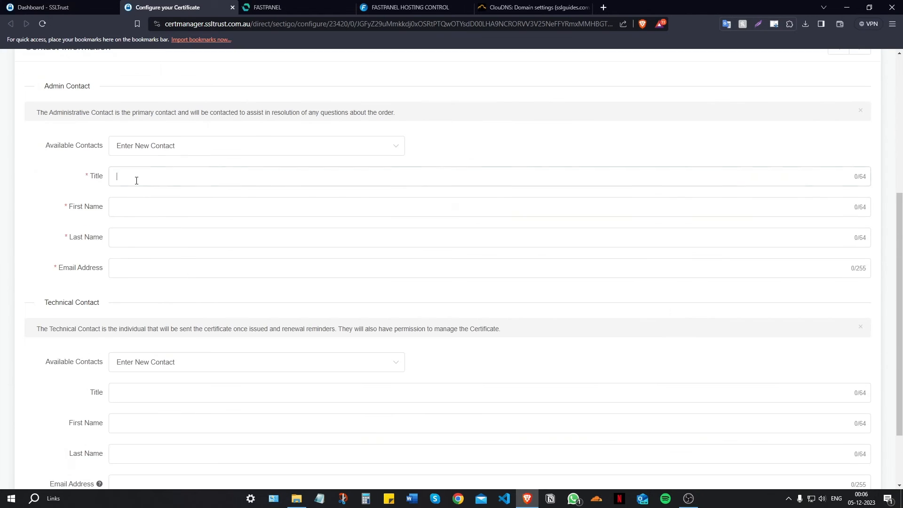
{"action": "type", "text": "Mr."}
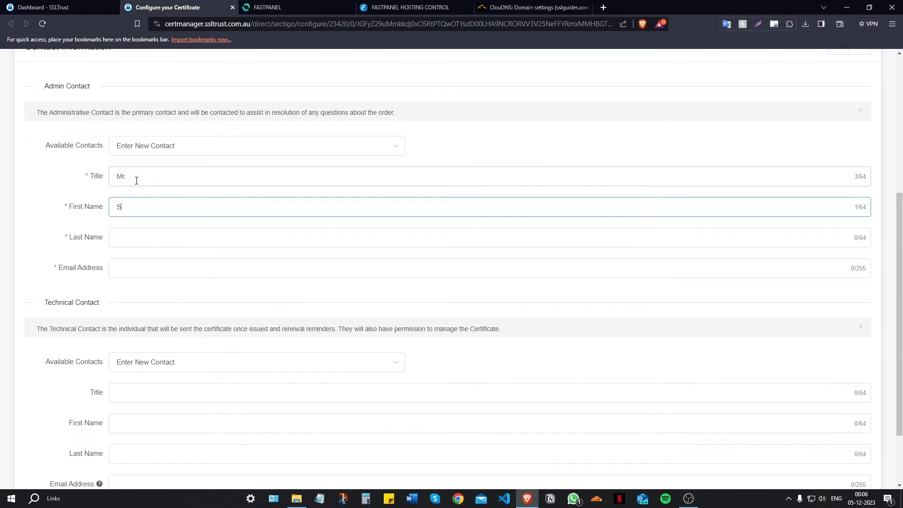
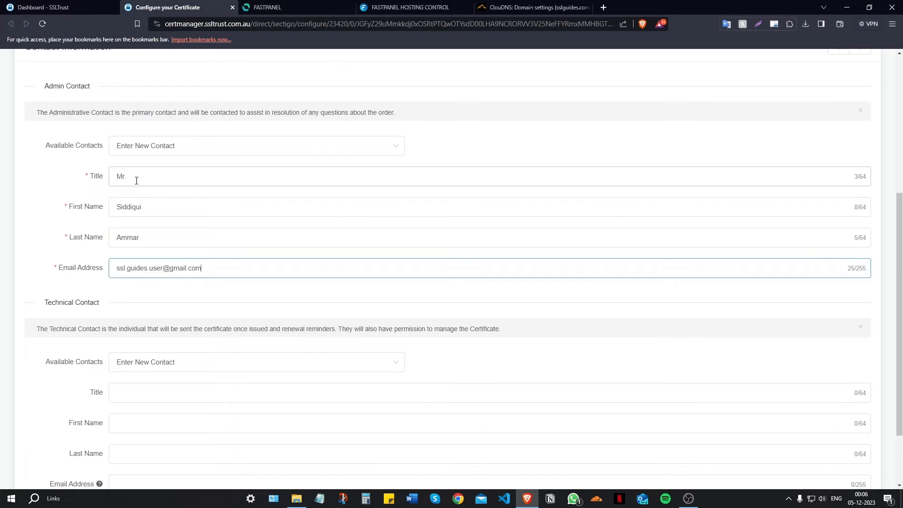
{"action": "scroll", "scroll_direction": "down", "scroll_amount": 3}
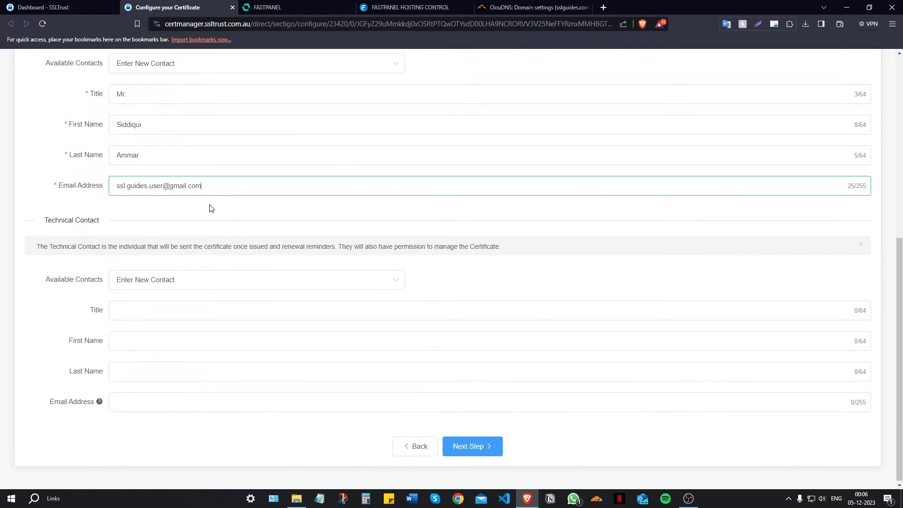
{"action": "mouse_move", "coordinate": [217, 230]}
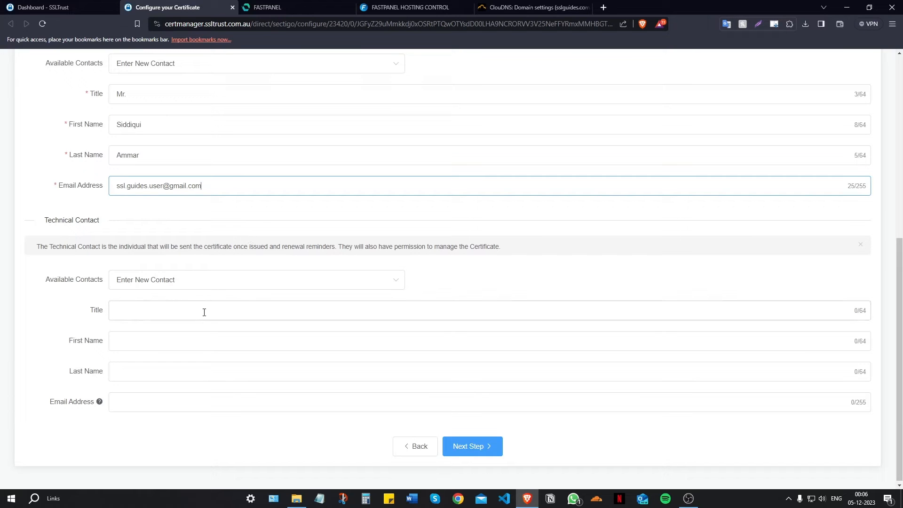
{"action": "mouse_move", "coordinate": [472, 446]}
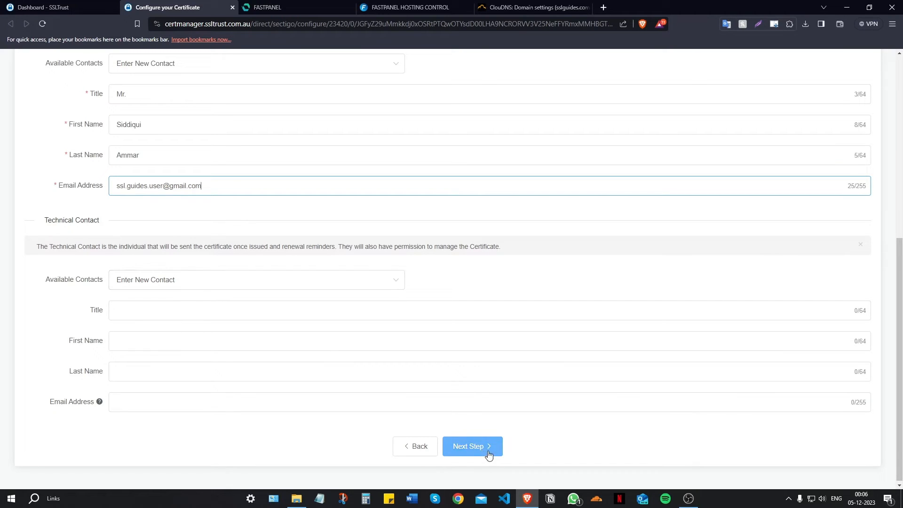
Advance to domain validation for sslguides.com.au and bring up its validation method choices
{"action": "left_click", "coordinate": [471, 445]}
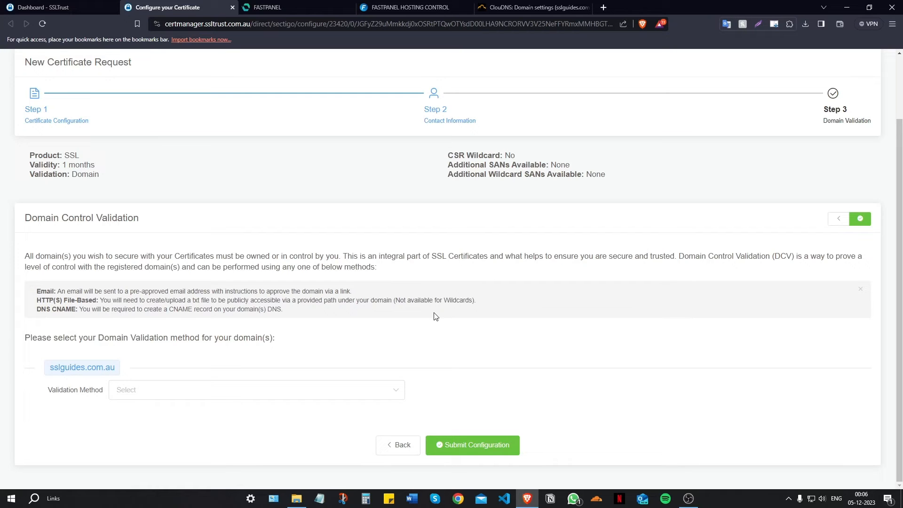
{"action": "scroll", "scroll_direction": "up", "scroll_amount": 3}
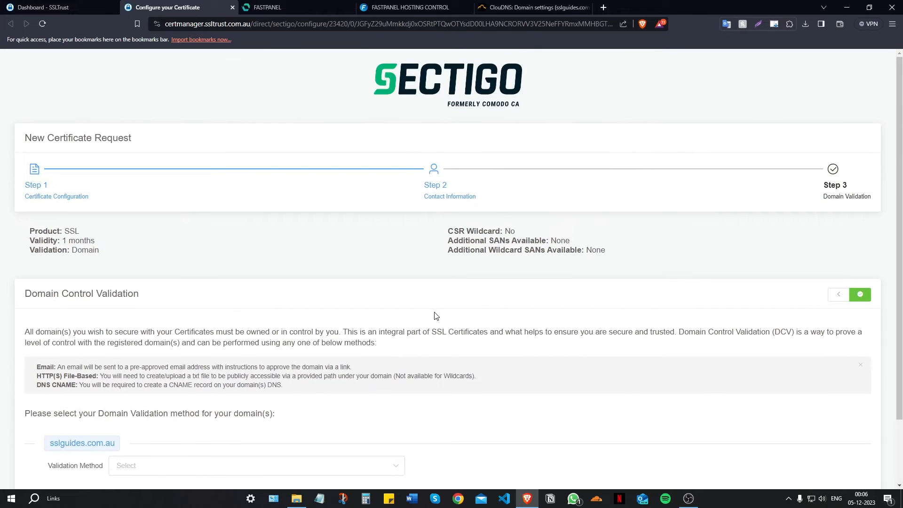
{"action": "mouse_move", "coordinate": [547, 128]}
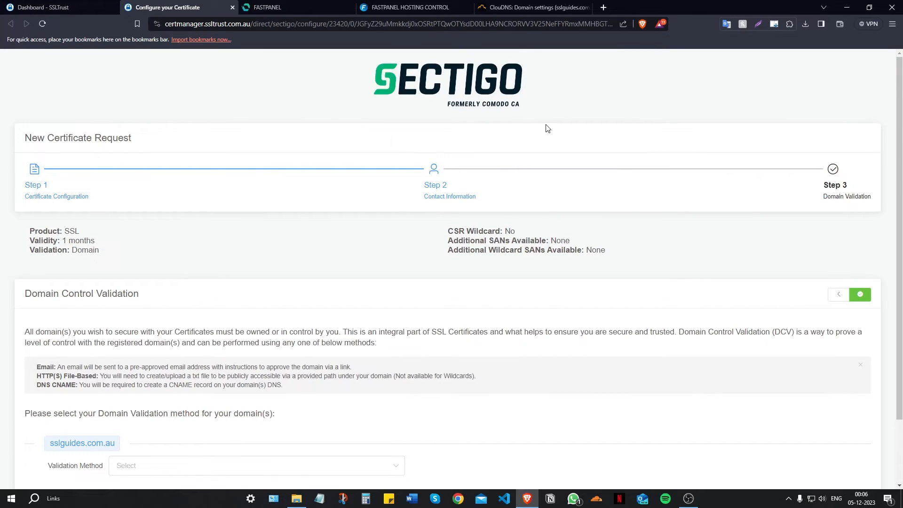
{"action": "scroll", "scroll_direction": "down", "scroll_amount": 3}
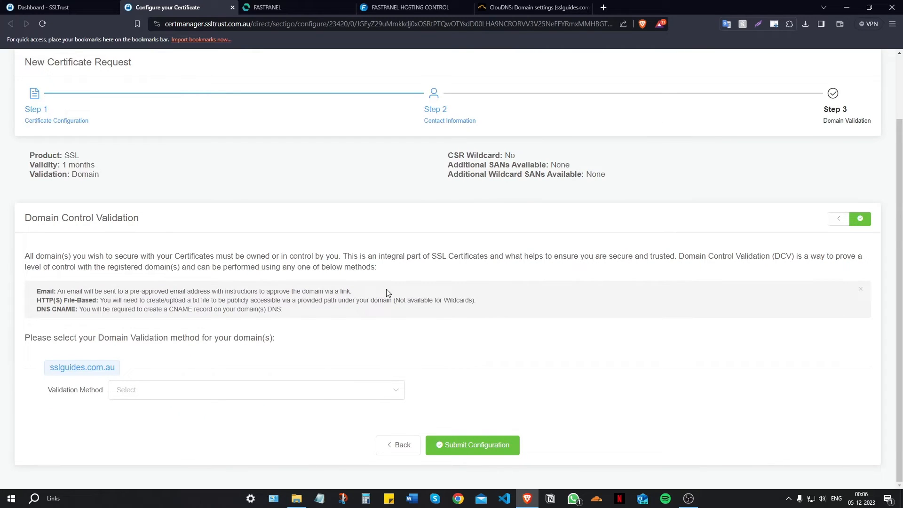
{"action": "mouse_move", "coordinate": [224, 389]}
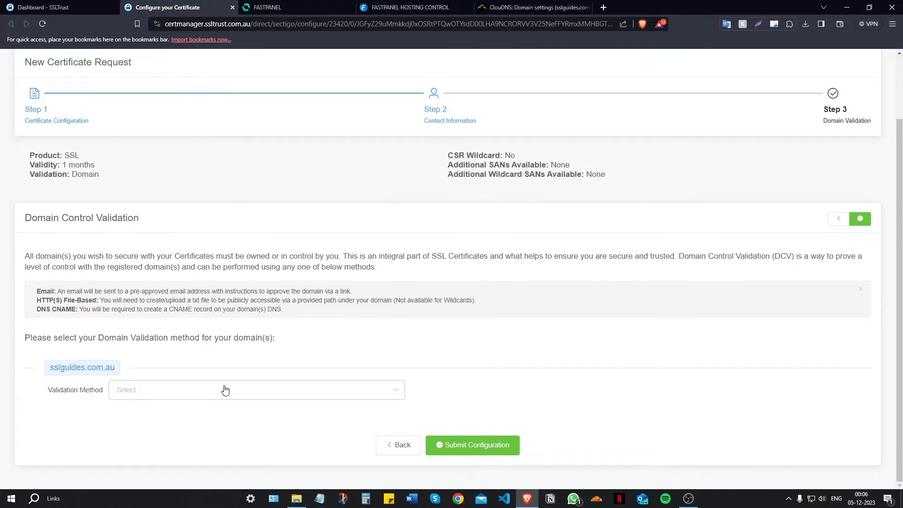
{"action": "left_click", "coordinate": [256, 389]}
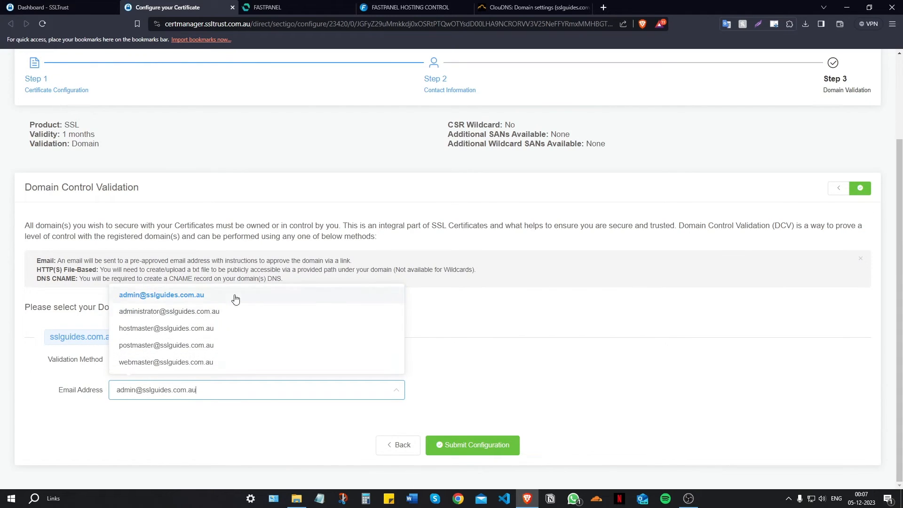
{"action": "mouse_move", "coordinate": [175, 316]}
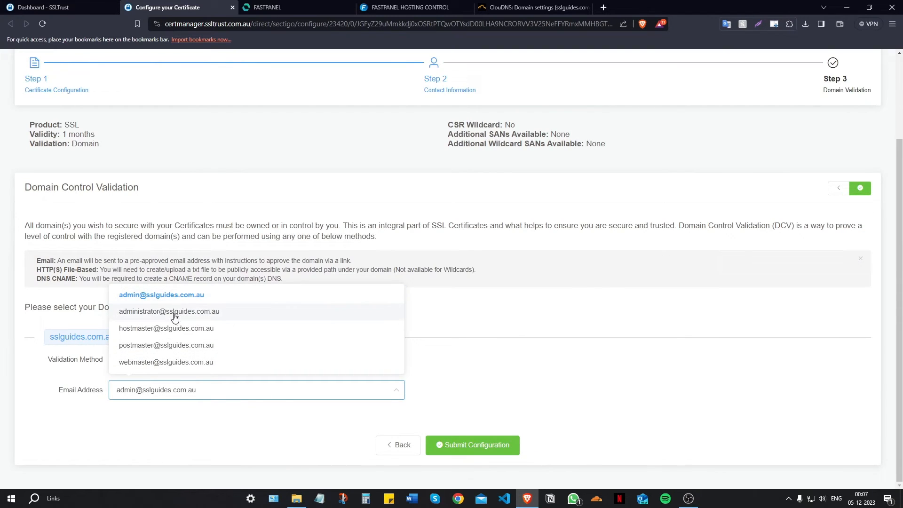
{"action": "mouse_move", "coordinate": [171, 365]}
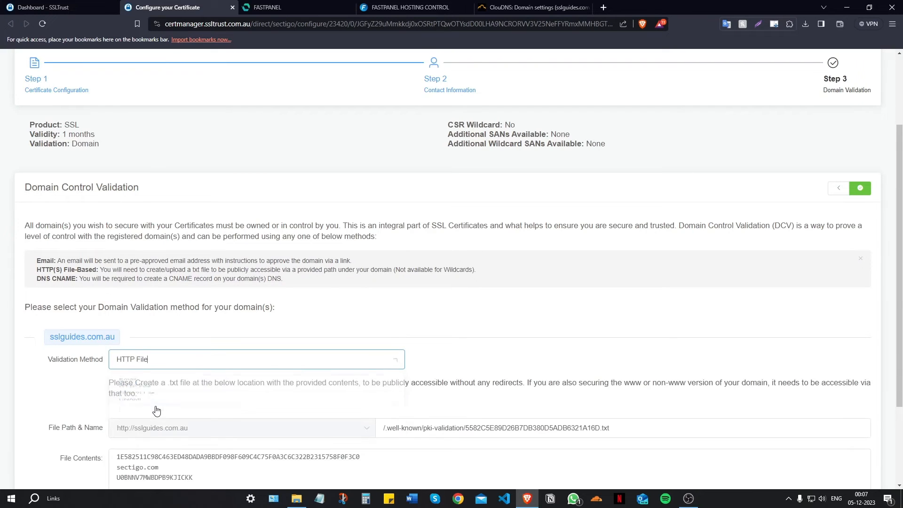
{"action": "scroll", "scroll_direction": "down", "scroll_amount": 3}
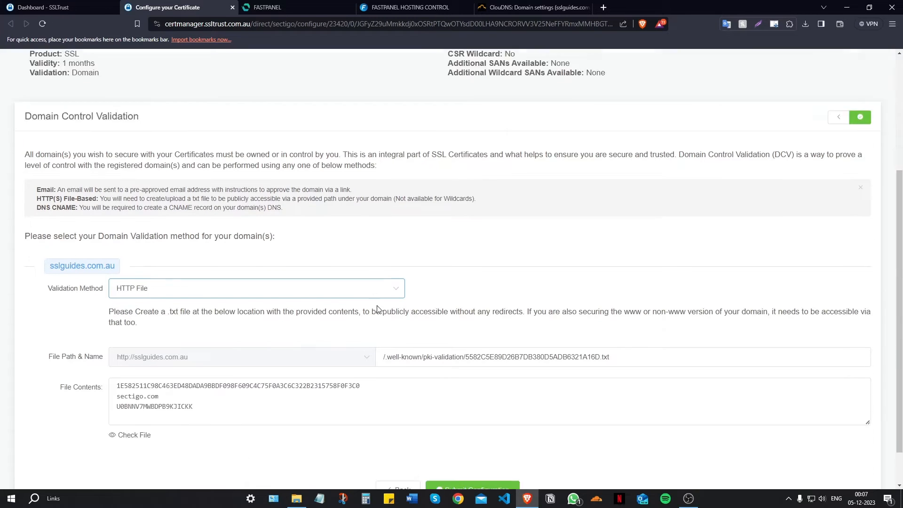
{"action": "scroll", "scroll_direction": "down", "scroll_amount": 3}
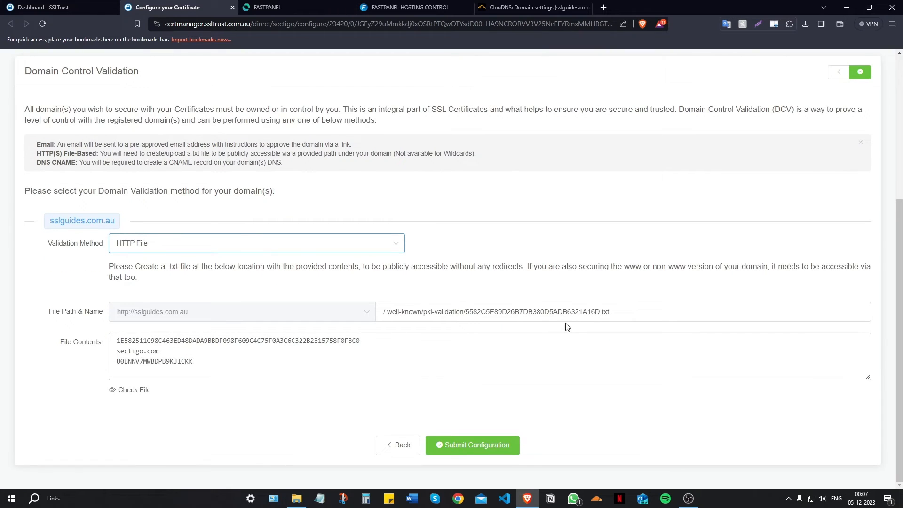
{"action": "left_click", "coordinate": [593, 311]}
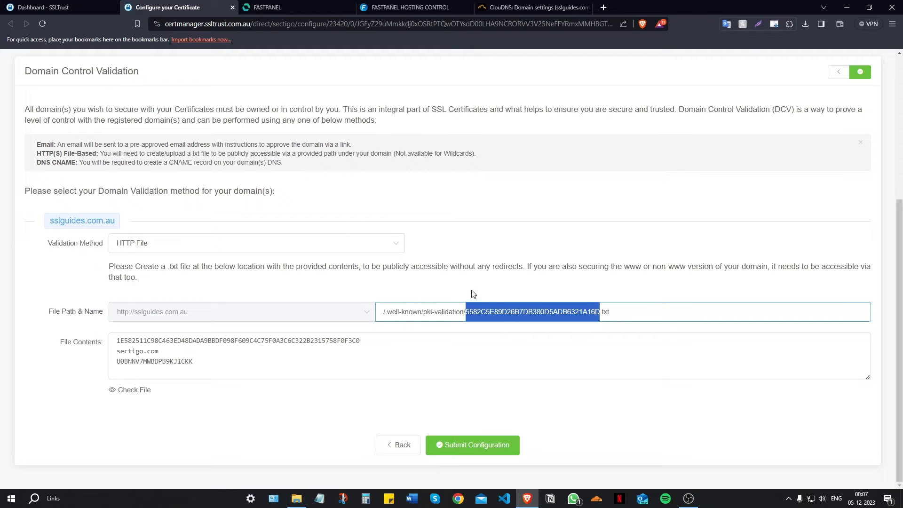
{"action": "left_click", "coordinate": [228, 361]}
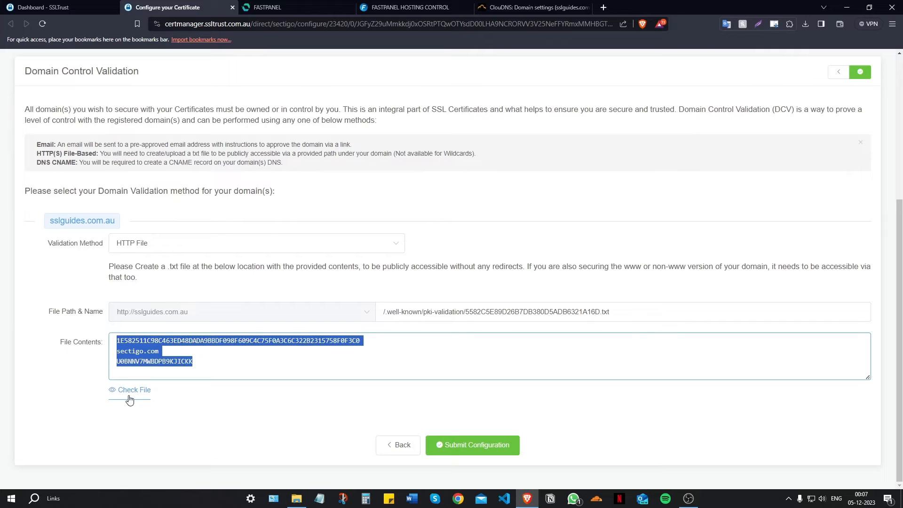
{"action": "mouse_move", "coordinate": [289, 287]}
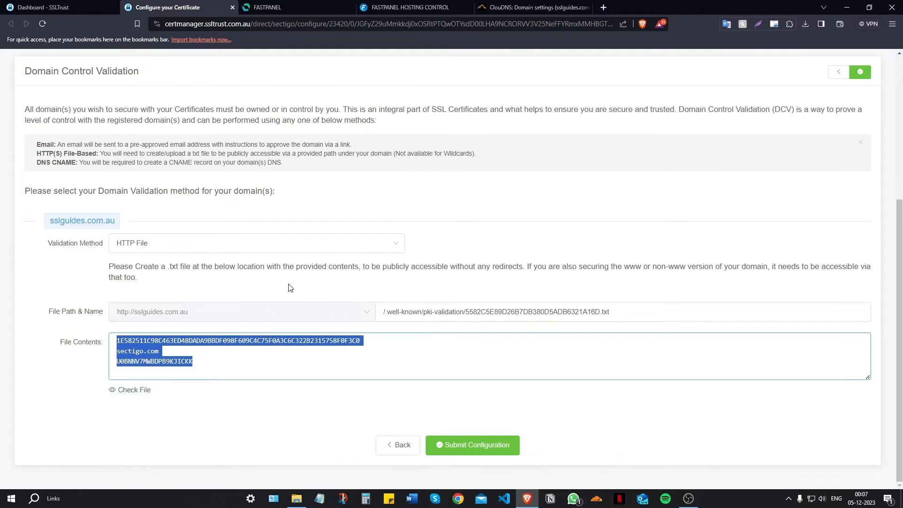
{"action": "left_click", "coordinate": [564, 311]}
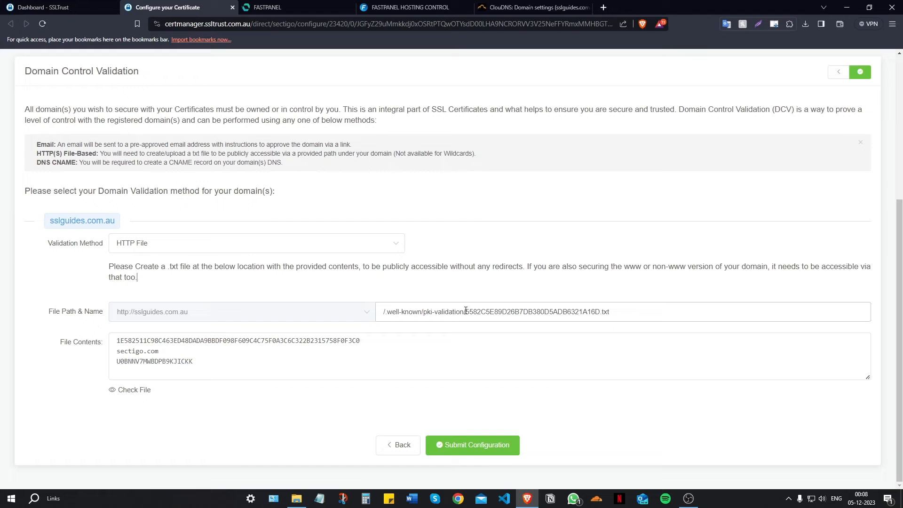
{"action": "double_click", "coordinate": [421, 312]}
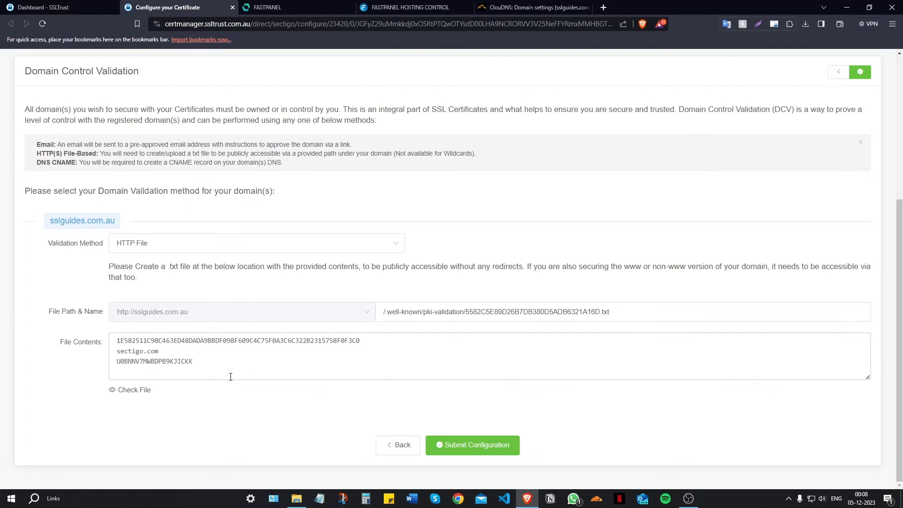
{"action": "mouse_move", "coordinate": [194, 406]}
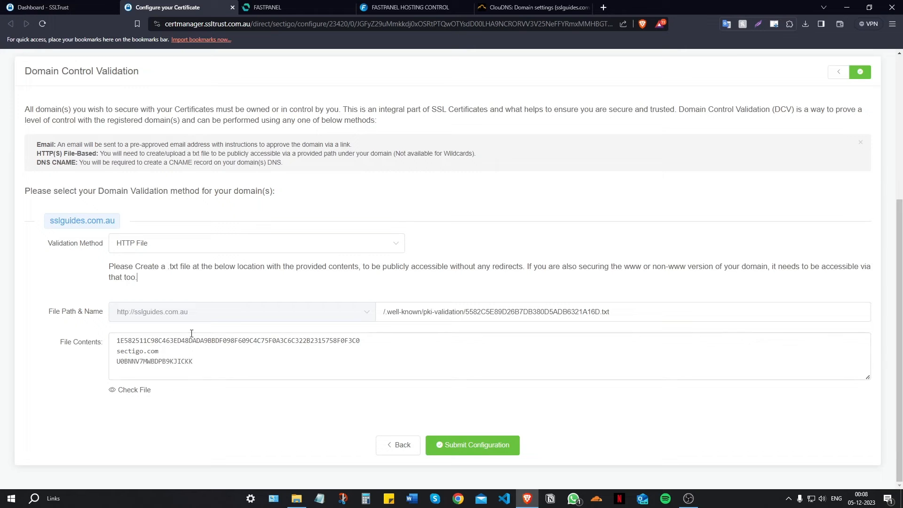
Switch sslguides.com.au to CNAME validation and go to ClouDNS to add the record
{"action": "left_click", "coordinate": [256, 243]}
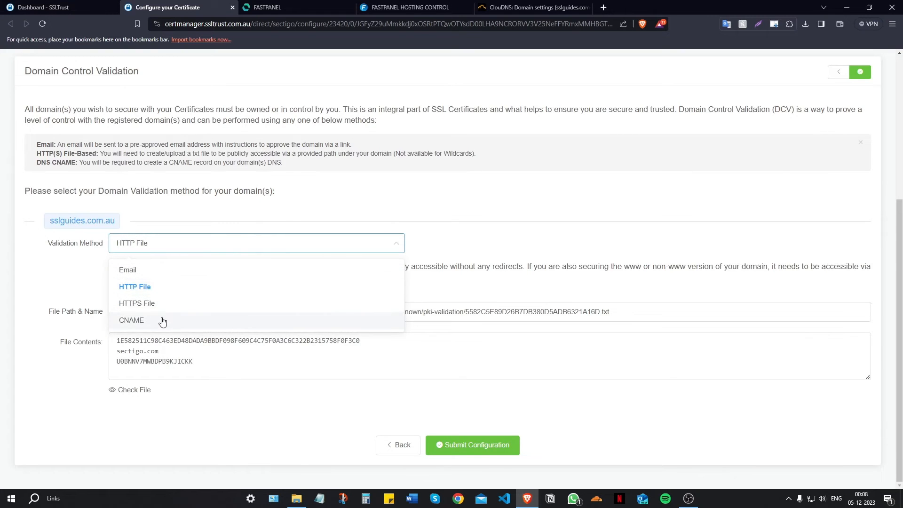
{"action": "left_click", "coordinate": [131, 320]}
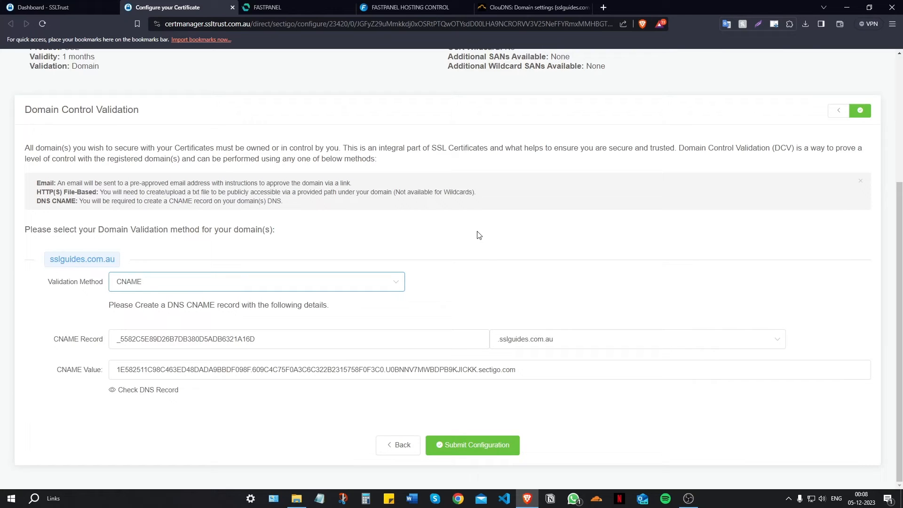
{"action": "mouse_move", "coordinate": [488, 255]}
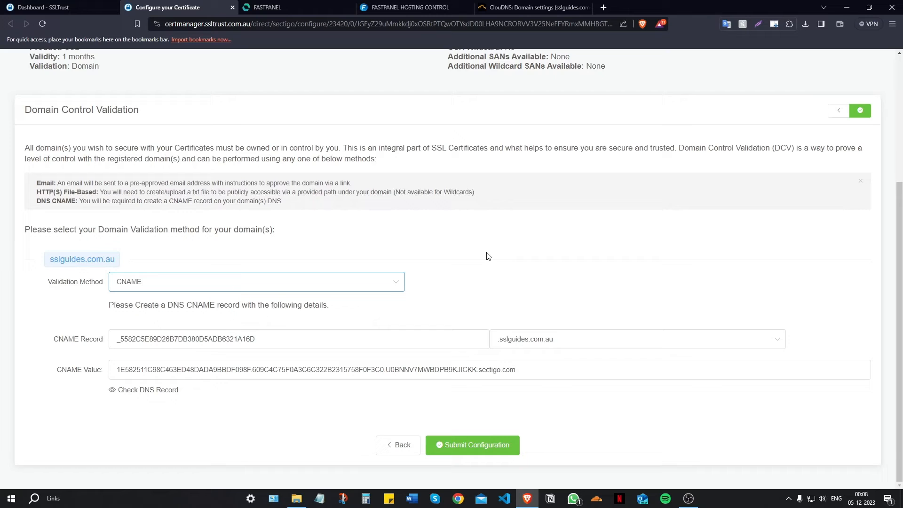
{"action": "mouse_move", "coordinate": [402, 319]}
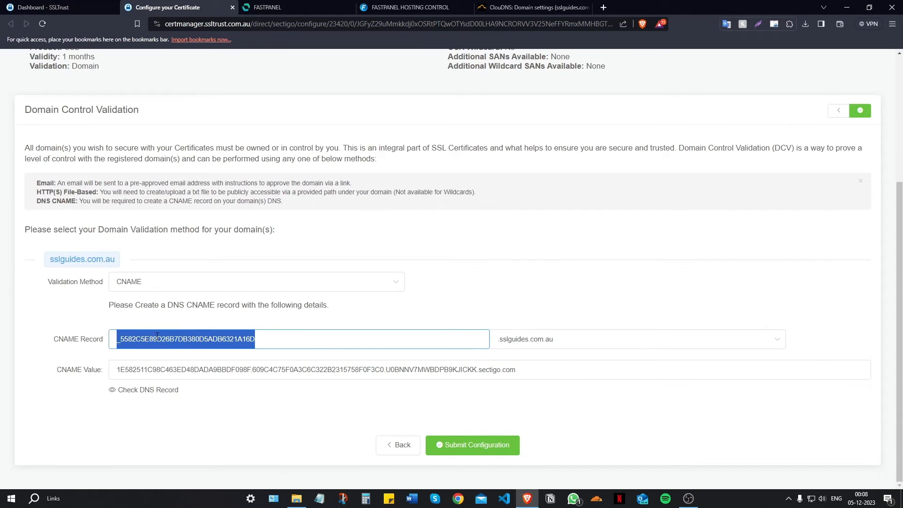
{"action": "mouse_move", "coordinate": [232, 312]}
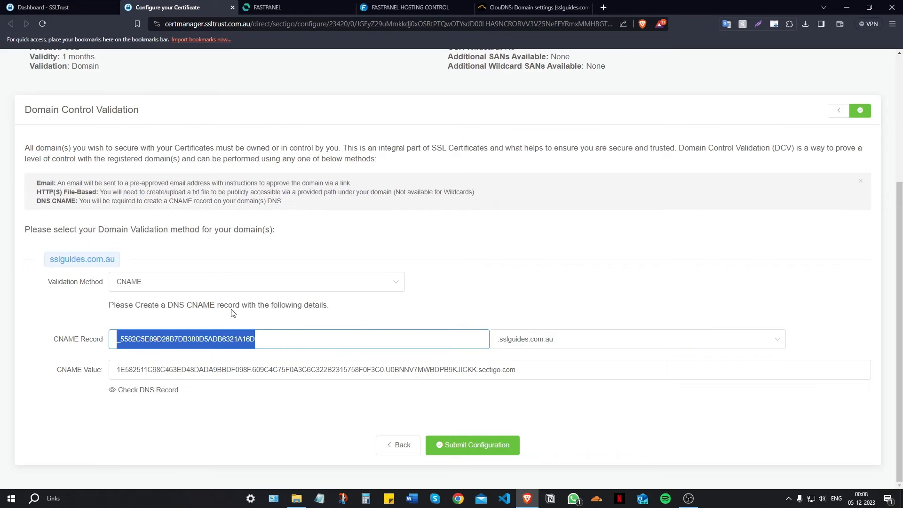
{"action": "left_click", "coordinate": [530, 7]}
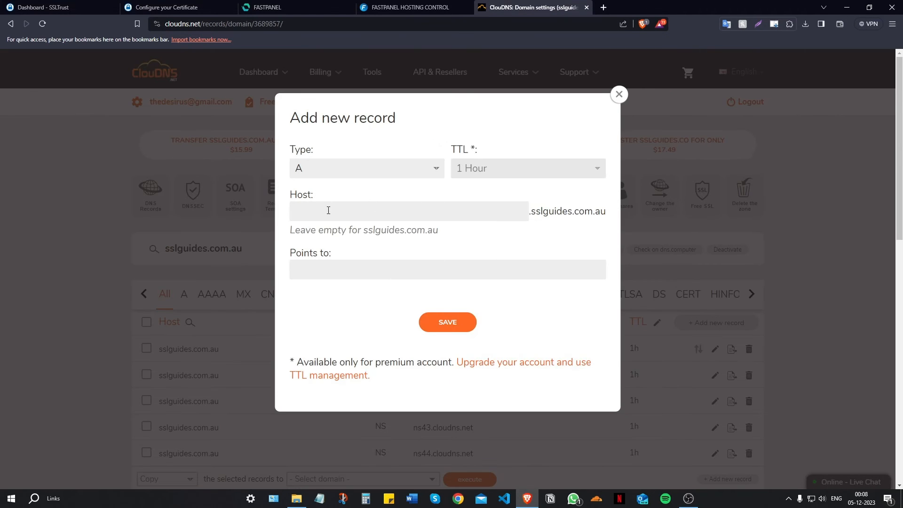
Save a CNAME record for host _5582C5E89D26B7DB380D5ADB6321A16D pointing to the Sectigo validation value
{"action": "type", "text": "_5582C5E89D26B7DB380D5ADB6321A16D"}
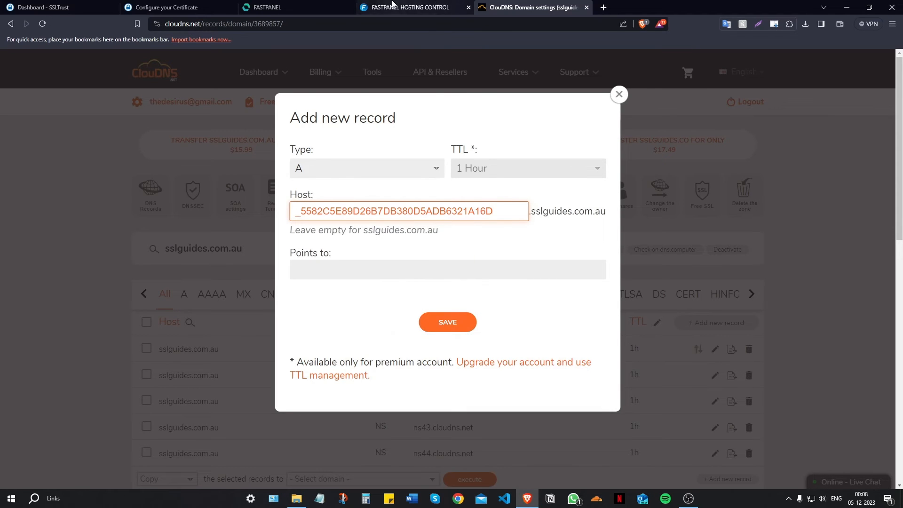
{"action": "left_click", "coordinate": [167, 6]}
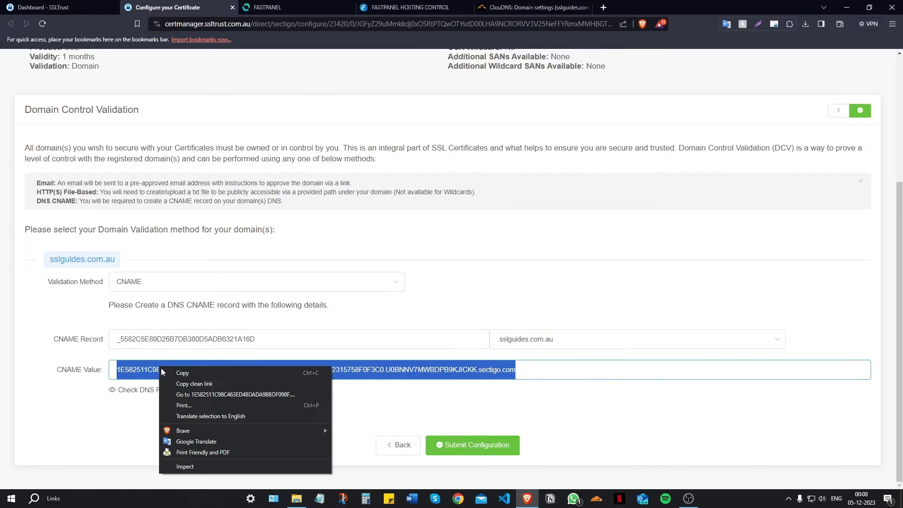
{"action": "left_click", "coordinate": [532, 7]}
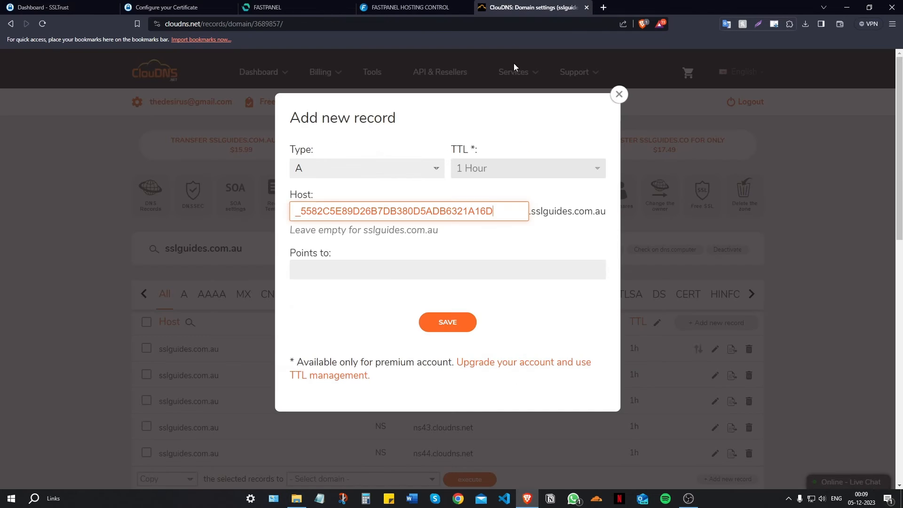
{"action": "right_click", "coordinate": [448, 269]}
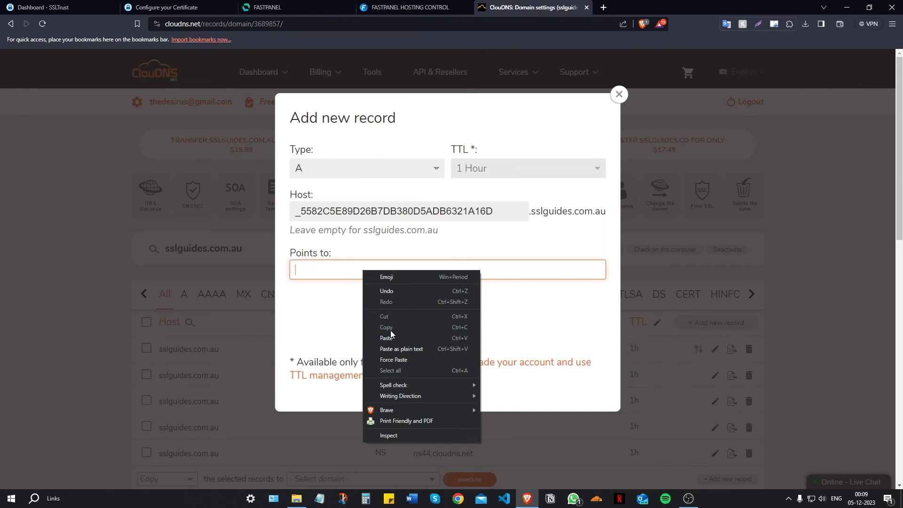
{"action": "left_click", "coordinate": [415, 342]}
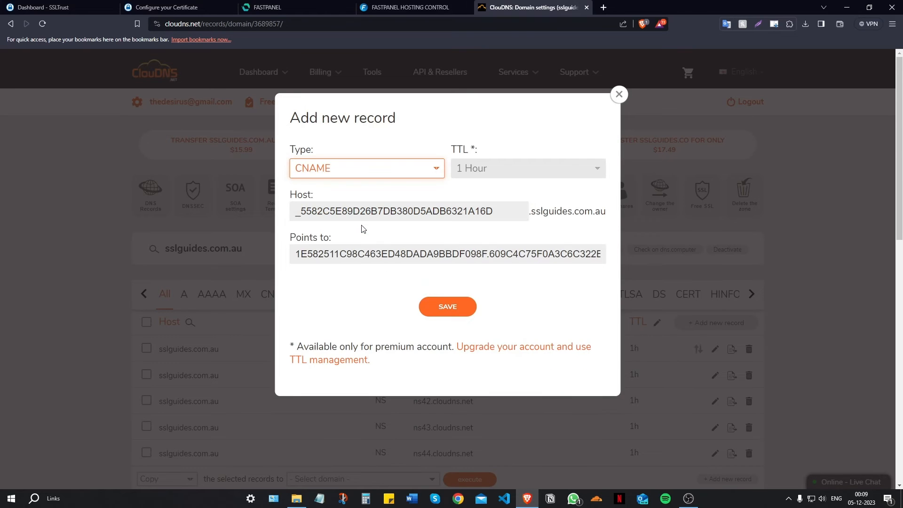
{"action": "mouse_move", "coordinate": [446, 306]}
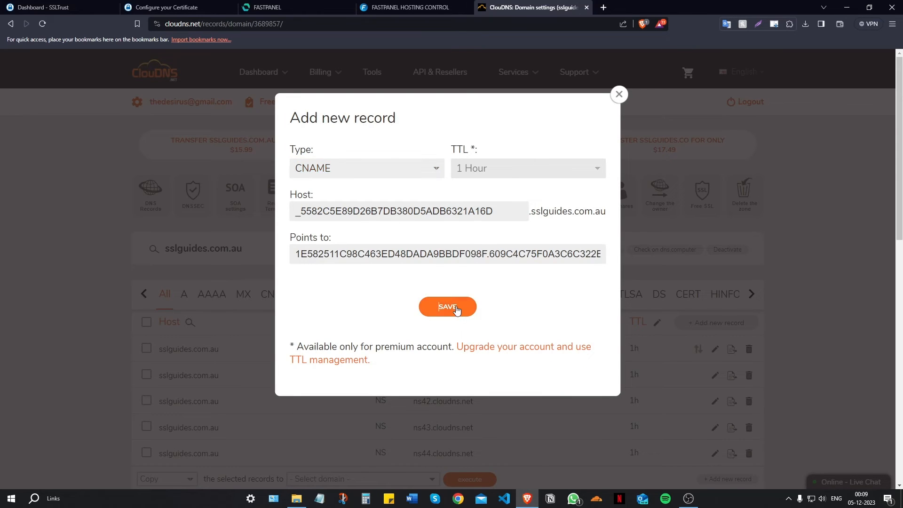
{"action": "left_click", "coordinate": [448, 305]}
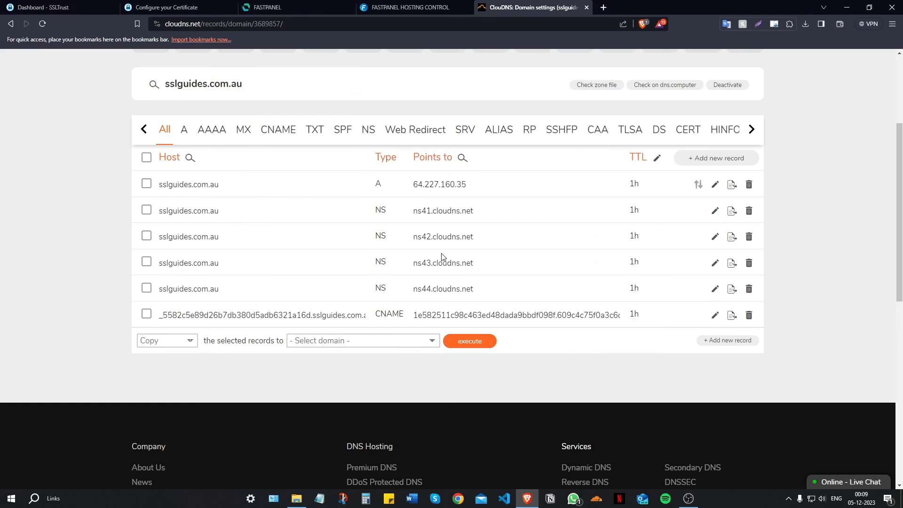
{"action": "mouse_move", "coordinate": [455, 314]}
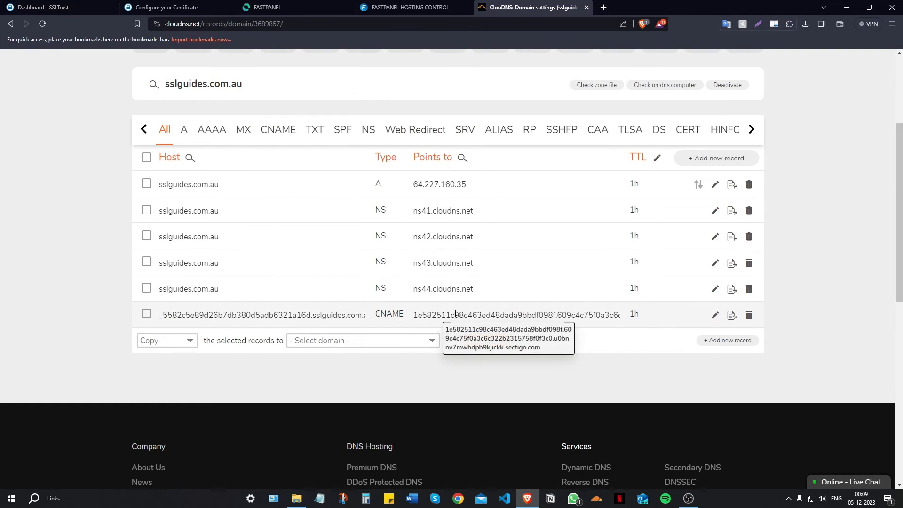
{"action": "left_click", "coordinate": [167, 8]}
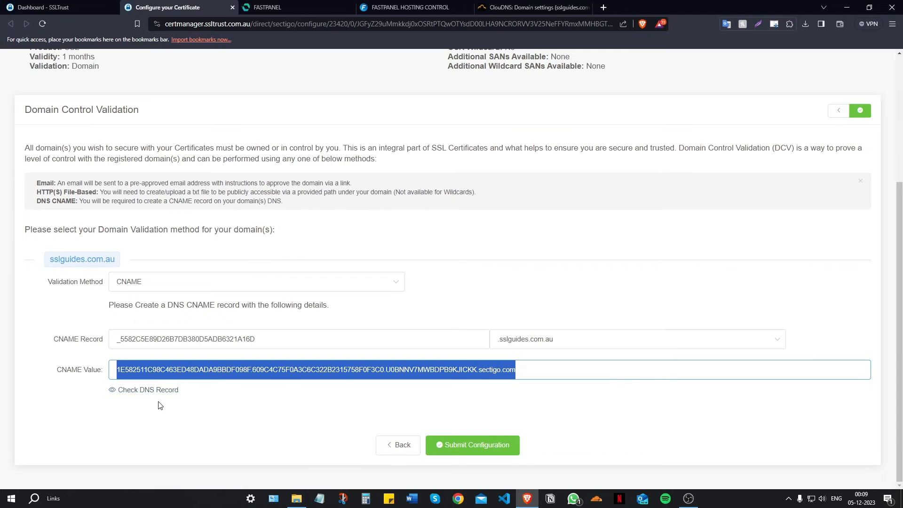
Run a worldwide propagation check on the validation CNAME in DNS Checker with 20-second auto refresh
{"action": "left_click", "coordinate": [148, 390]}
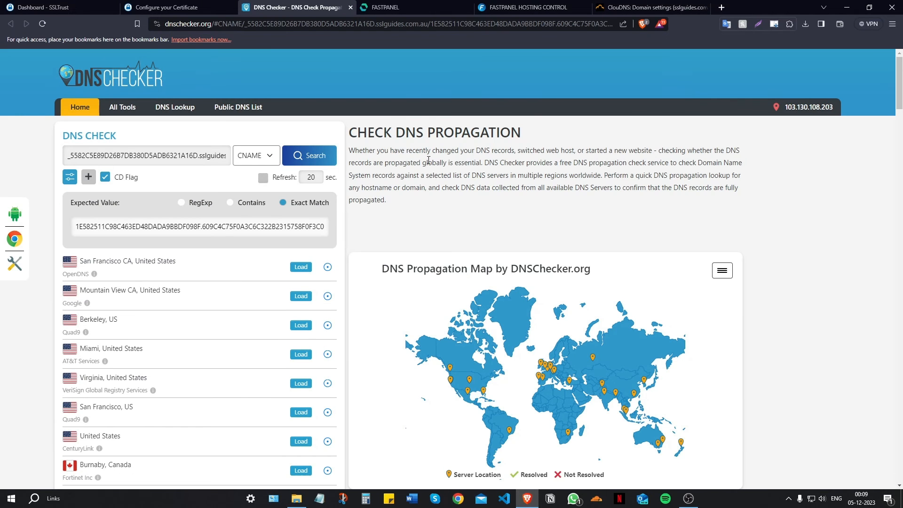
{"action": "mouse_move", "coordinate": [415, 173]}
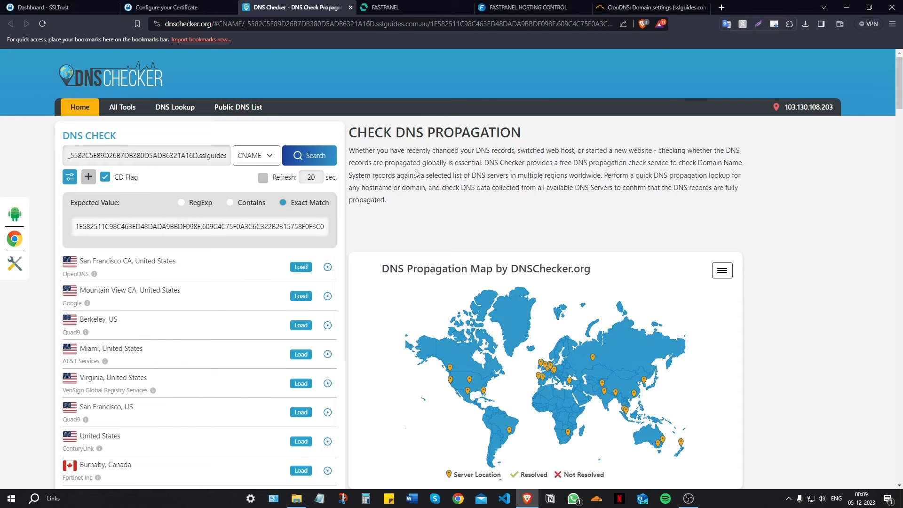
{"action": "left_click", "coordinate": [310, 156]}
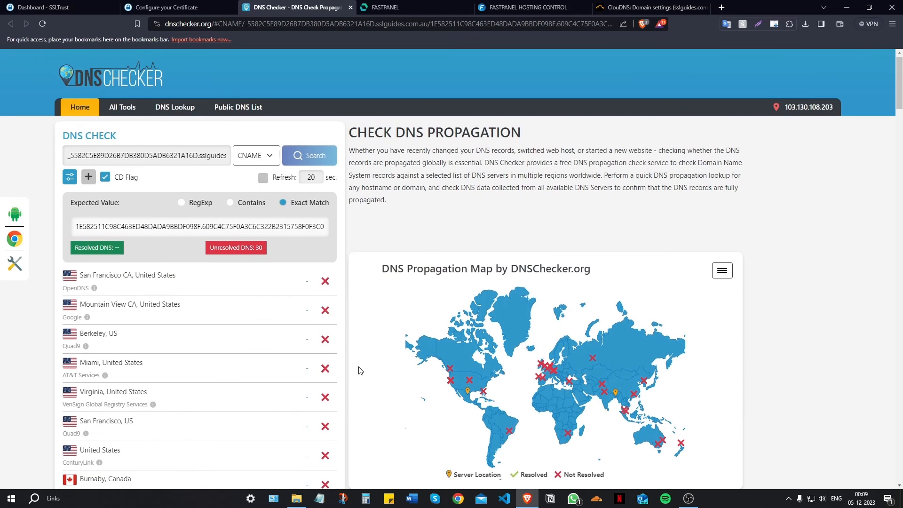
{"action": "scroll", "scroll_direction": "down", "scroll_amount": 3}
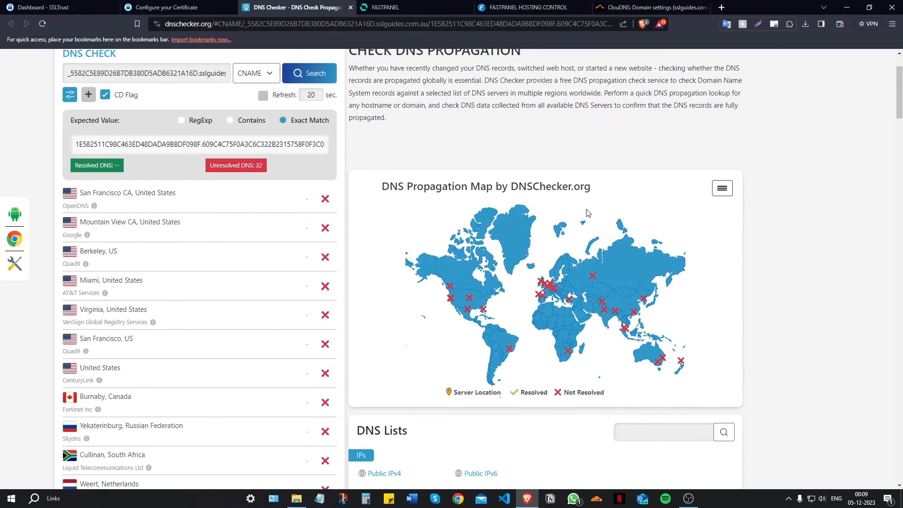
{"action": "scroll", "scroll_direction": "up", "scroll_amount": 3}
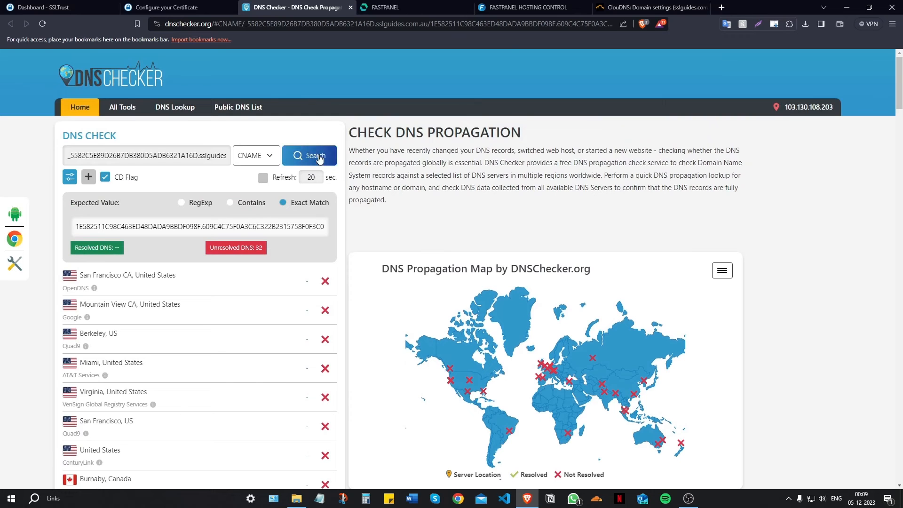
{"action": "left_click", "coordinate": [263, 178]}
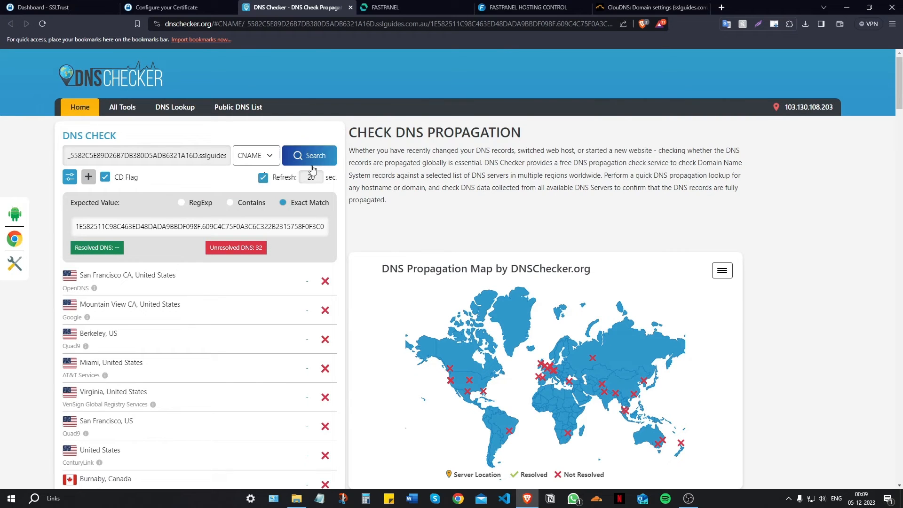
{"action": "scroll", "scroll_direction": "down", "scroll_amount": 3}
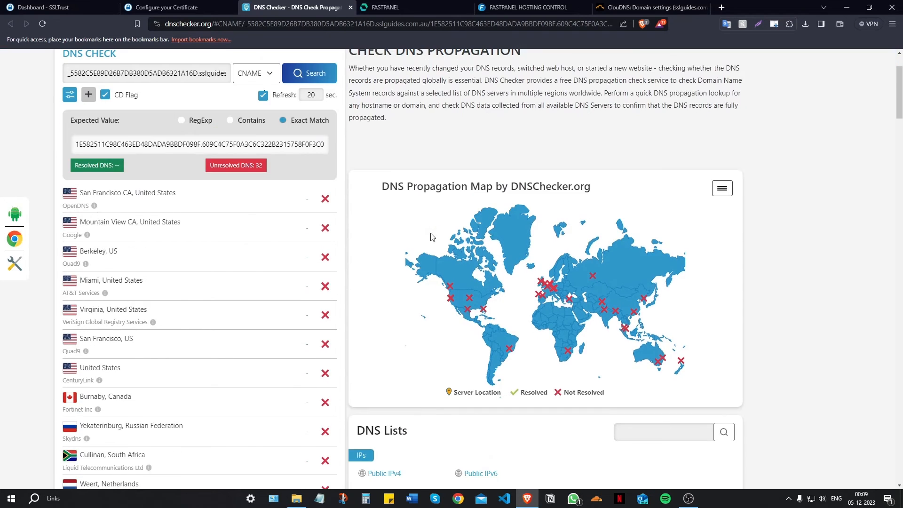
{"action": "mouse_move", "coordinate": [583, 366]}
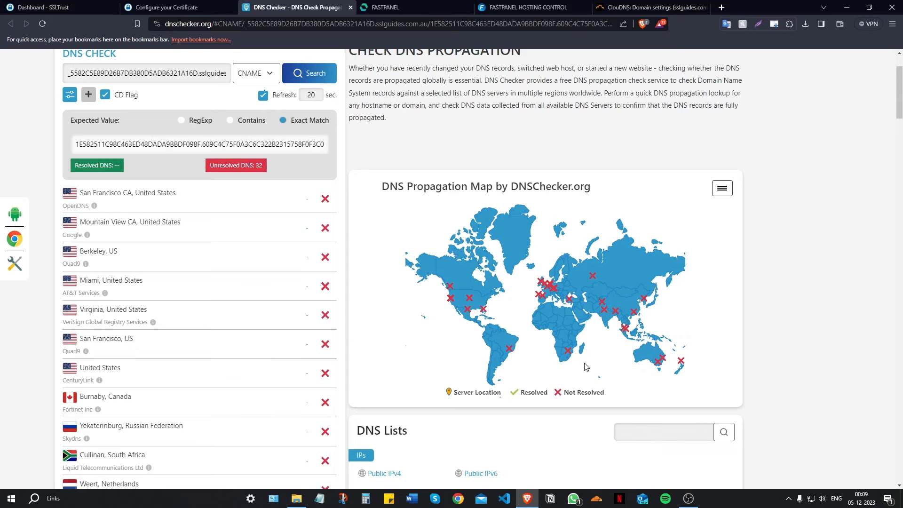
{"action": "mouse_move", "coordinate": [622, 320]}
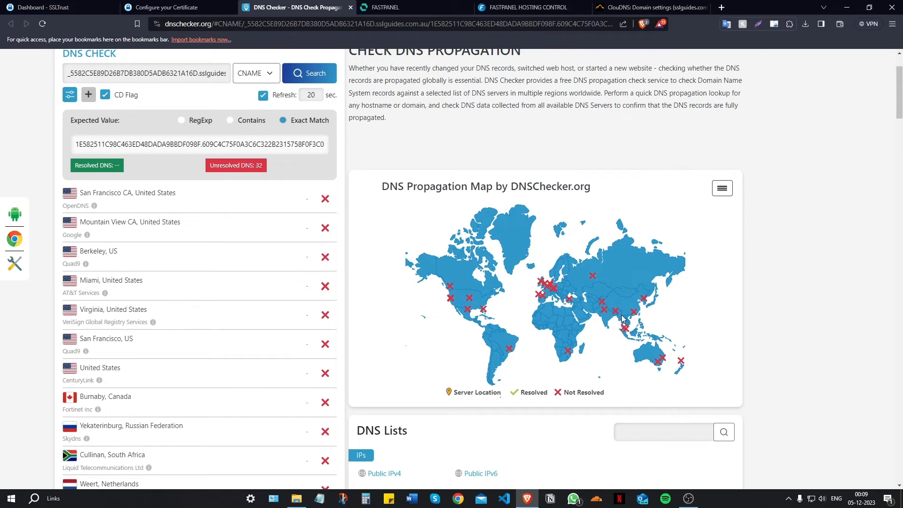
{"action": "mouse_move", "coordinate": [559, 242]}
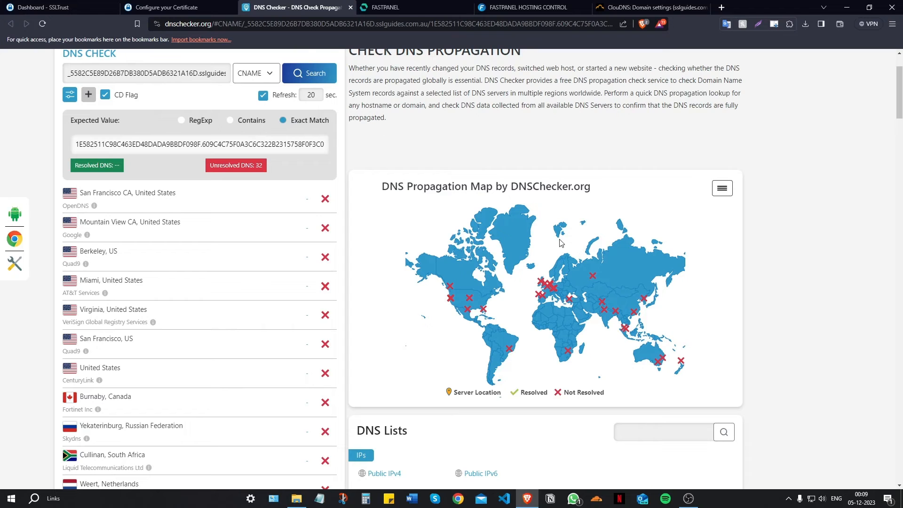
{"action": "left_click", "coordinate": [171, 6]}
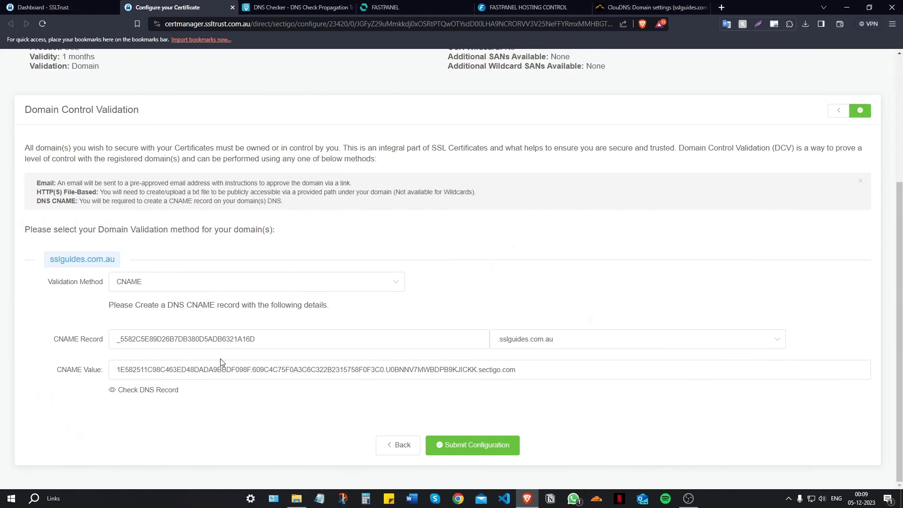
{"action": "left_click", "coordinate": [472, 445]}
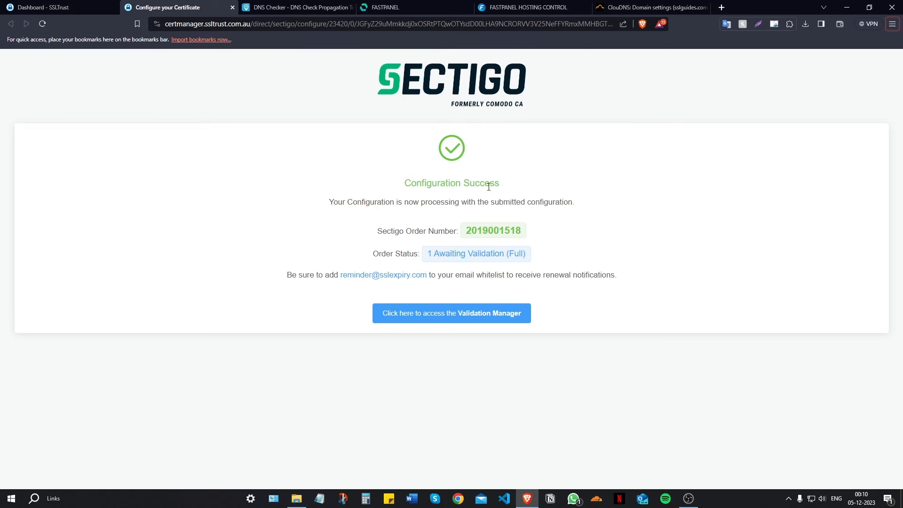
{"action": "mouse_move", "coordinate": [519, 225]}
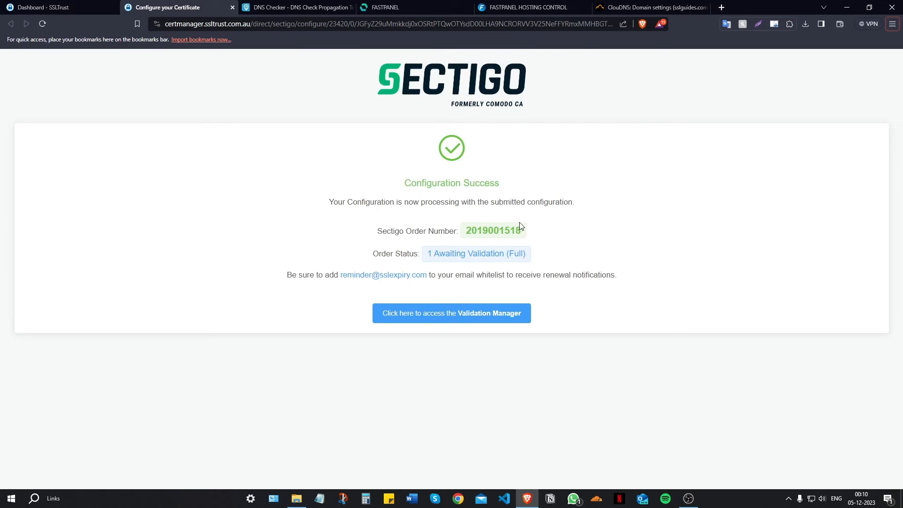
{"action": "double_click", "coordinate": [492, 231]}
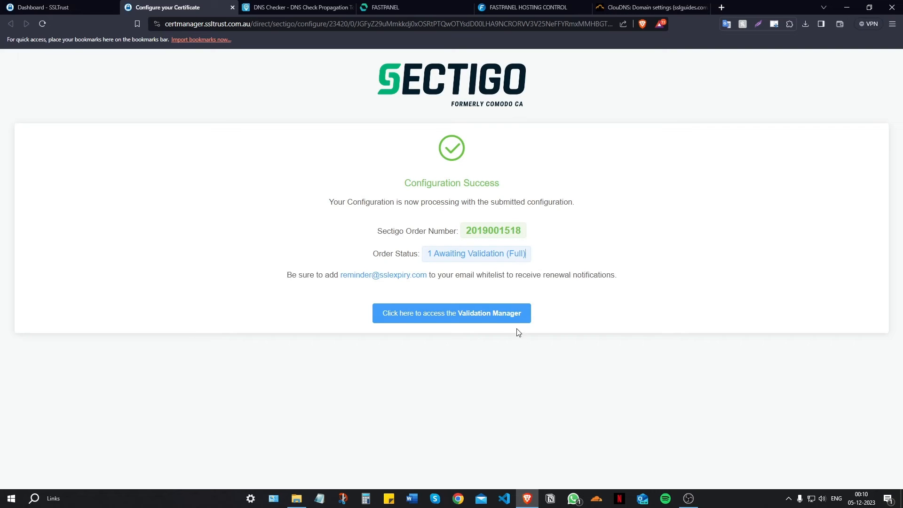
{"action": "left_click", "coordinate": [450, 312]}
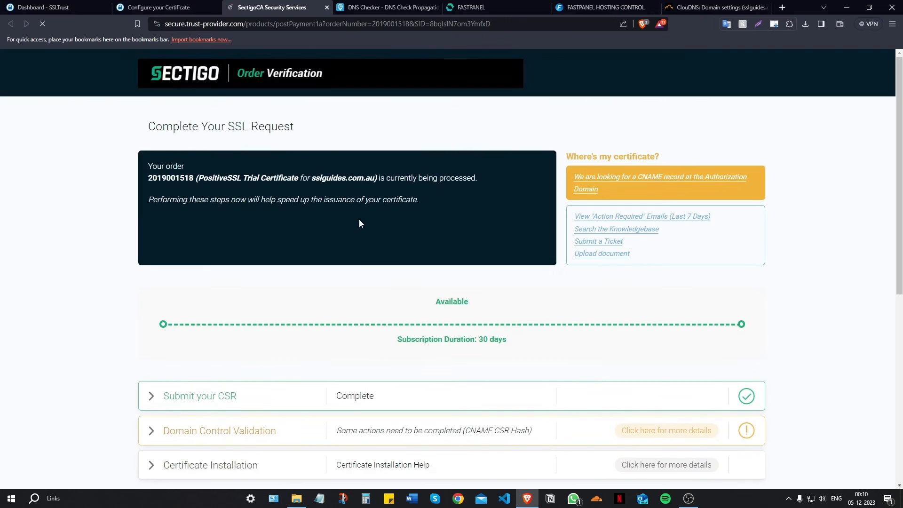
Expand the domain control validation details, then return via the SSLTrust dashboard to the sslguides.com.au service
{"action": "left_click", "coordinate": [151, 430]}
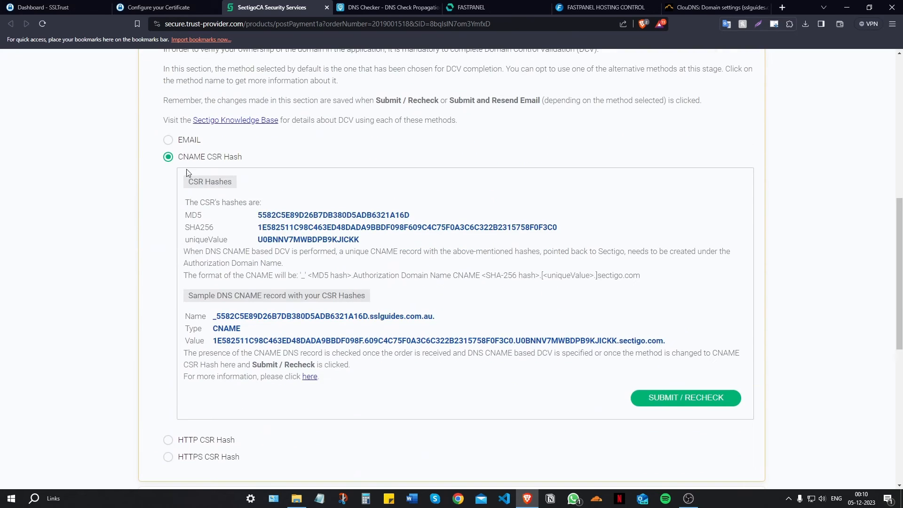
{"action": "scroll", "scroll_direction": "down", "scroll_amount": 3}
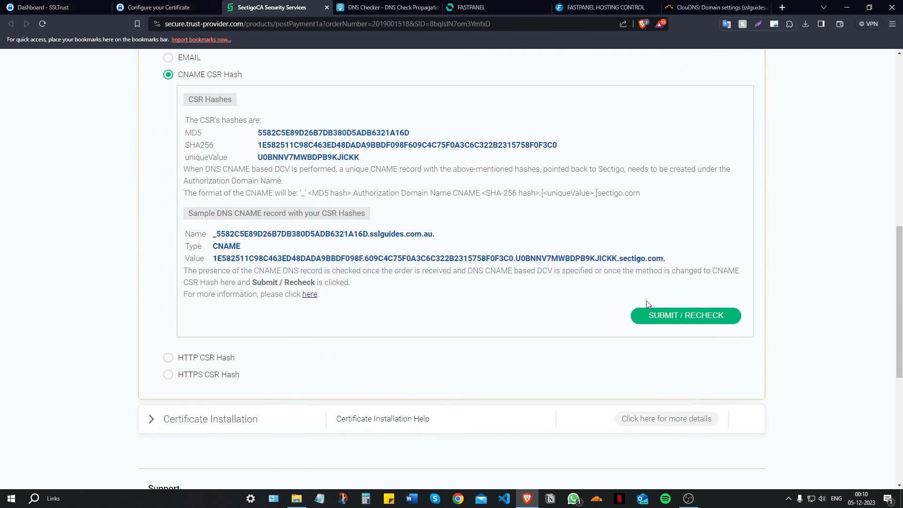
{"action": "mouse_move", "coordinate": [712, 327]}
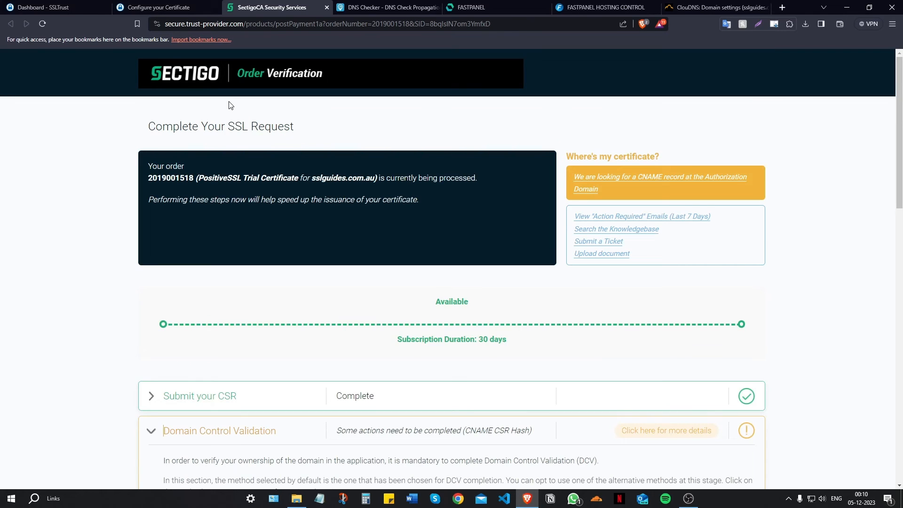
{"action": "mouse_move", "coordinate": [198, 63]}
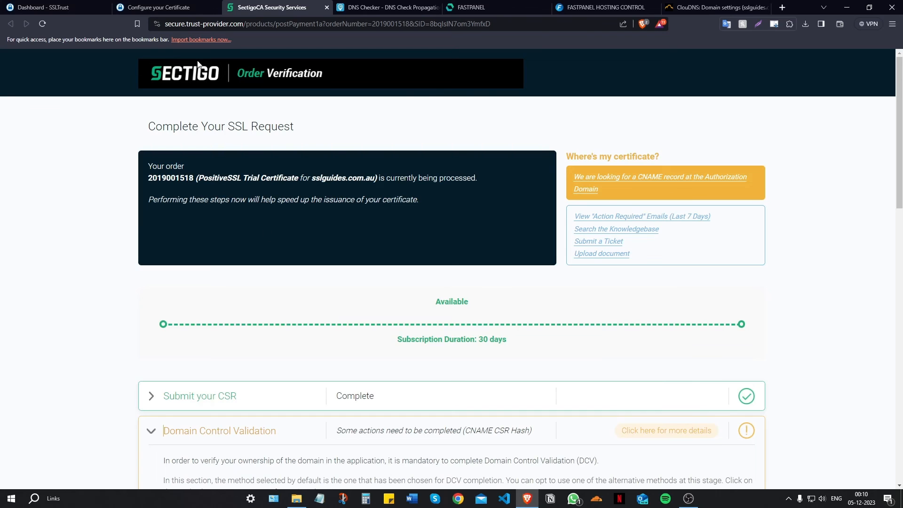
{"action": "left_click", "coordinate": [52, 6]}
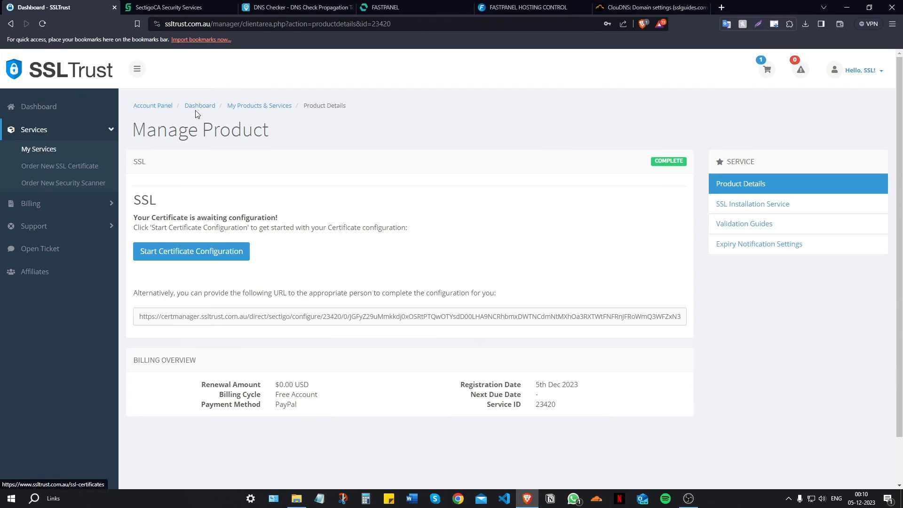
{"action": "left_click", "coordinate": [199, 105]}
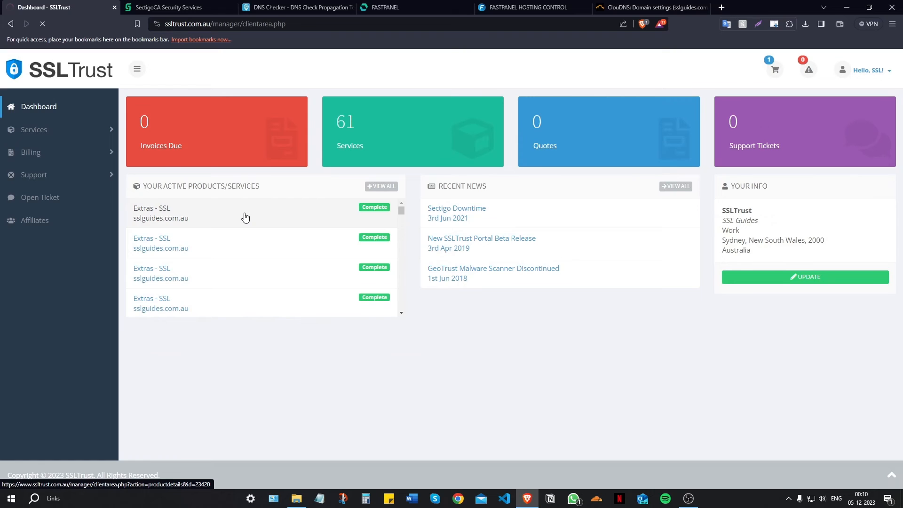
{"action": "left_click", "coordinate": [161, 213]}
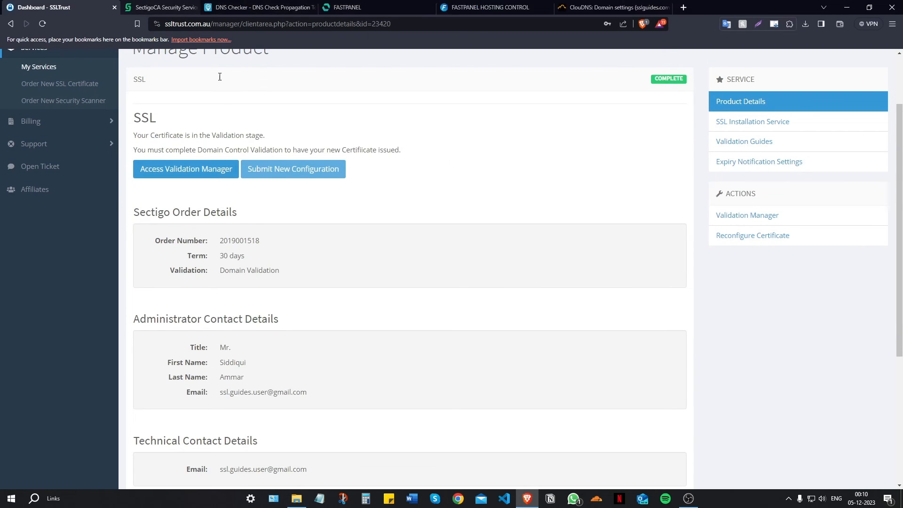
Reopen the Validation Manager and expand domain control validation showing the expected CNAME CSR hash record
{"action": "left_click", "coordinate": [186, 168]}
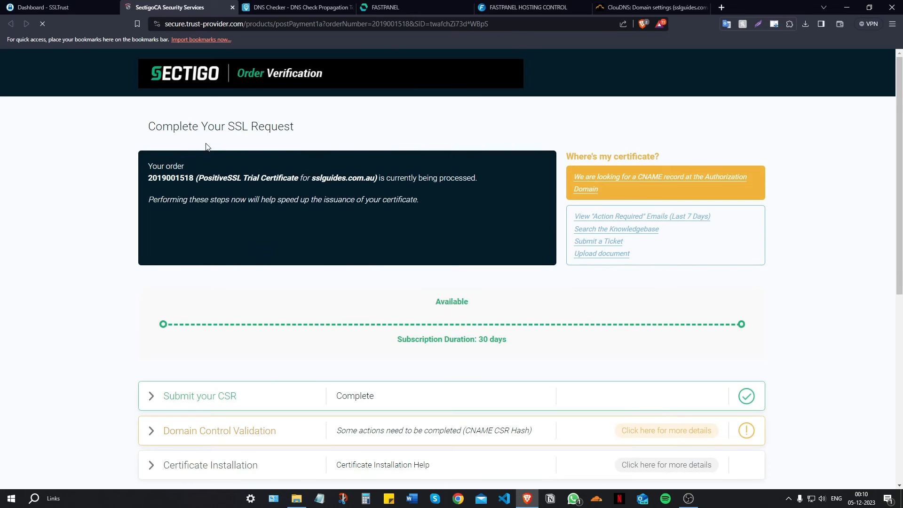
{"action": "scroll", "scroll_direction": "down", "scroll_amount": 3}
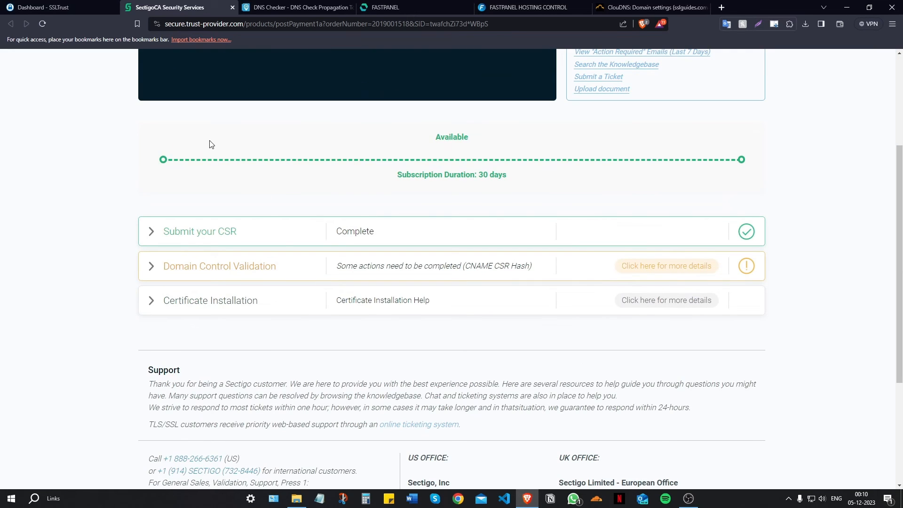
{"action": "left_click", "coordinate": [219, 265]}
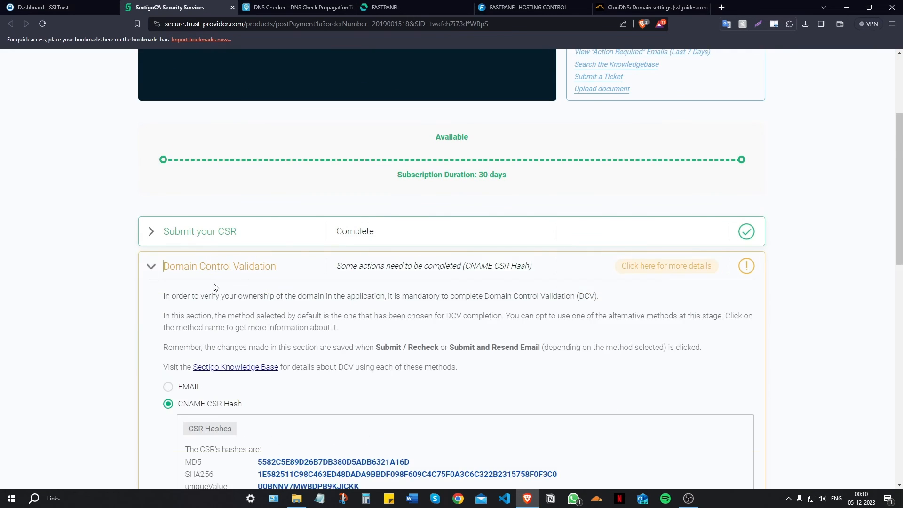
{"action": "left_click", "coordinate": [43, 7]}
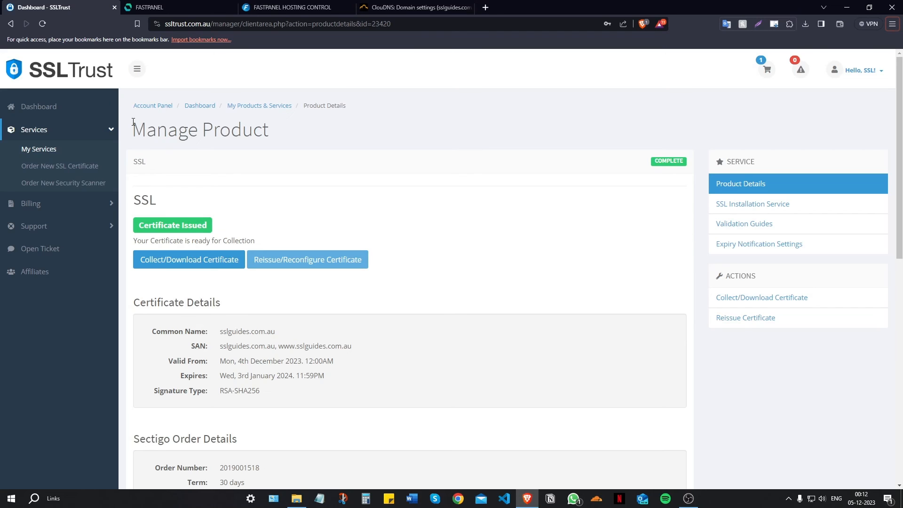
{"action": "mouse_move", "coordinate": [166, 212]}
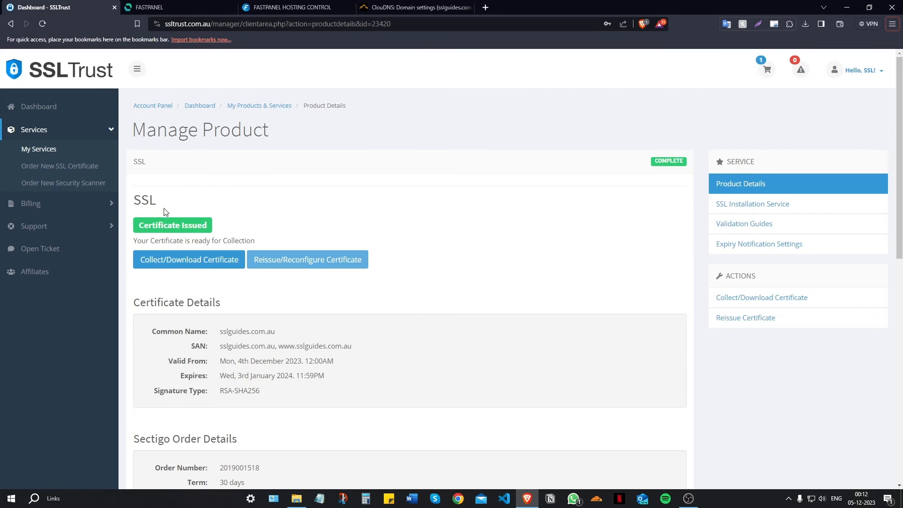
{"action": "mouse_move", "coordinate": [231, 270]}
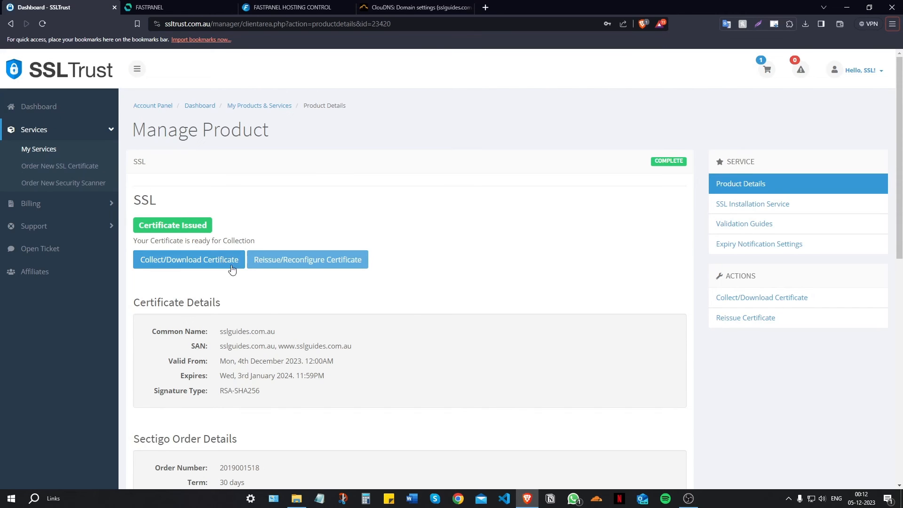
Collect the issued sslguides.com.au certificate, intermediate and root certificate texts from Sectigo
{"action": "left_click", "coordinate": [188, 260]}
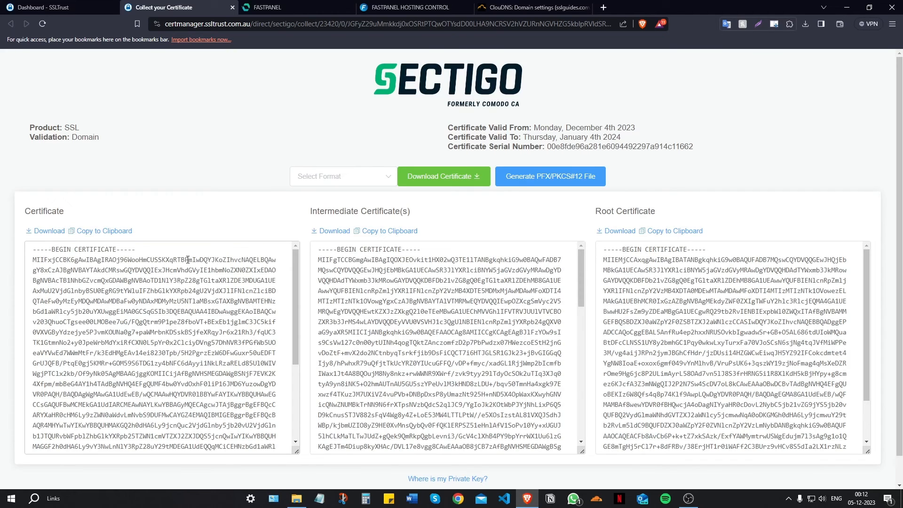
{"action": "mouse_move", "coordinate": [303, 8]}
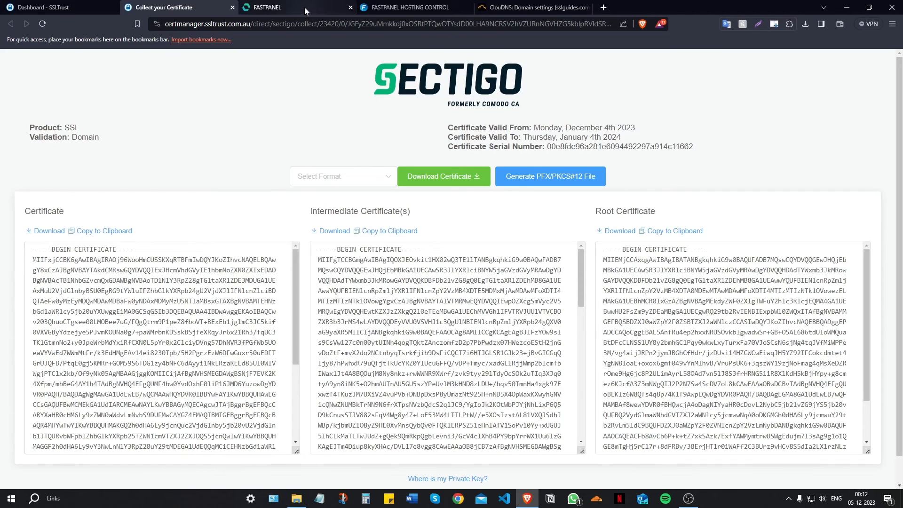
Close the placeholder site and ClouDNS pages and dismiss the CSR text in FASTPANEL
{"action": "left_click", "coordinate": [269, 7]}
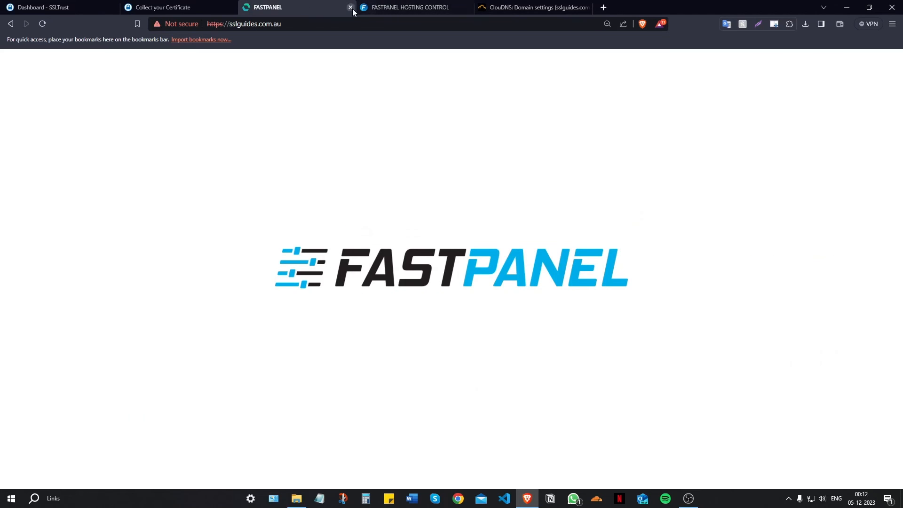
{"action": "left_click", "coordinate": [350, 8]}
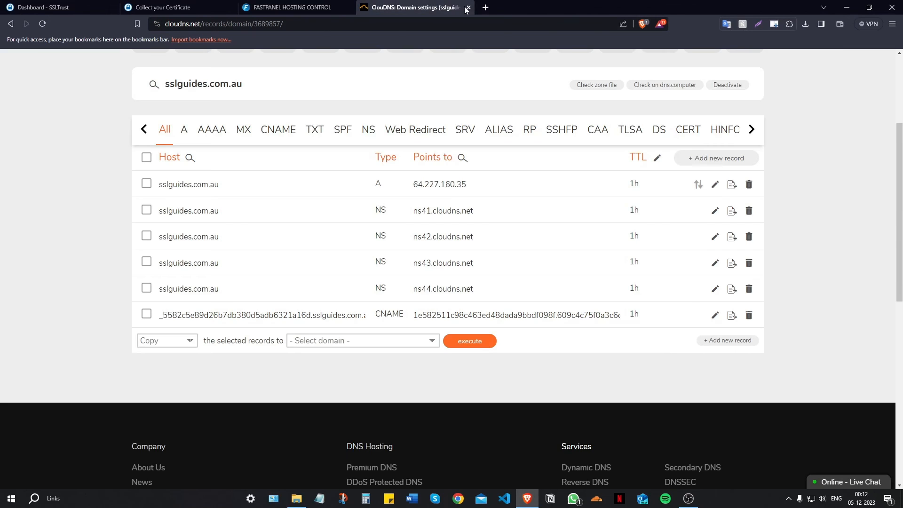
{"action": "left_click", "coordinate": [296, 6]}
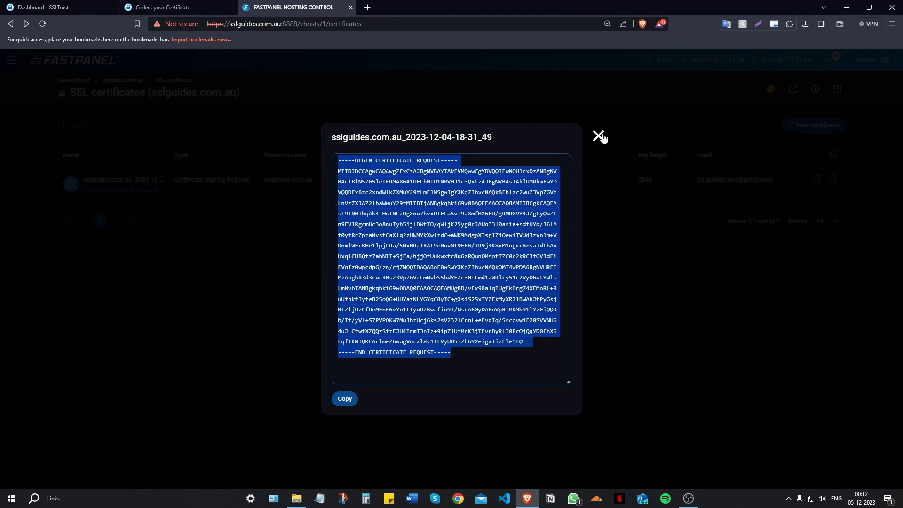
{"action": "left_click", "coordinate": [599, 137]}
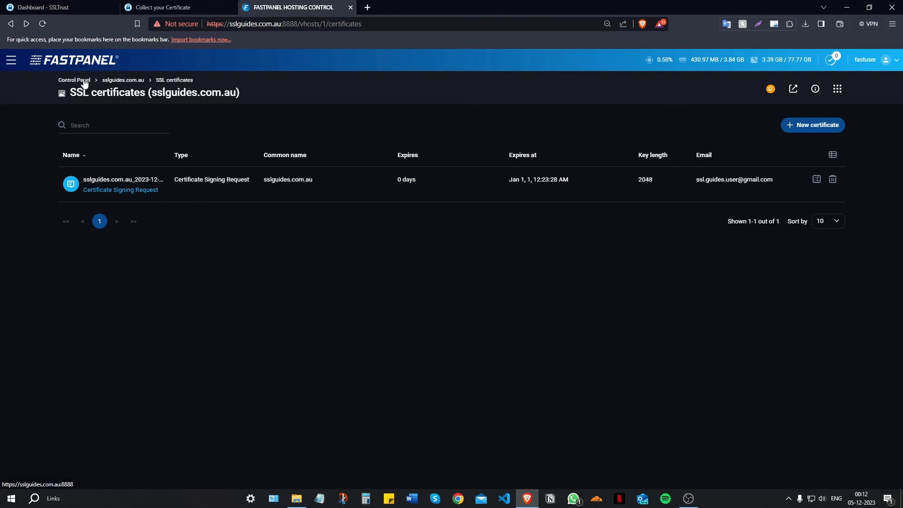
{"action": "mouse_move", "coordinate": [174, 81]}
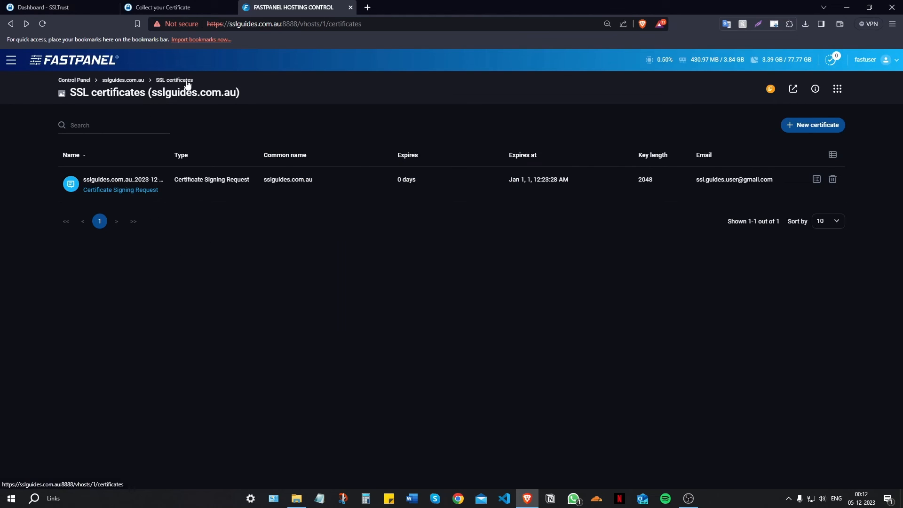
{"action": "mouse_move", "coordinate": [781, 116]}
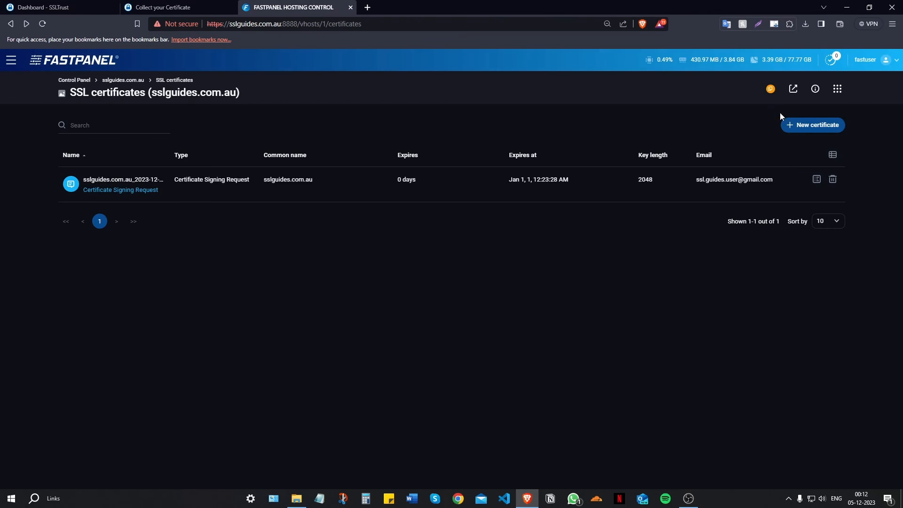
{"action": "left_click", "coordinate": [812, 124]}
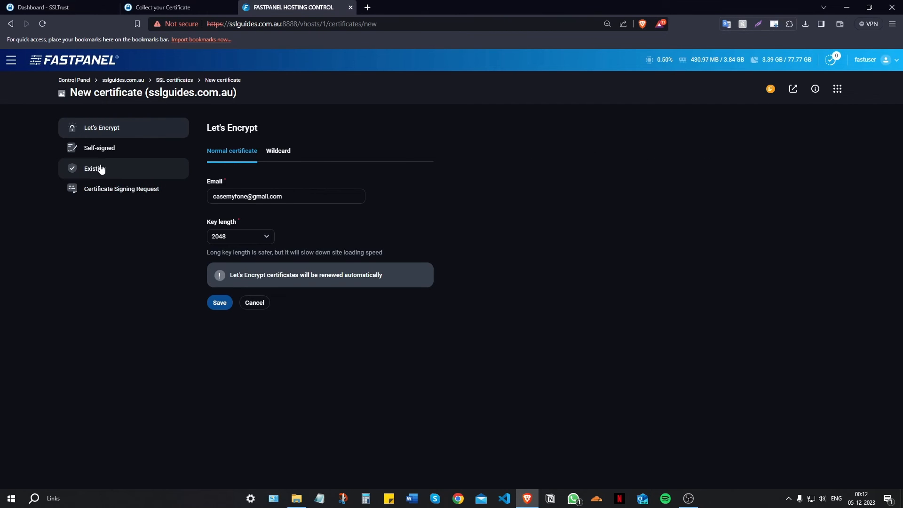
{"action": "left_click", "coordinate": [94, 169]}
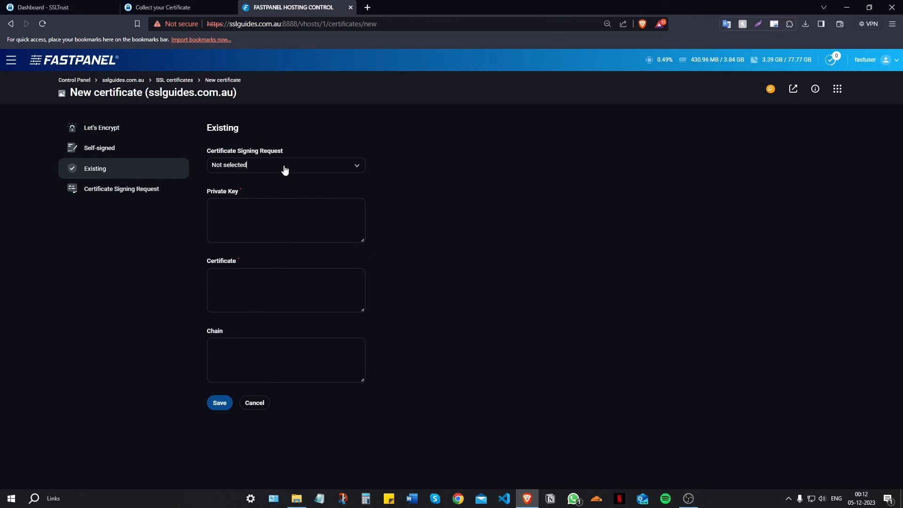
{"action": "left_click", "coordinate": [284, 166]}
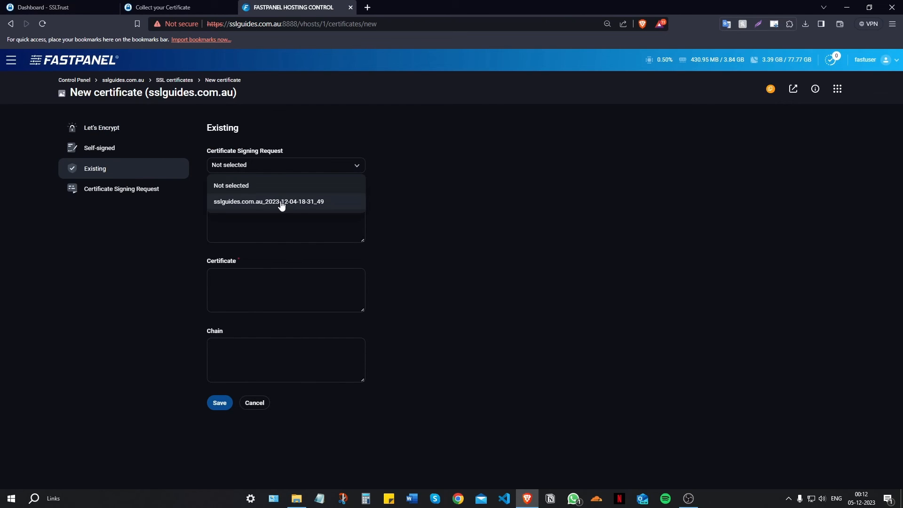
{"action": "left_click", "coordinate": [268, 201]}
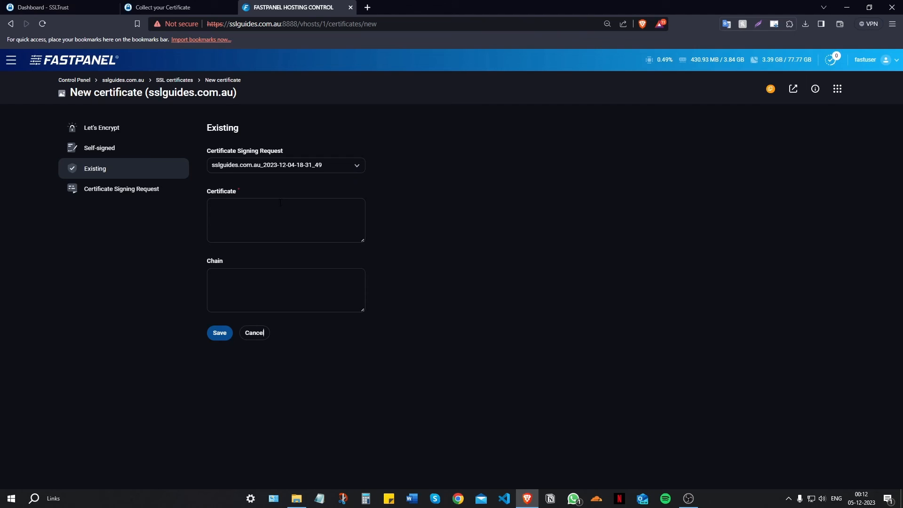
Paste the Sectigo domain certificate and the intermediate certificate as the chain into the form
{"action": "left_click", "coordinate": [179, 7]}
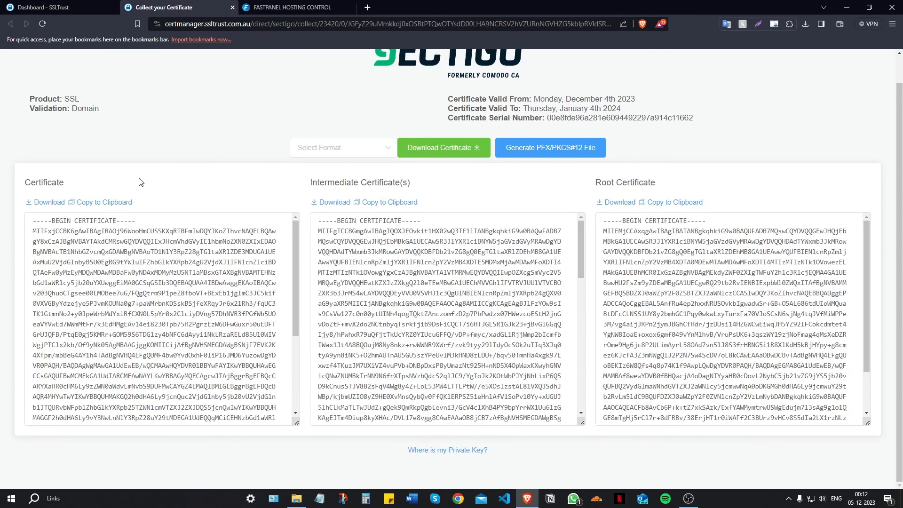
{"action": "left_click", "coordinate": [104, 202]}
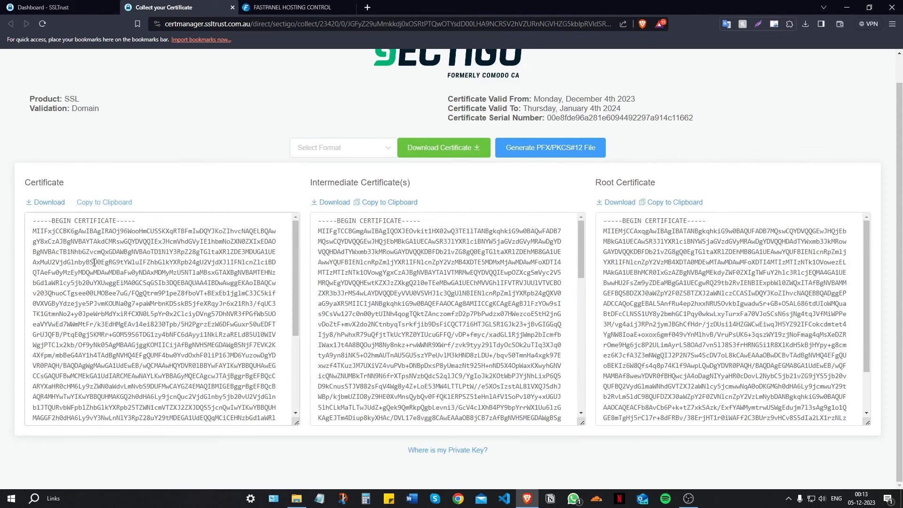
{"action": "left_click", "coordinate": [290, 6]}
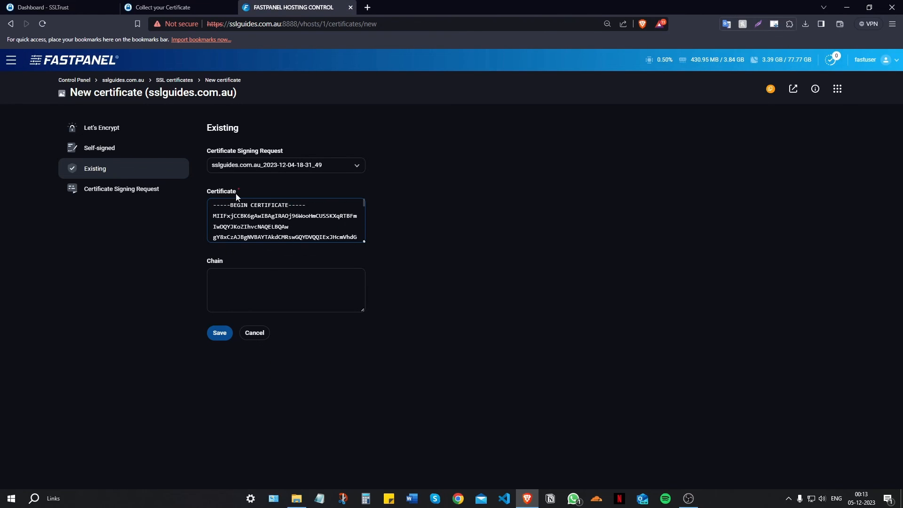
{"action": "left_click", "coordinate": [171, 7]}
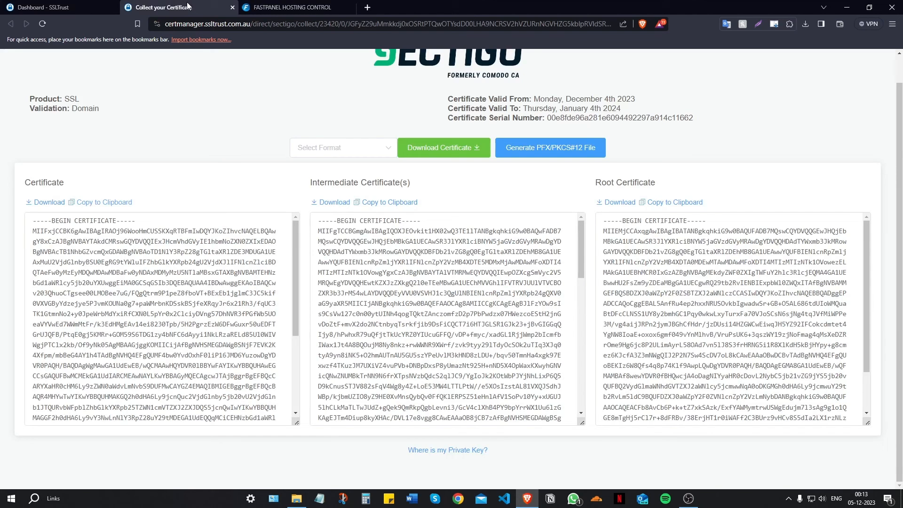
{"action": "left_click", "coordinate": [391, 202]}
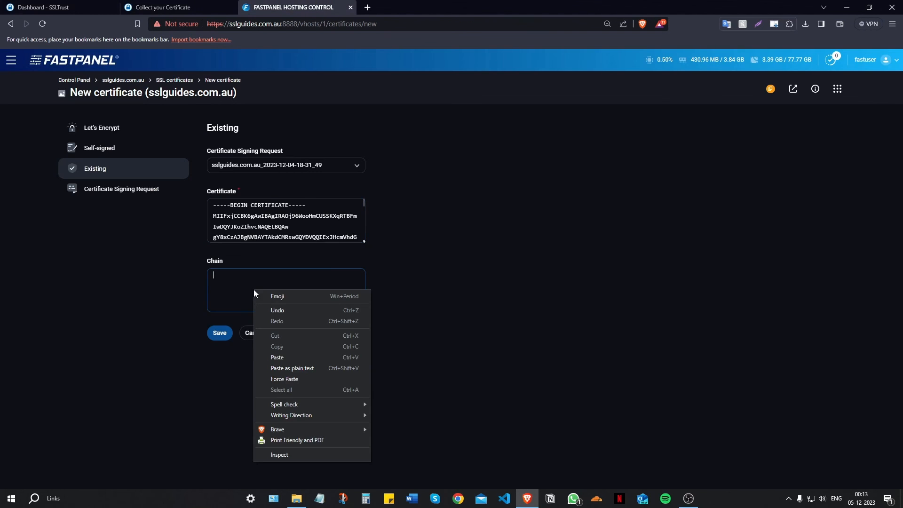
{"action": "left_click", "coordinate": [276, 357]}
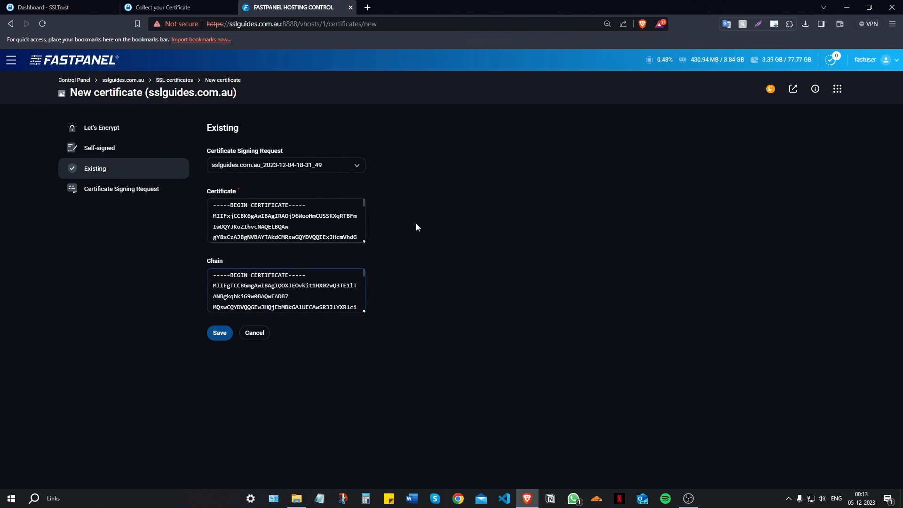
{"action": "mouse_move", "coordinate": [234, 337]}
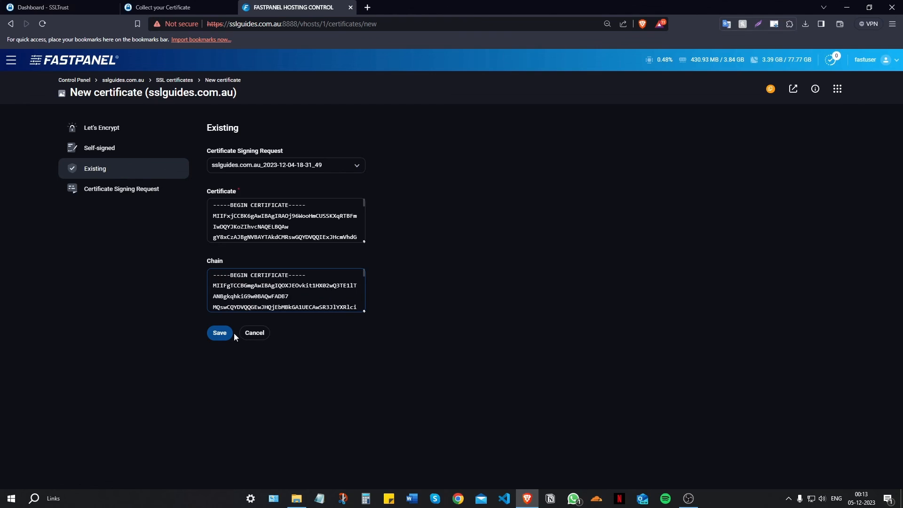
{"action": "left_click", "coordinate": [219, 332]}
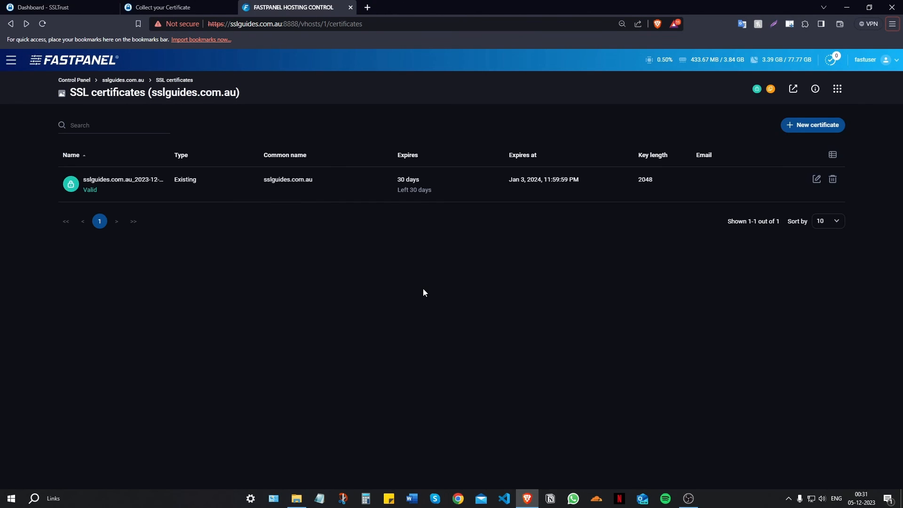
{"action": "mouse_move", "coordinate": [403, 109]}
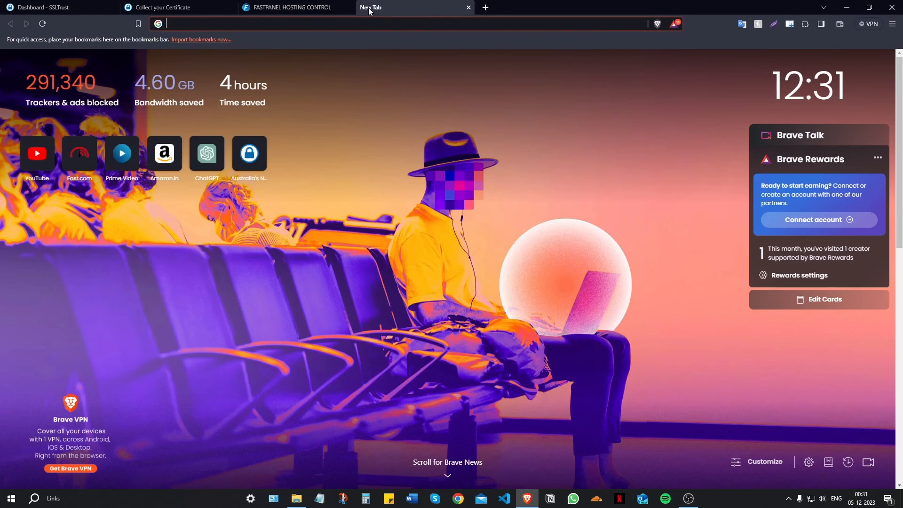
{"action": "type", "text": "https://sslguides.com.au"}
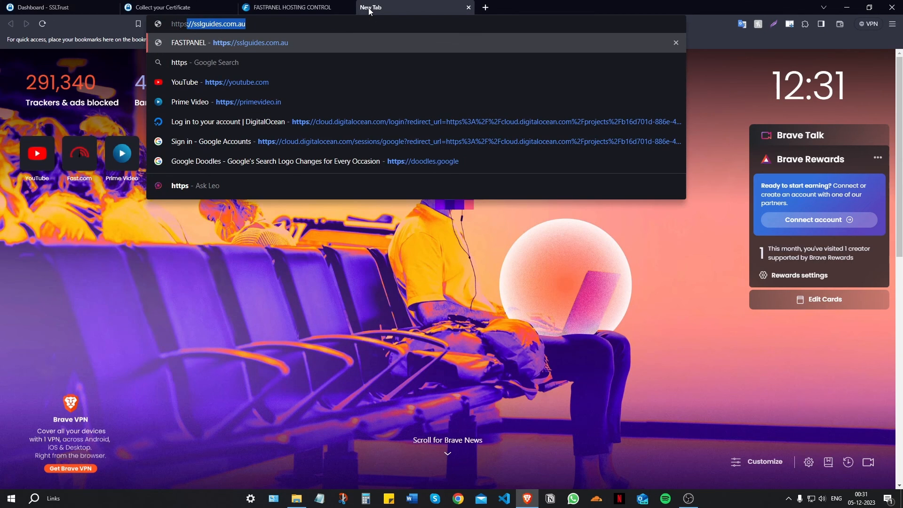
{"action": "type", "text": "//"}
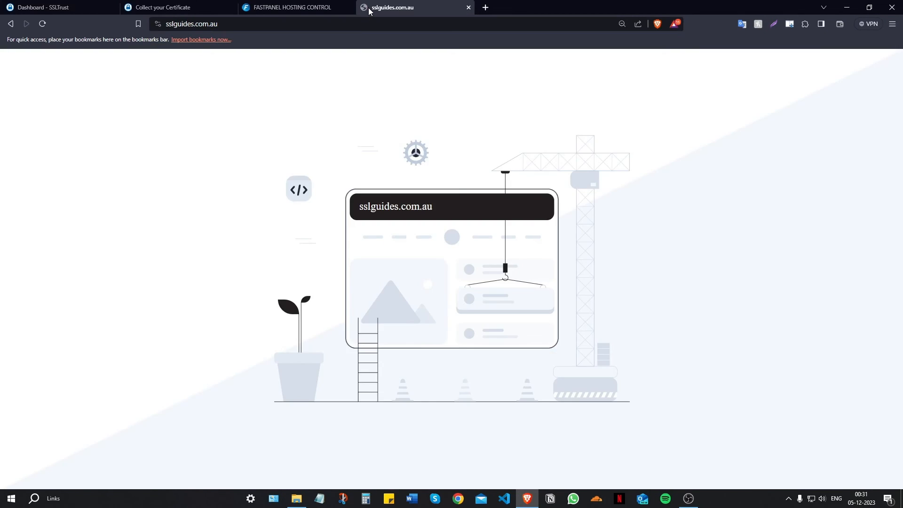
Confirm the secure connection's Sectigo certificate, then bring up the SSLTrust homepage
{"action": "left_click", "coordinate": [157, 24]}
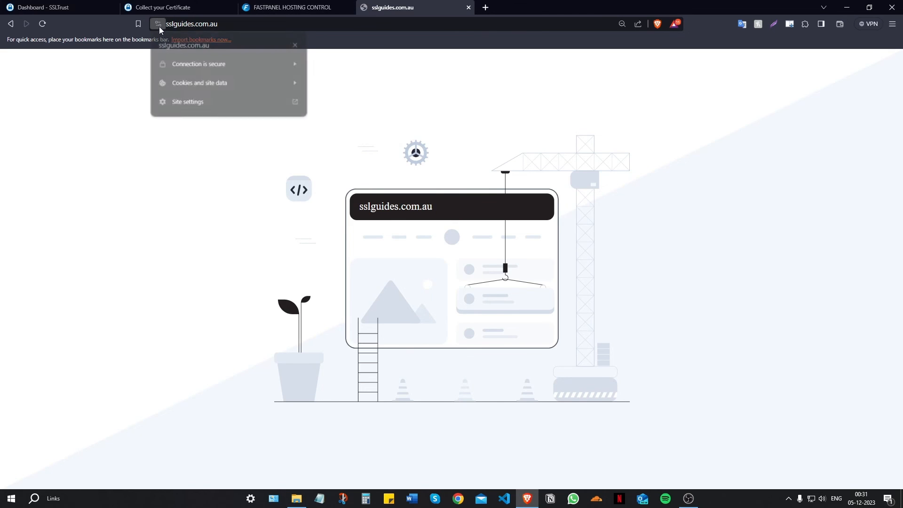
{"action": "left_click", "coordinate": [198, 64]}
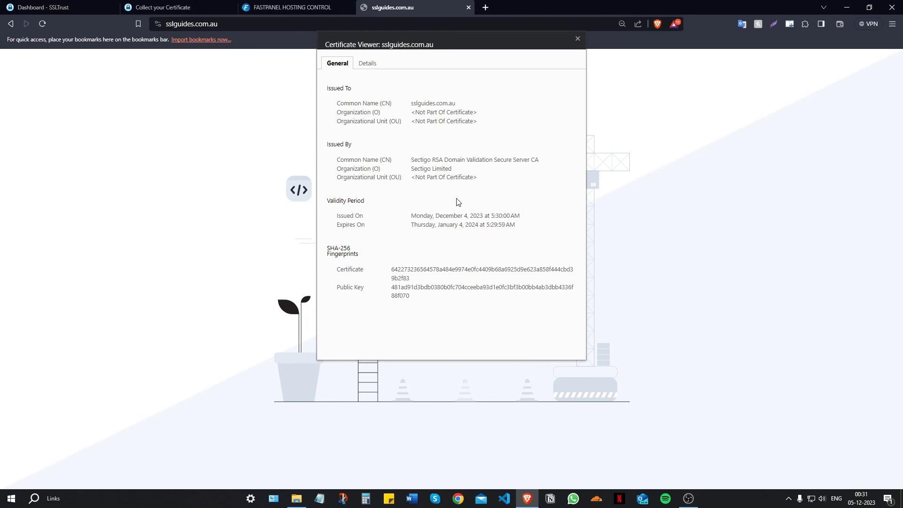
{"action": "mouse_move", "coordinate": [454, 233]}
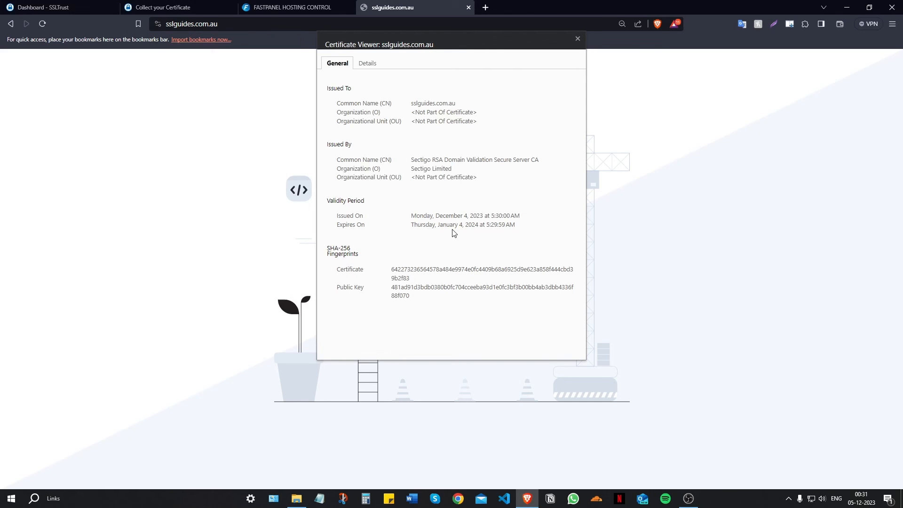
{"action": "mouse_move", "coordinate": [712, 442]}
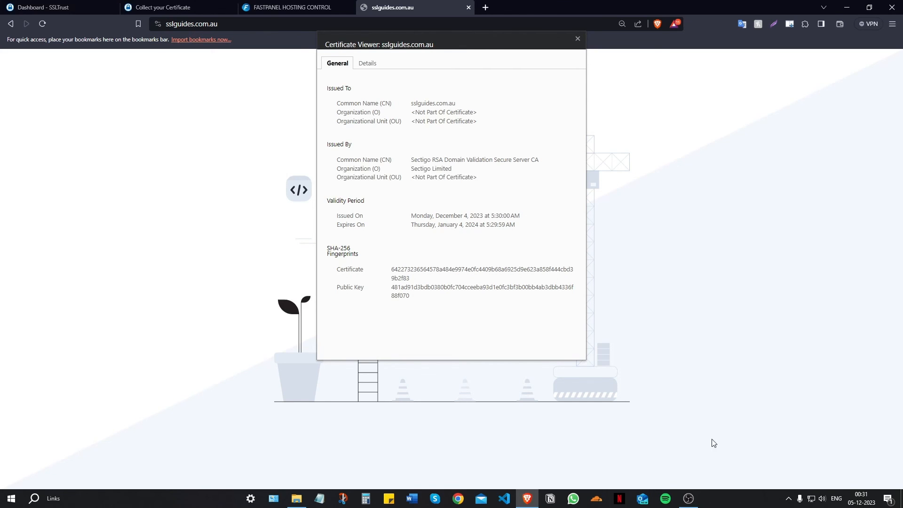
{"action": "left_click", "coordinate": [576, 38]}
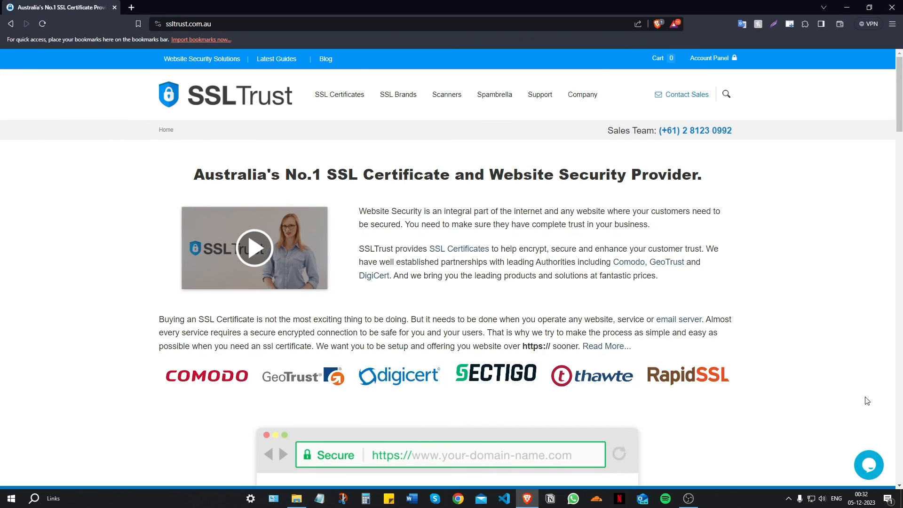